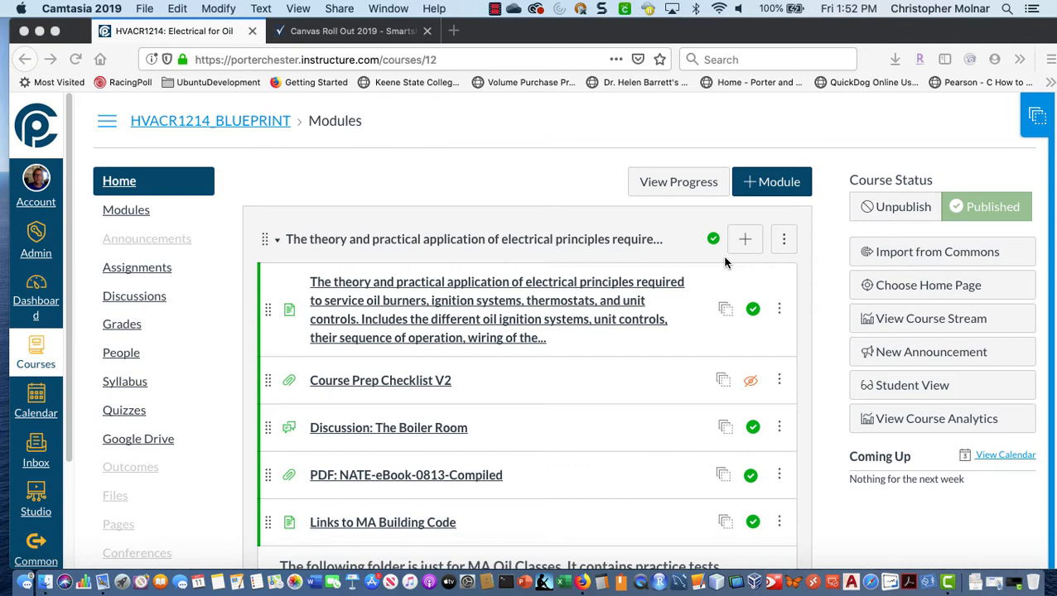
pyautogui.moveTo(364, 447)
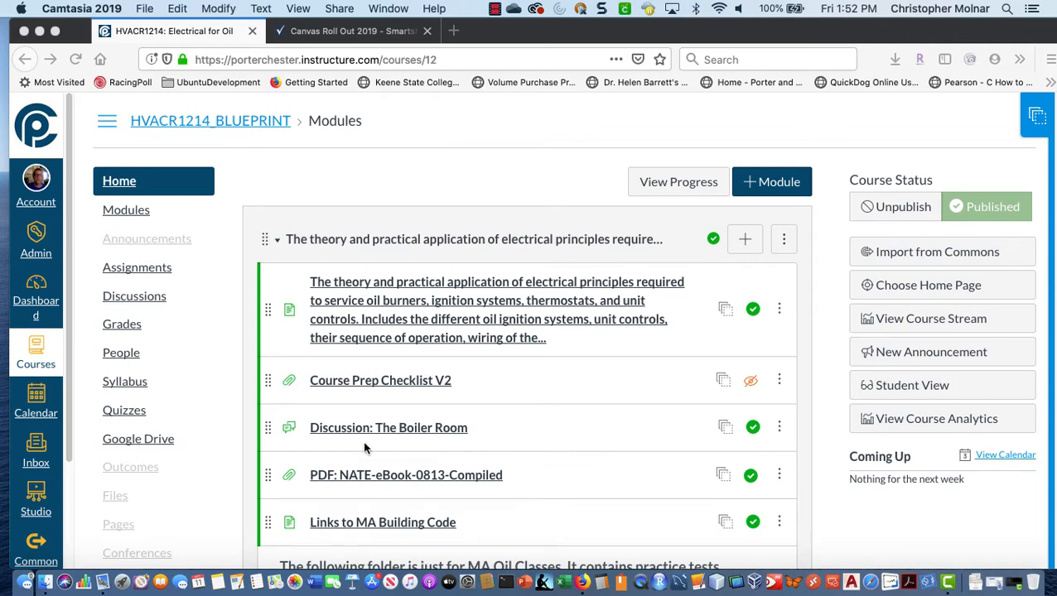
# Step: Enable the New Quizzes toggle in the HVACR1214 course's Feature Options settings
pyautogui.scroll(-3)
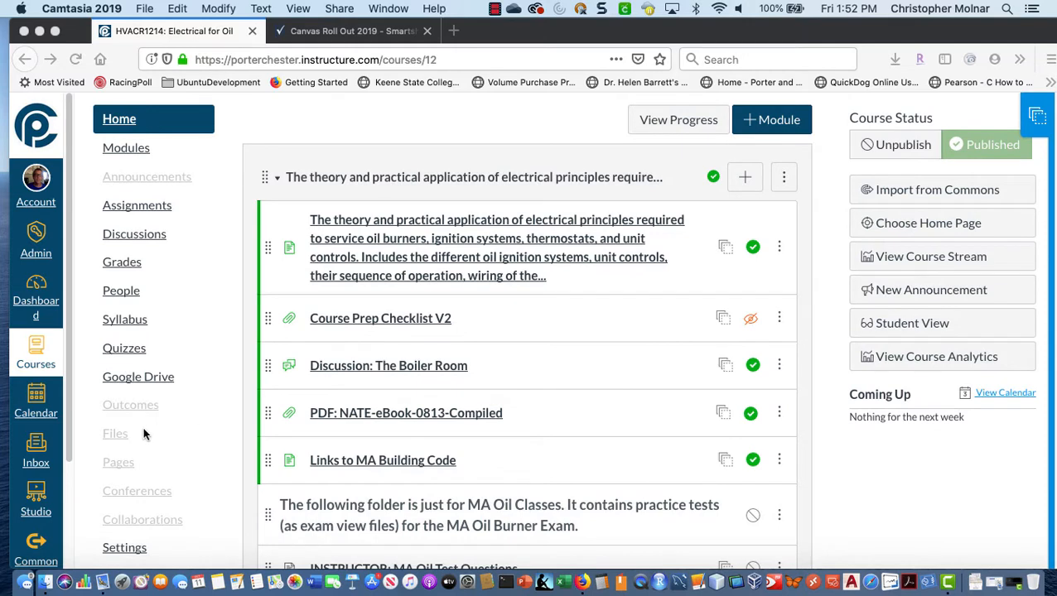
pyautogui.moveTo(191, 497)
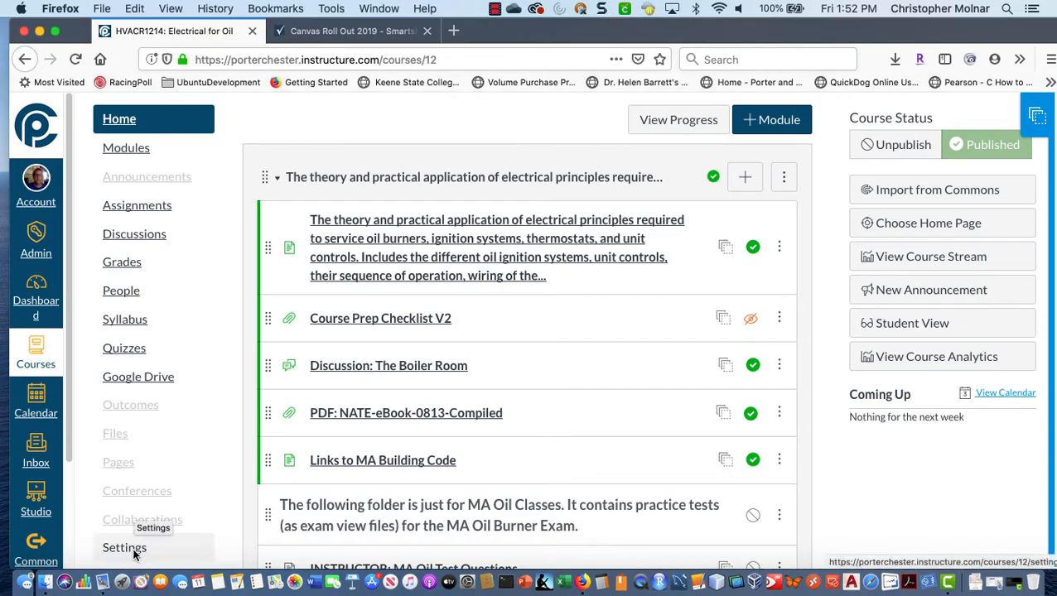
pyautogui.click(124, 547)
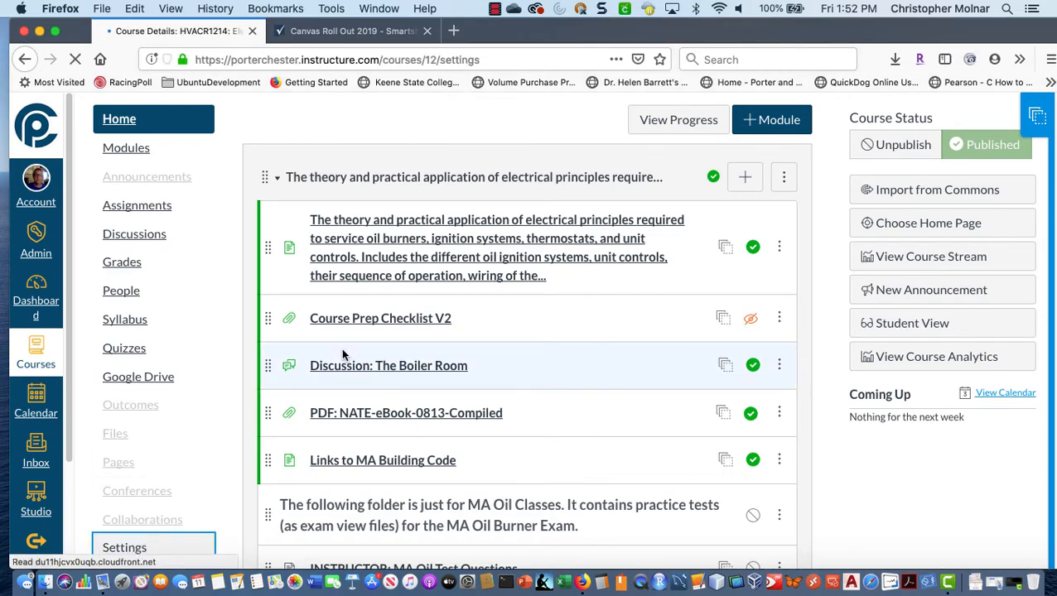
pyautogui.click(124, 546)
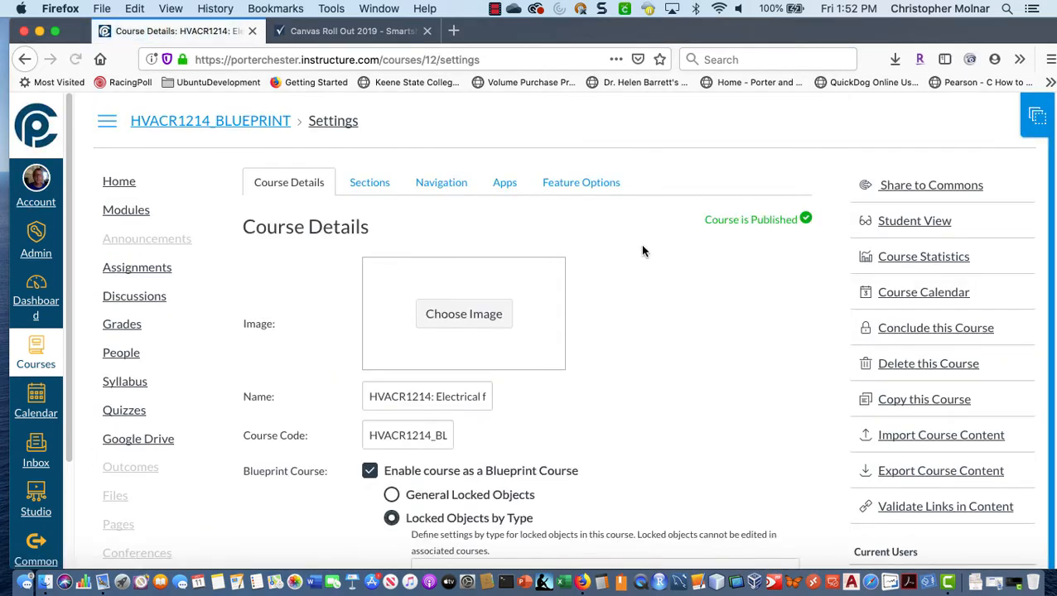
pyautogui.moveTo(580, 183)
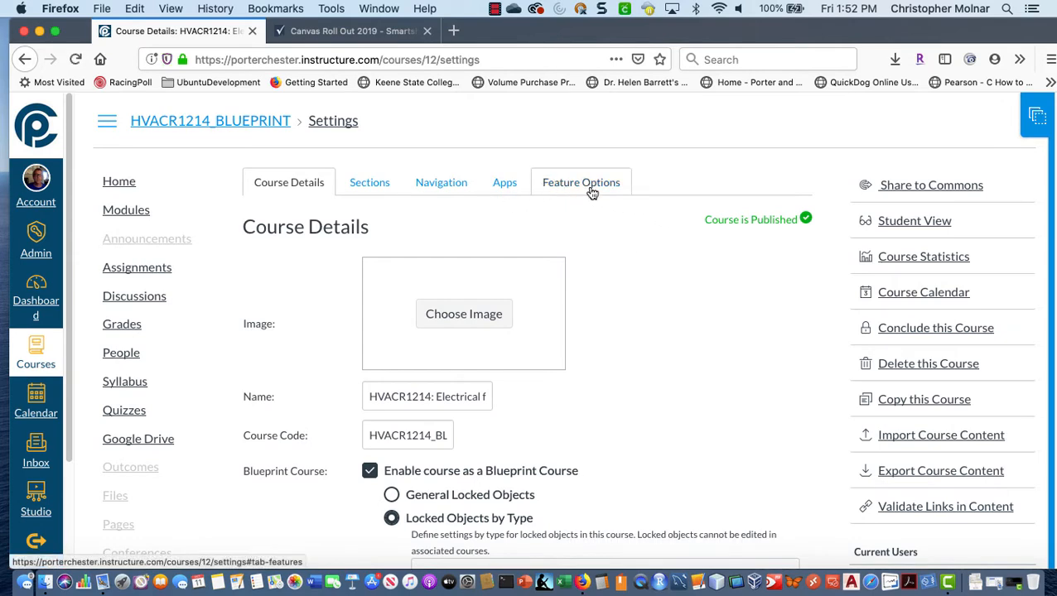
pyautogui.click(581, 182)
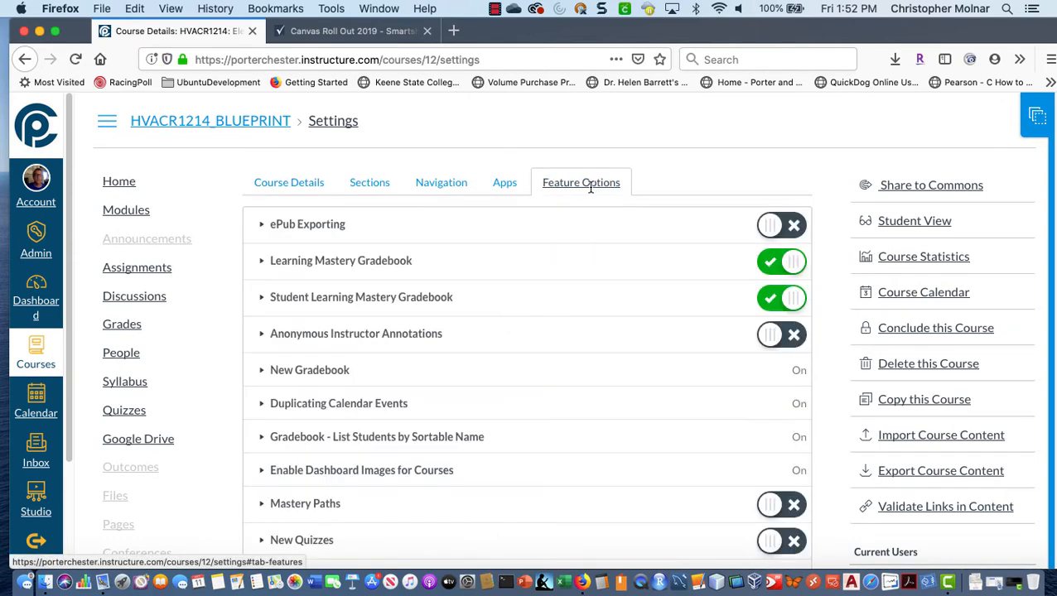
pyautogui.scroll(-3)
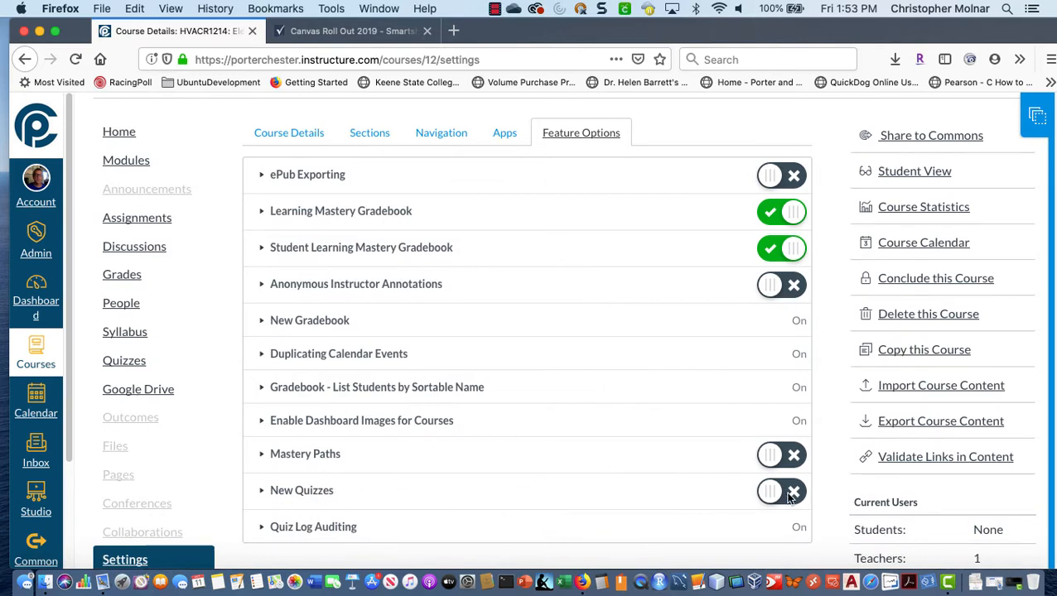
pyautogui.click(771, 491)
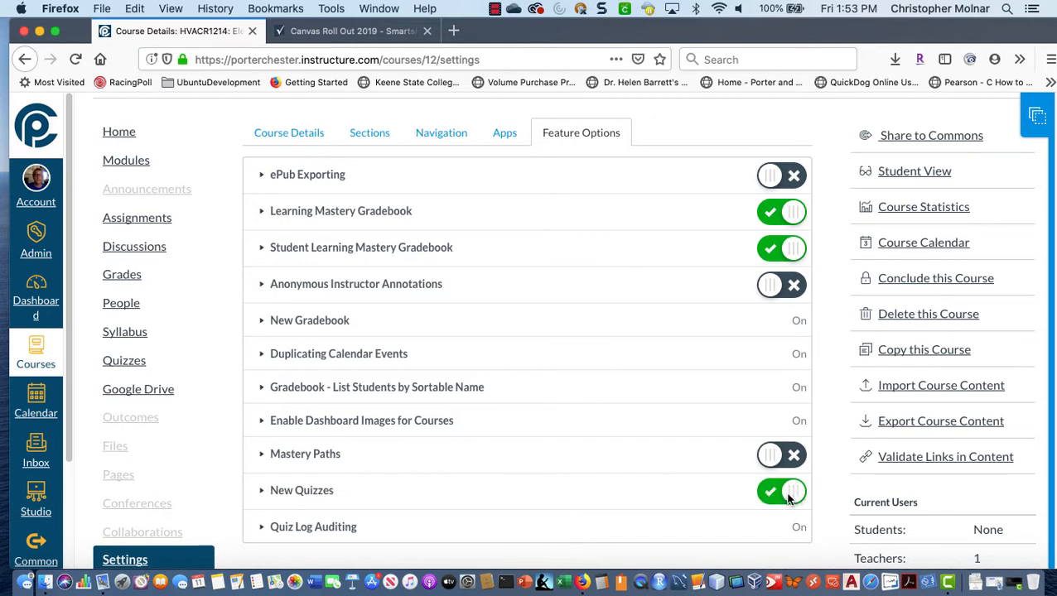
pyautogui.moveTo(663, 491)
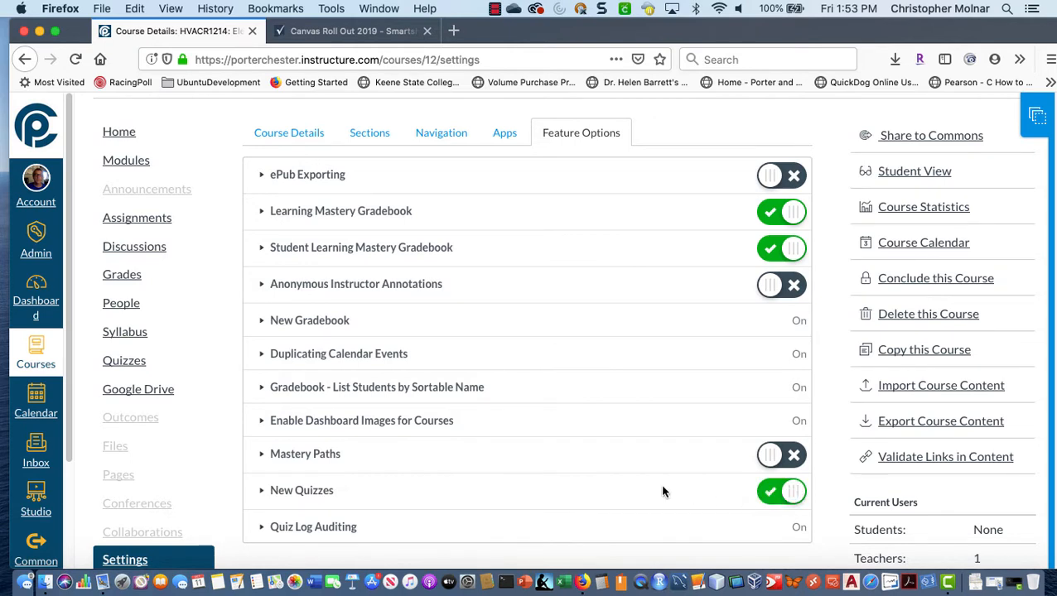
pyautogui.scroll(-3)
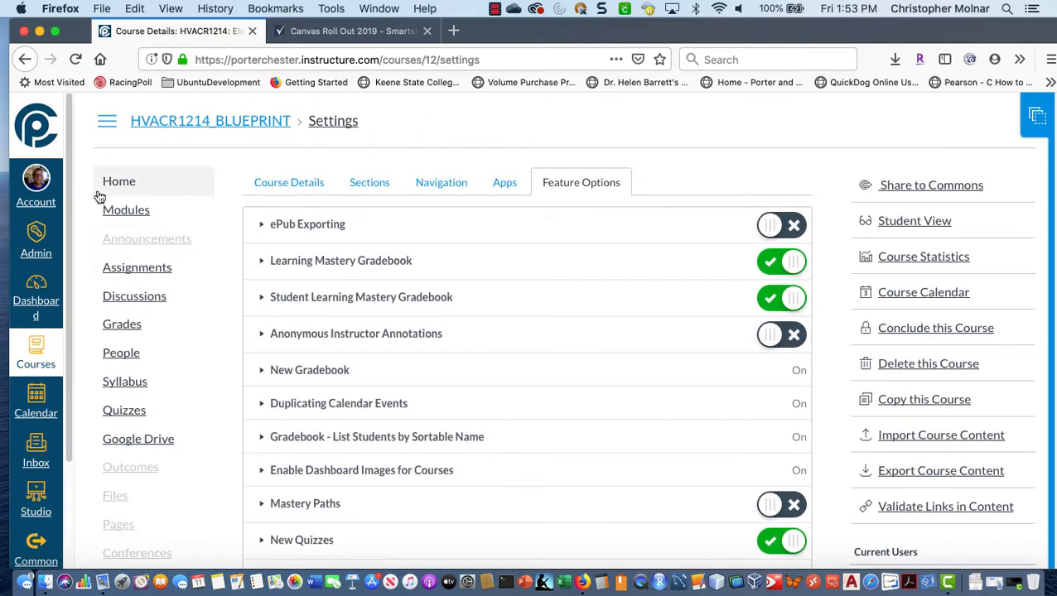
# Step: Go back to the course home page and bring up its Quizzes list
pyautogui.click(118, 180)
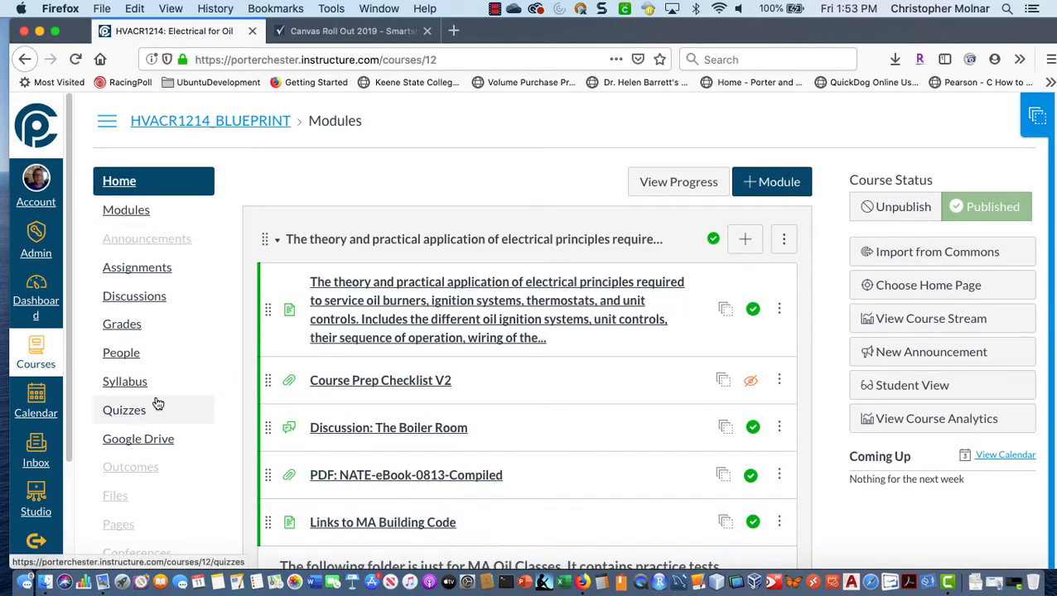
pyautogui.click(124, 410)
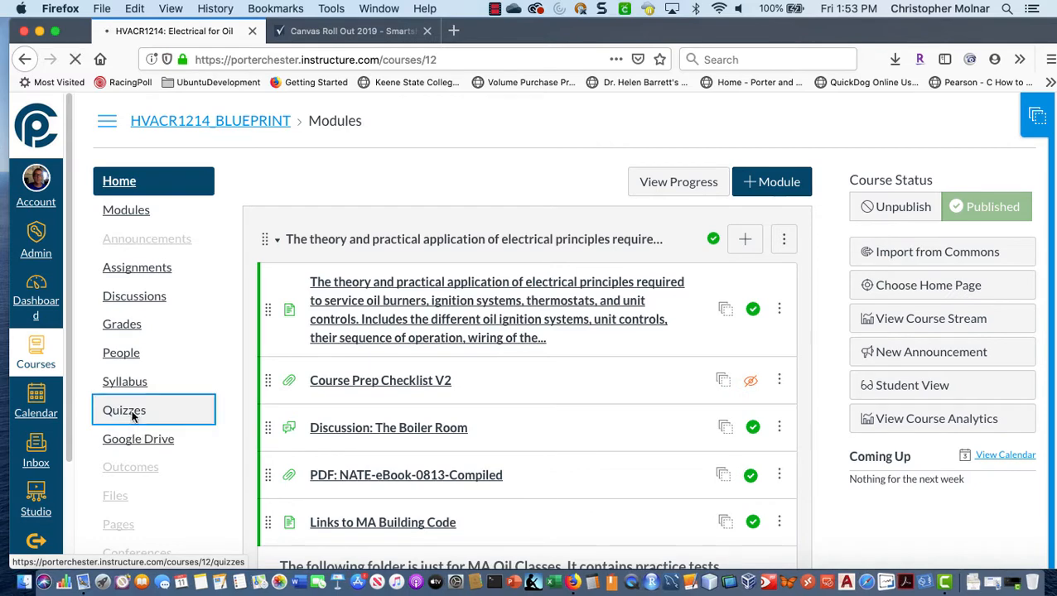
pyautogui.click(124, 409)
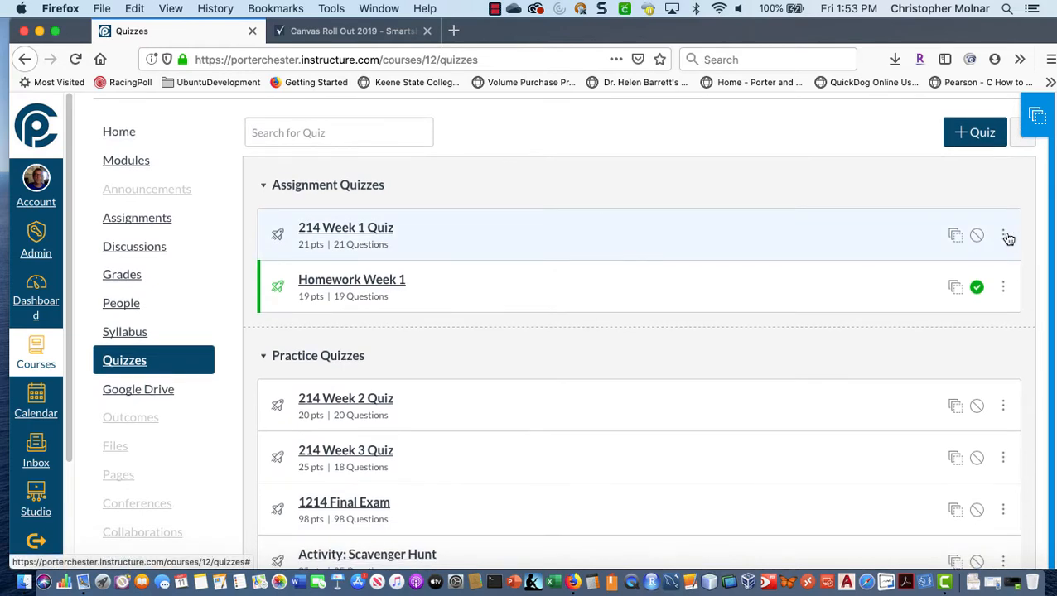
# Step: Migrate 214 Week 1 Quiz and the following classic quizzes to New Quizzes
pyautogui.click(1003, 235)
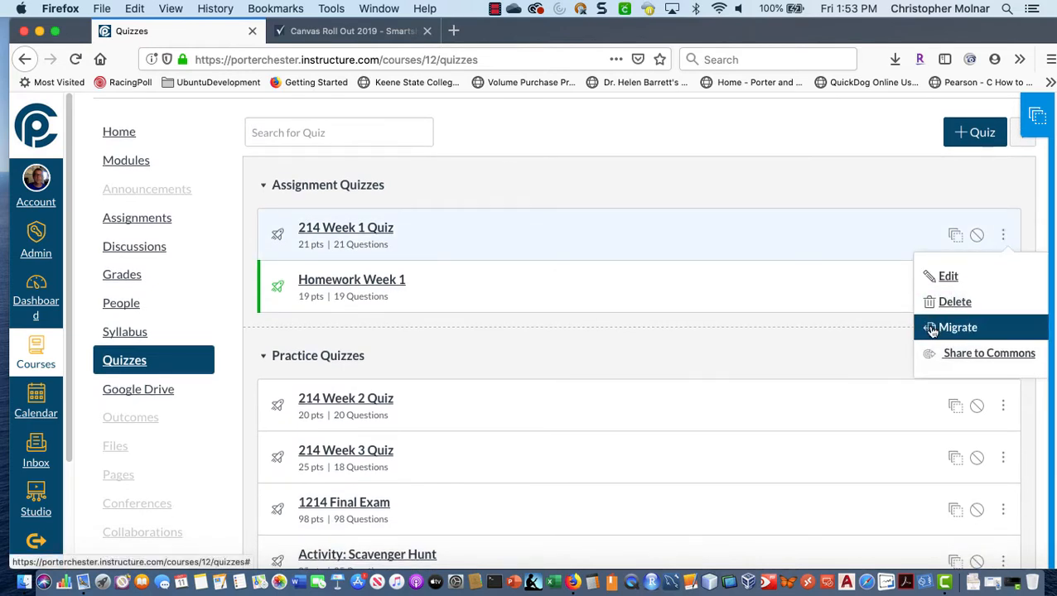
pyautogui.click(958, 328)
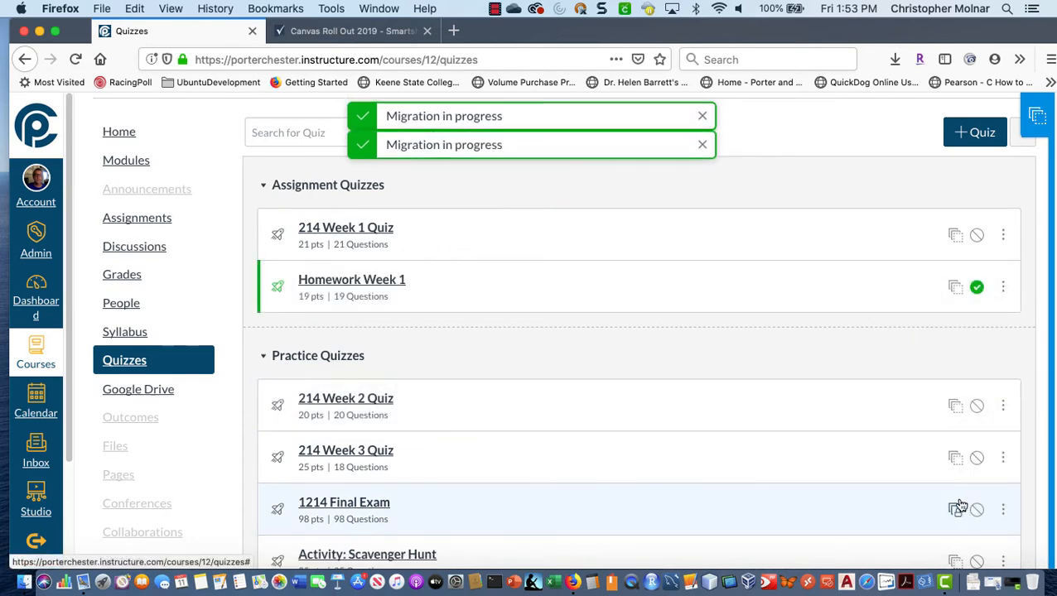
pyautogui.click(1003, 383)
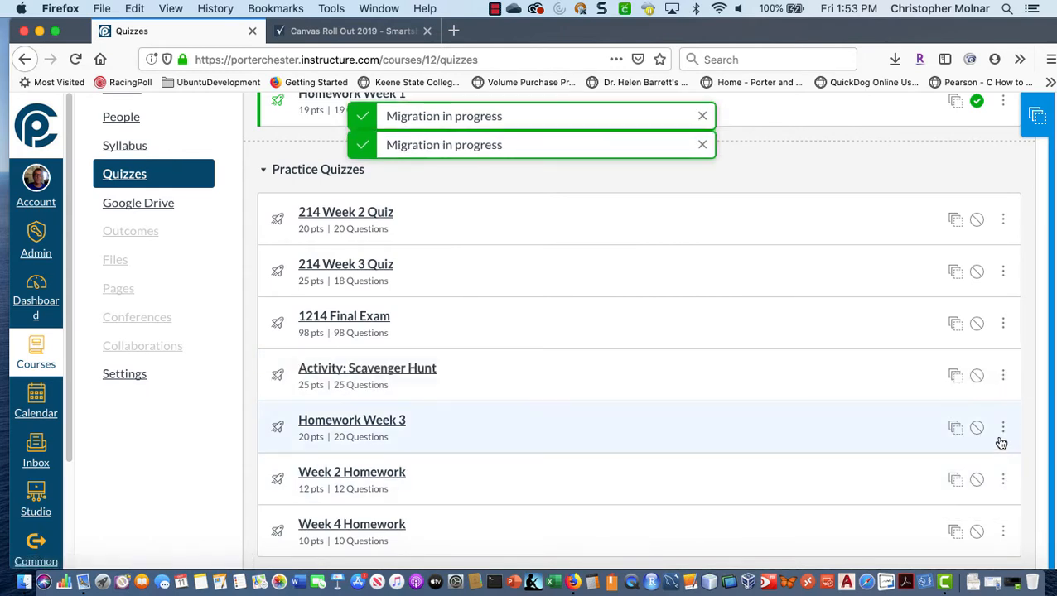
pyautogui.moveTo(989, 500)
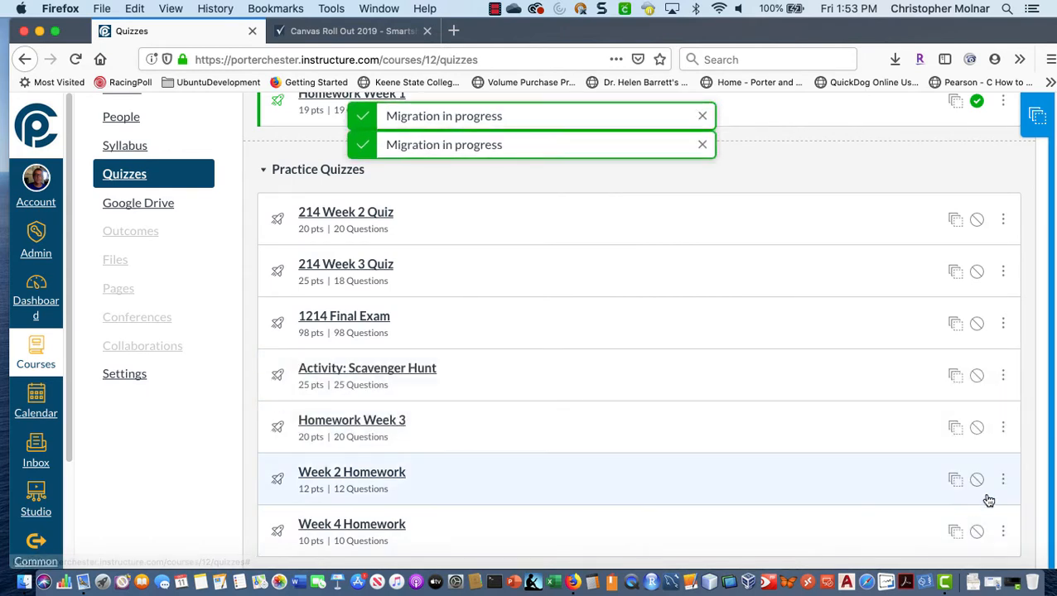
pyautogui.click(1003, 479)
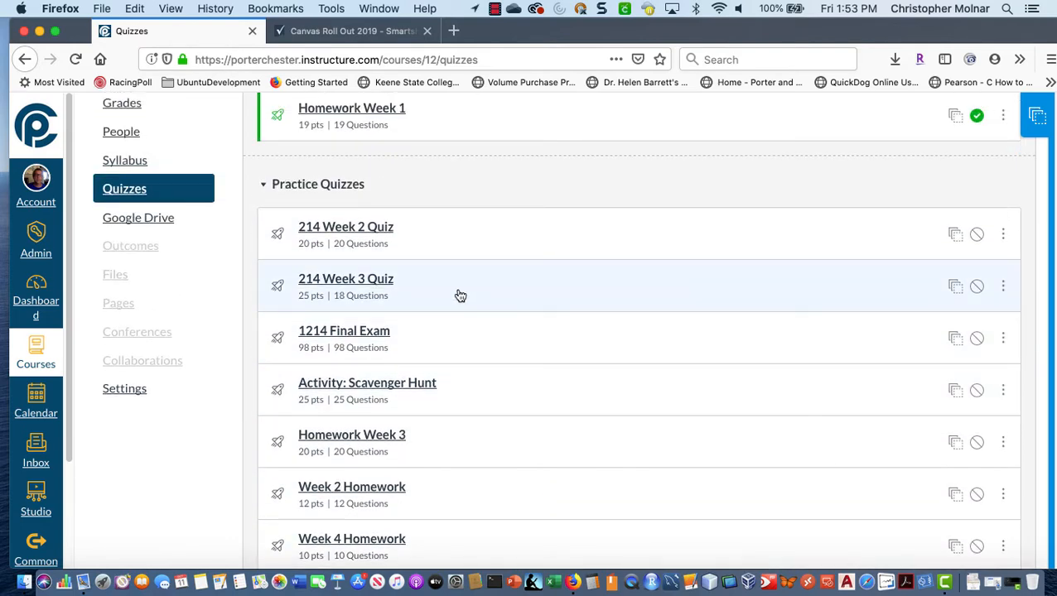
# Step: Switch from Quizzes to the course's Assignments page with its assignment groups
pyautogui.scroll(-3)
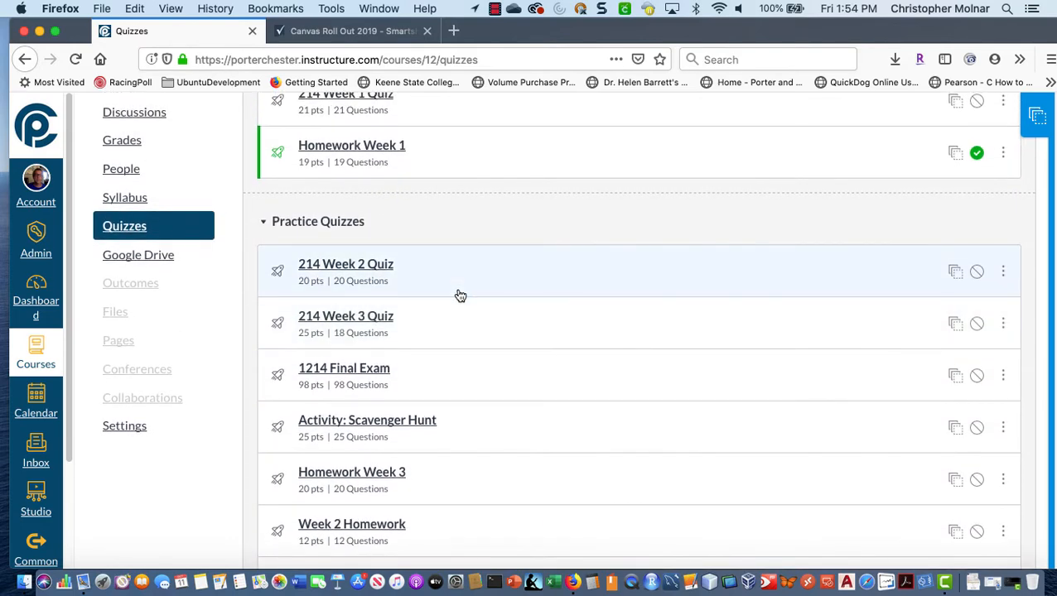
pyautogui.moveTo(115, 310)
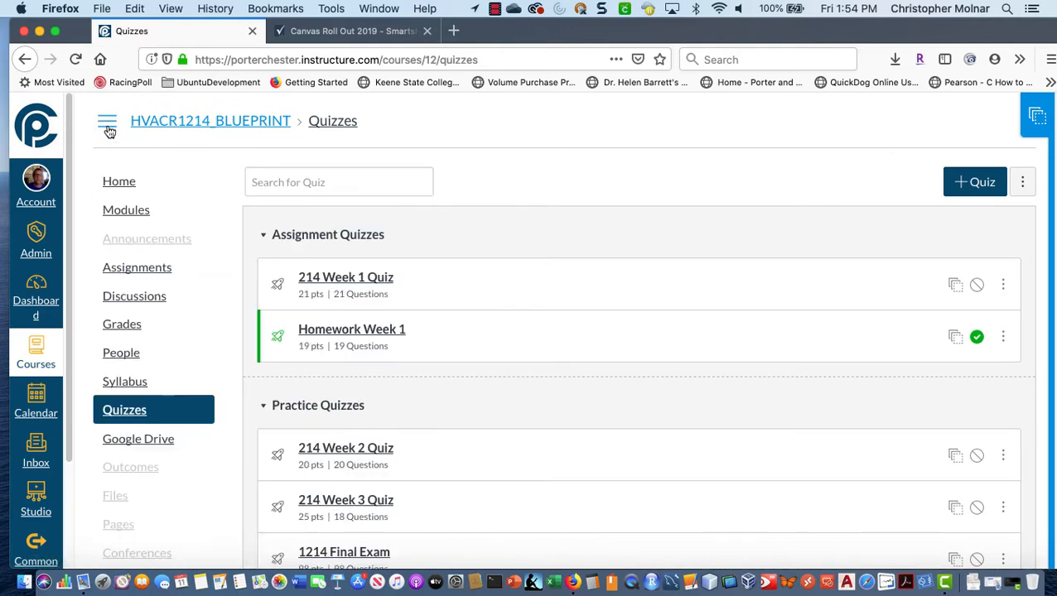
pyautogui.moveTo(137, 267)
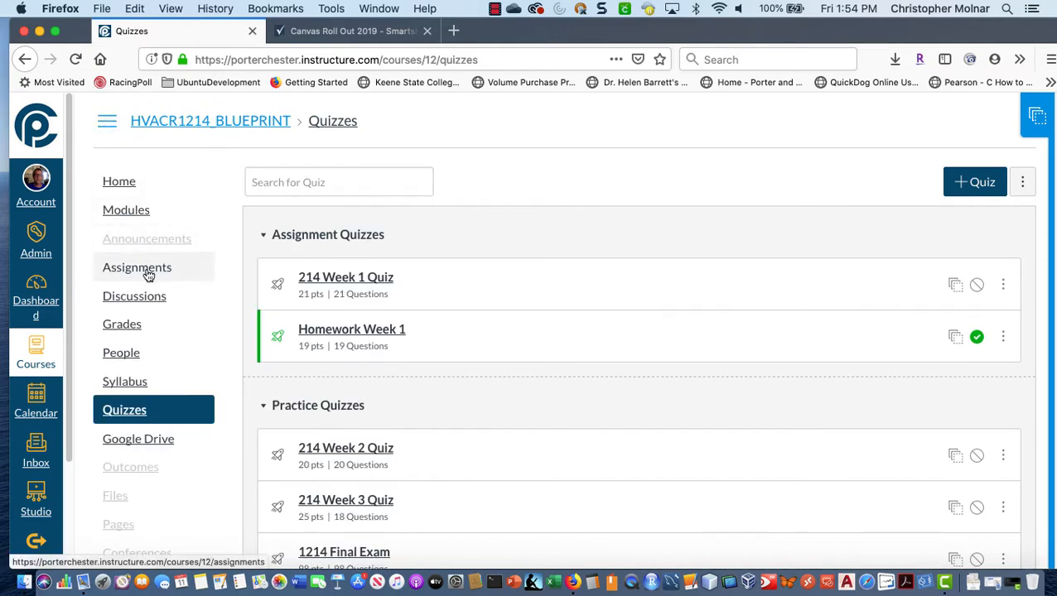
pyautogui.click(136, 267)
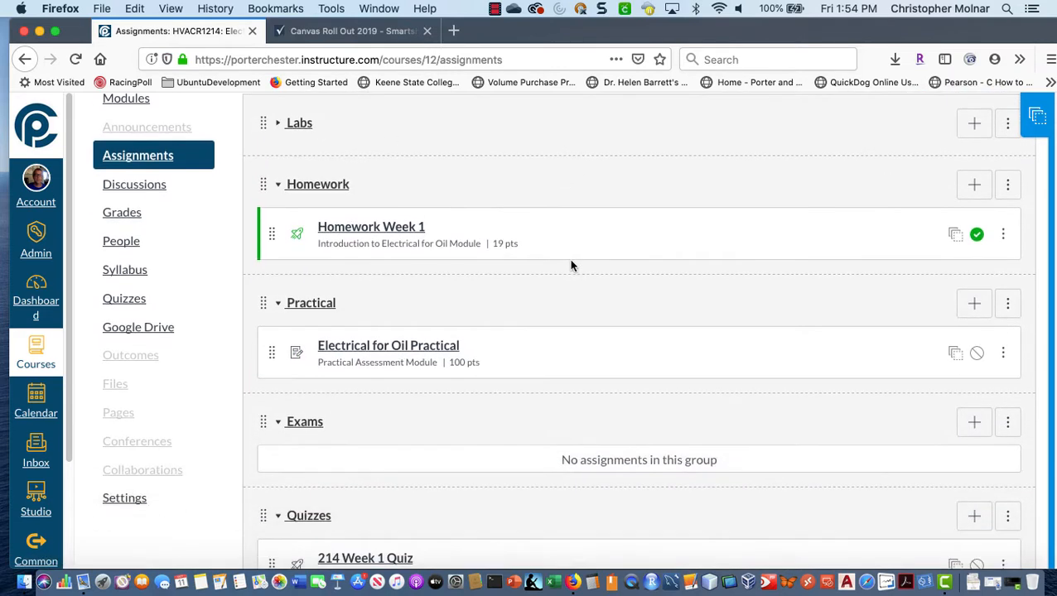
pyautogui.scroll(-3)
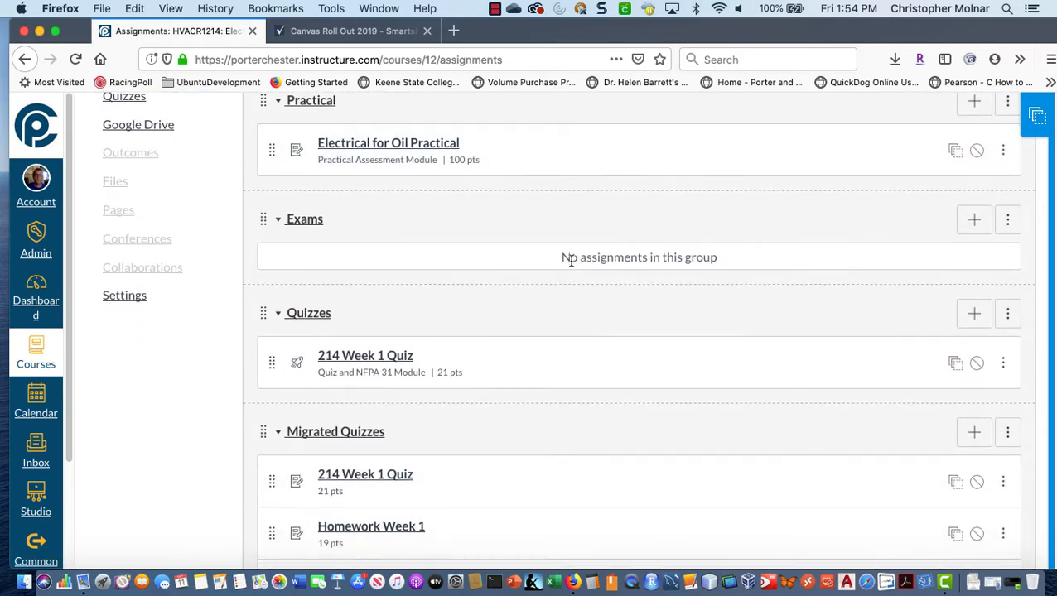
pyautogui.scroll(-3)
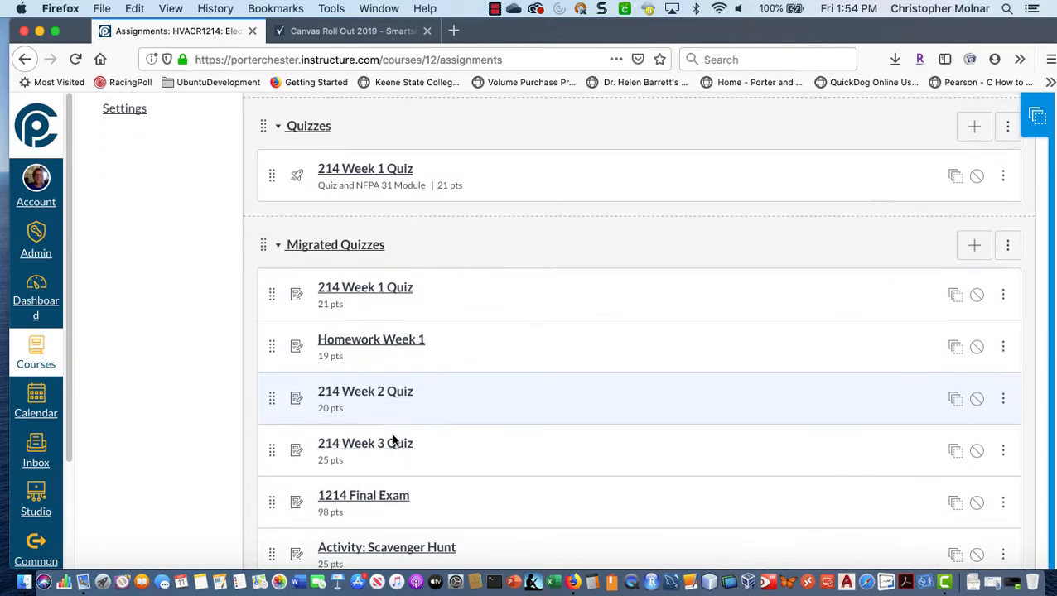
pyautogui.scroll(-3)
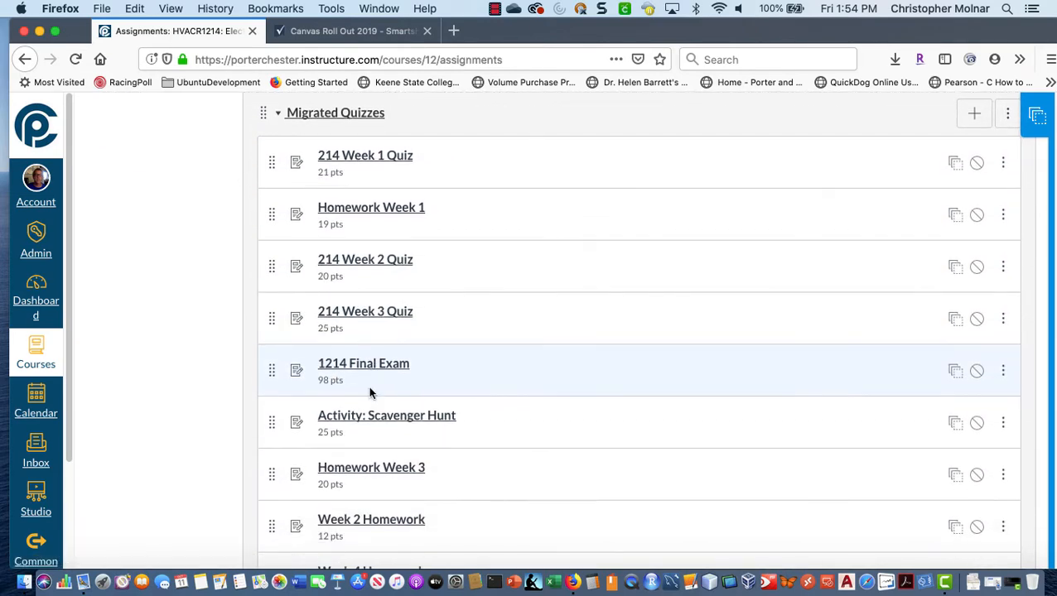
pyautogui.scroll(-3)
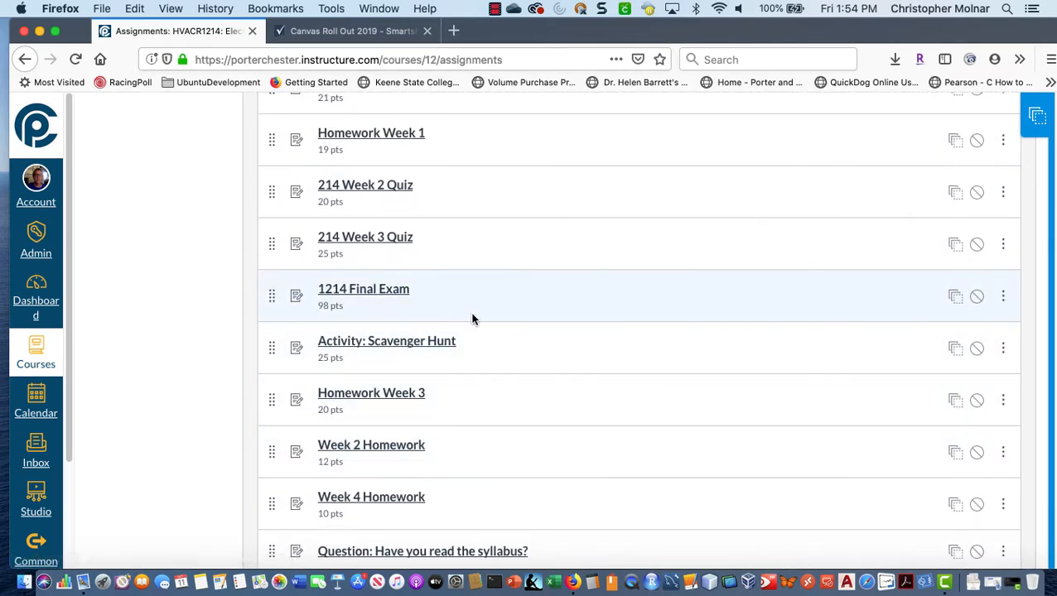
pyautogui.scroll(3)
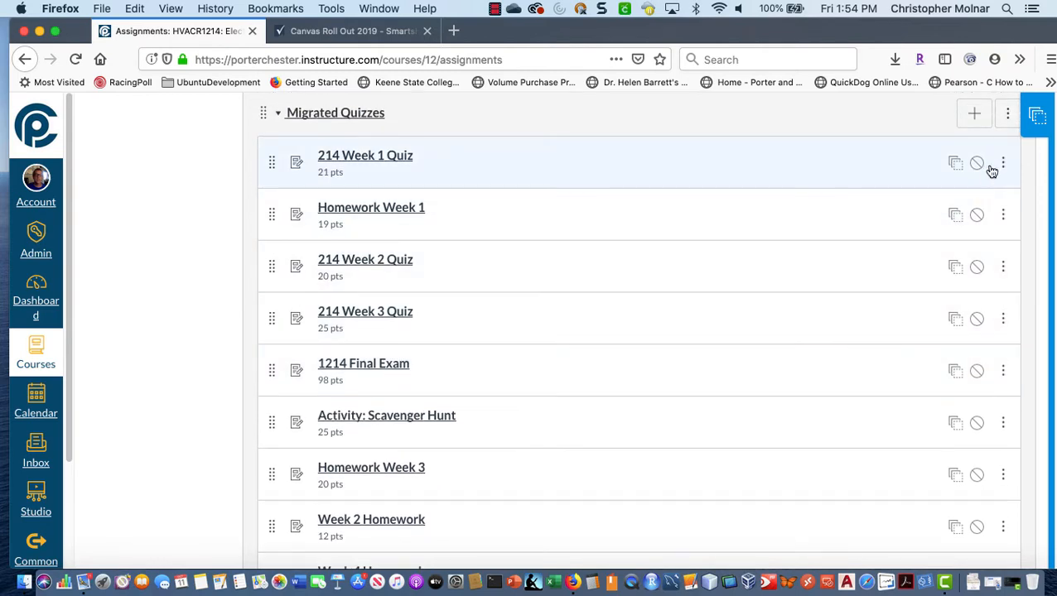
# Step: Set 214 Week 1 Quiz, Homework Week 1 and 214 Week 2 Quiz to 100 points each
pyautogui.click(1004, 163)
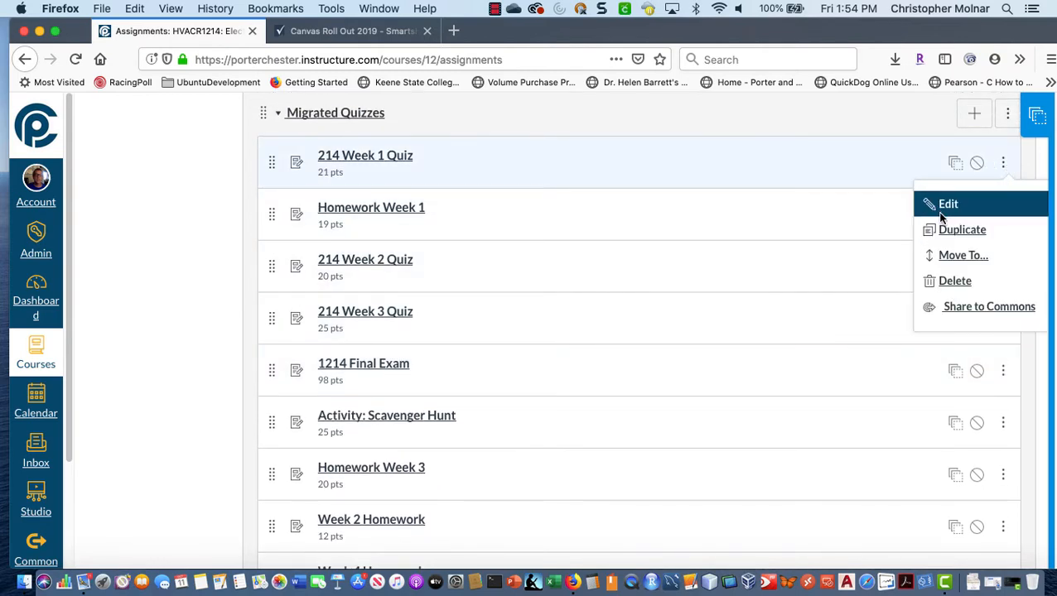
pyautogui.click(947, 204)
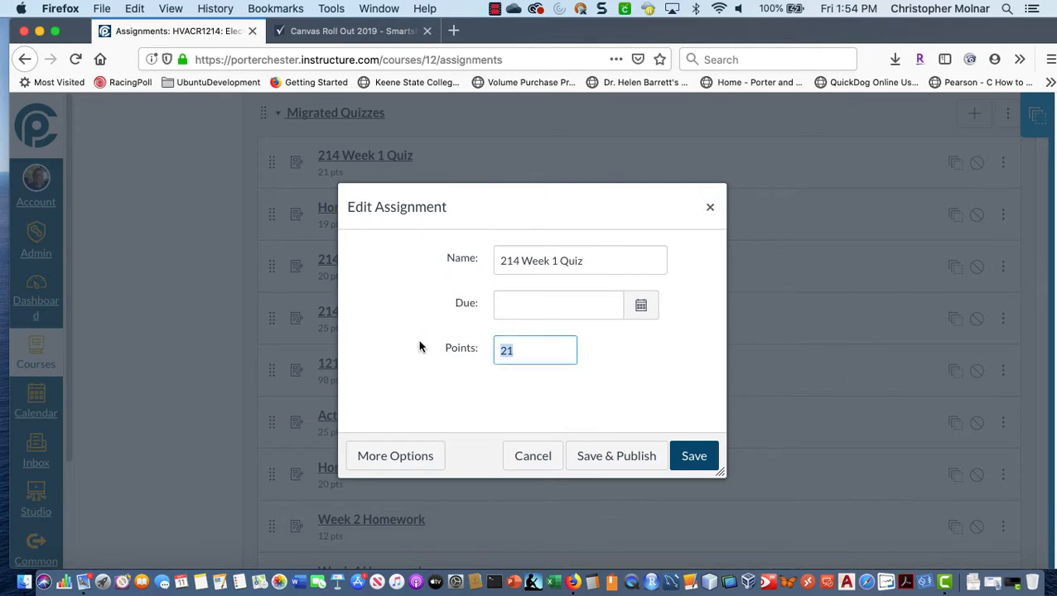
pyautogui.click(694, 456)
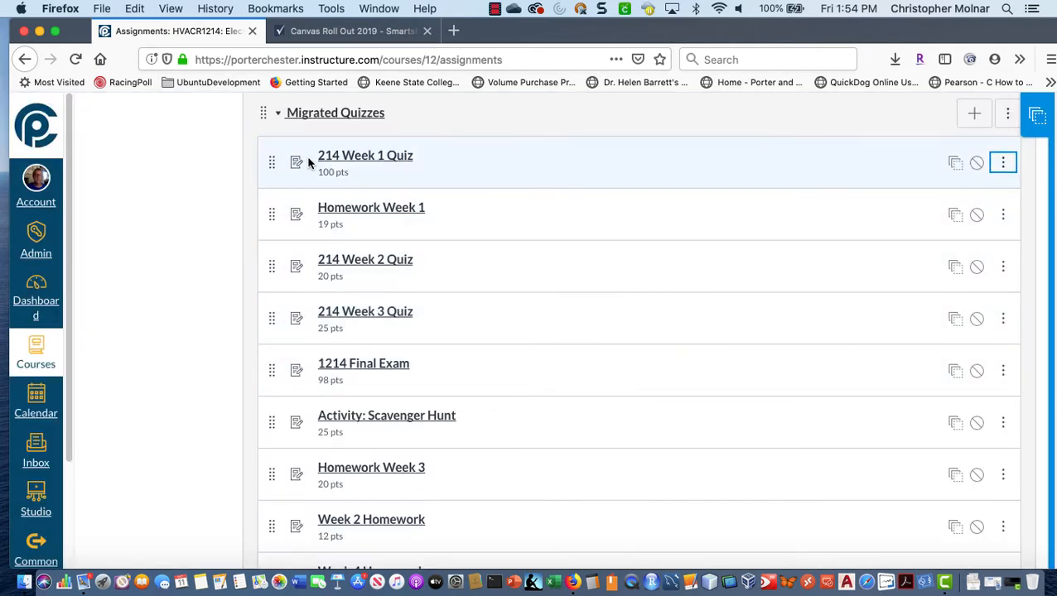
pyautogui.click(1003, 215)
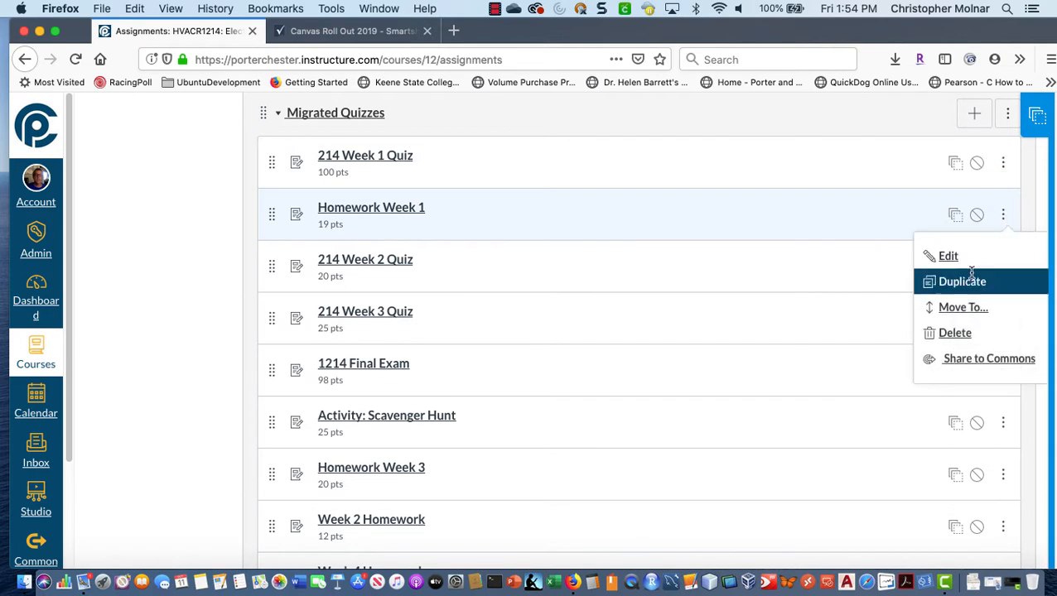
pyautogui.click(947, 255)
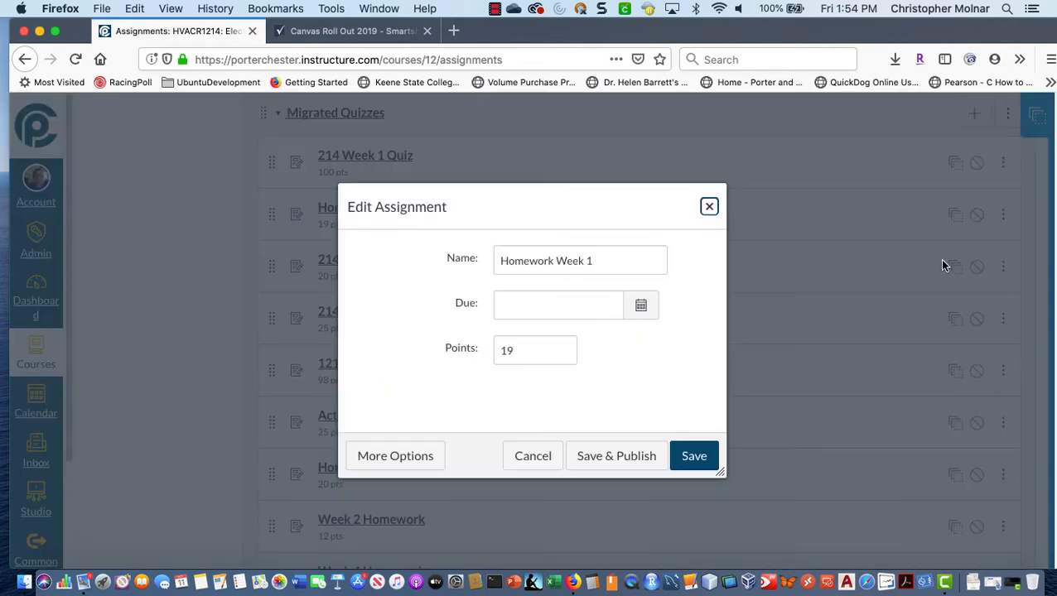
pyautogui.write('10')
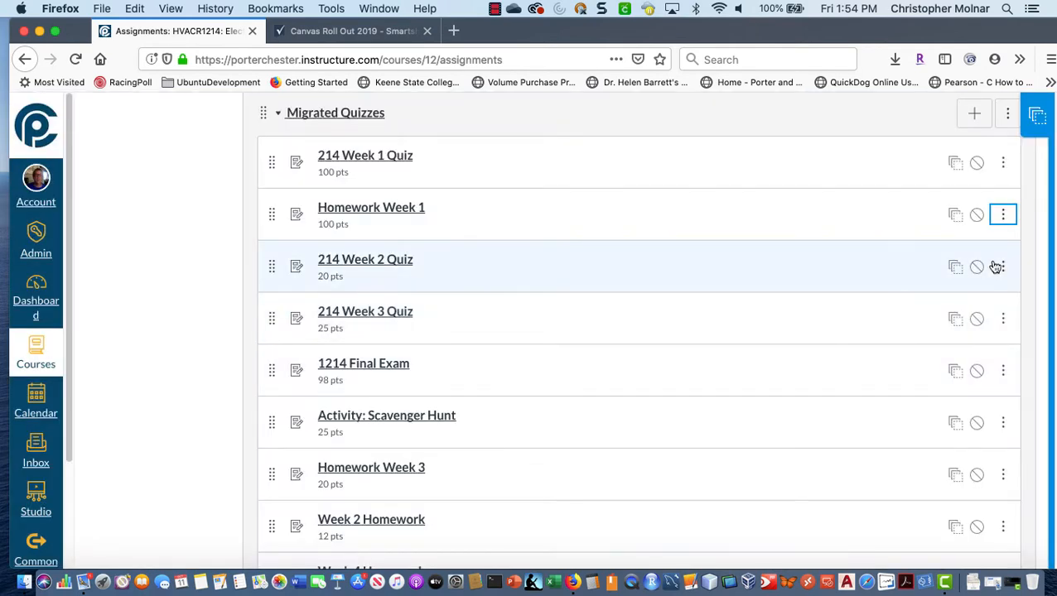
pyautogui.click(1002, 266)
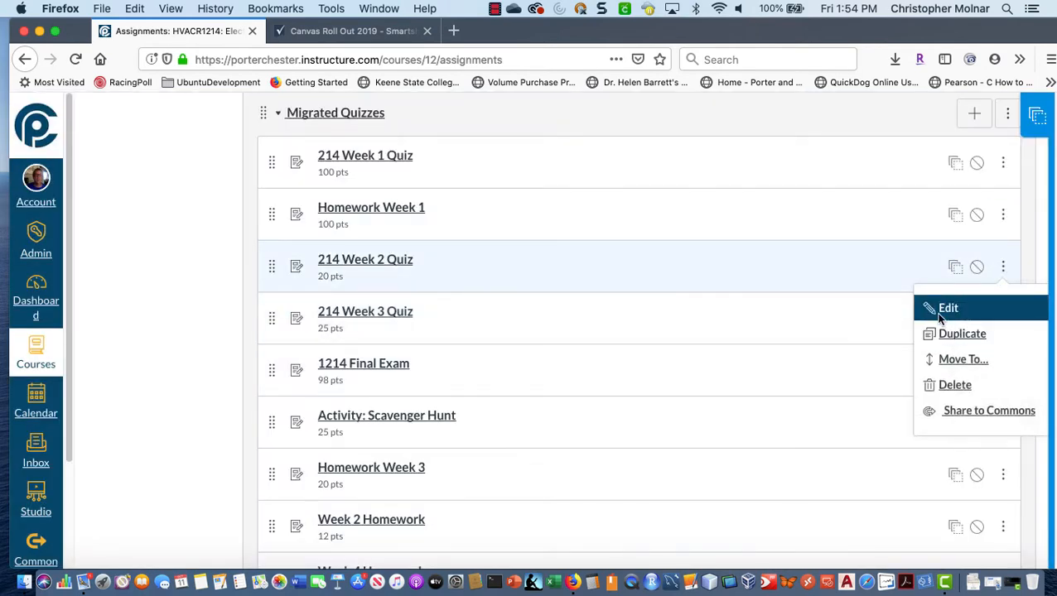
pyautogui.click(948, 308)
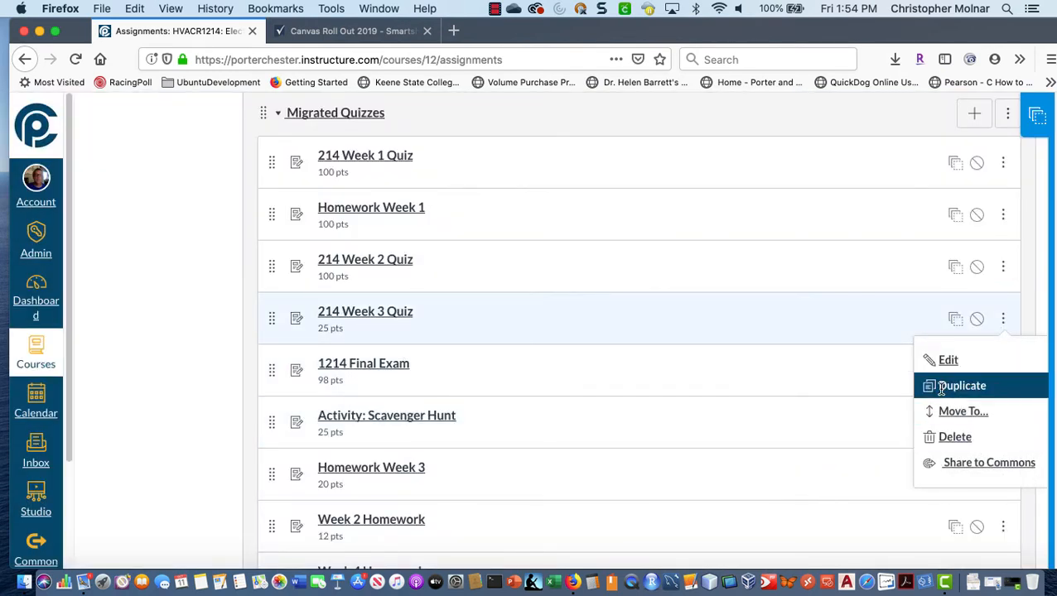
# Step: Set 214 Week 3 Quiz, 1214 Final Exam, Activity: Scavenger Hunt and Homework Week 3 to 100 points
pyautogui.click(948, 359)
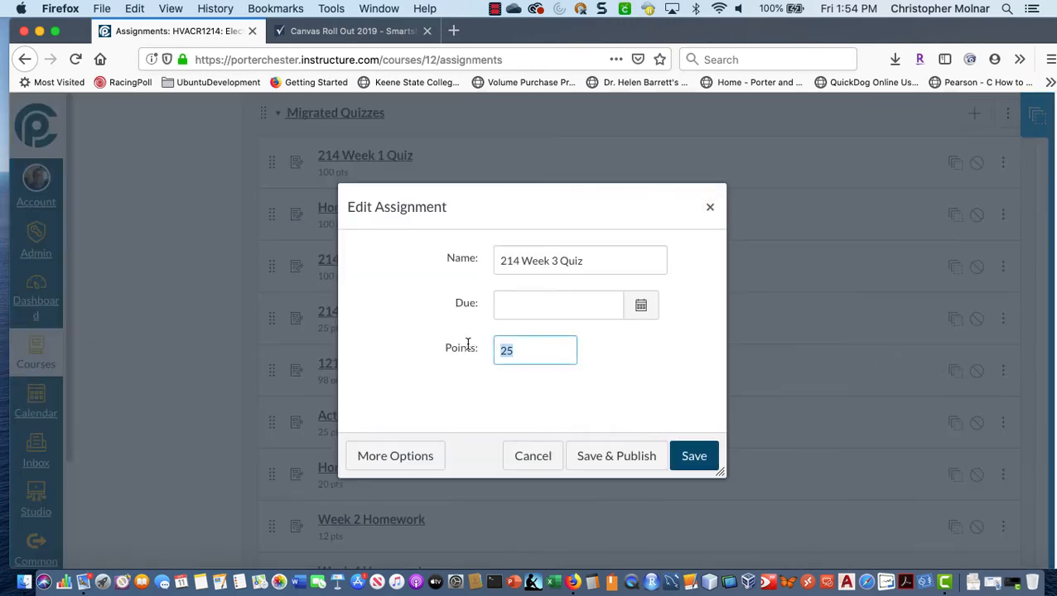
pyautogui.click(694, 456)
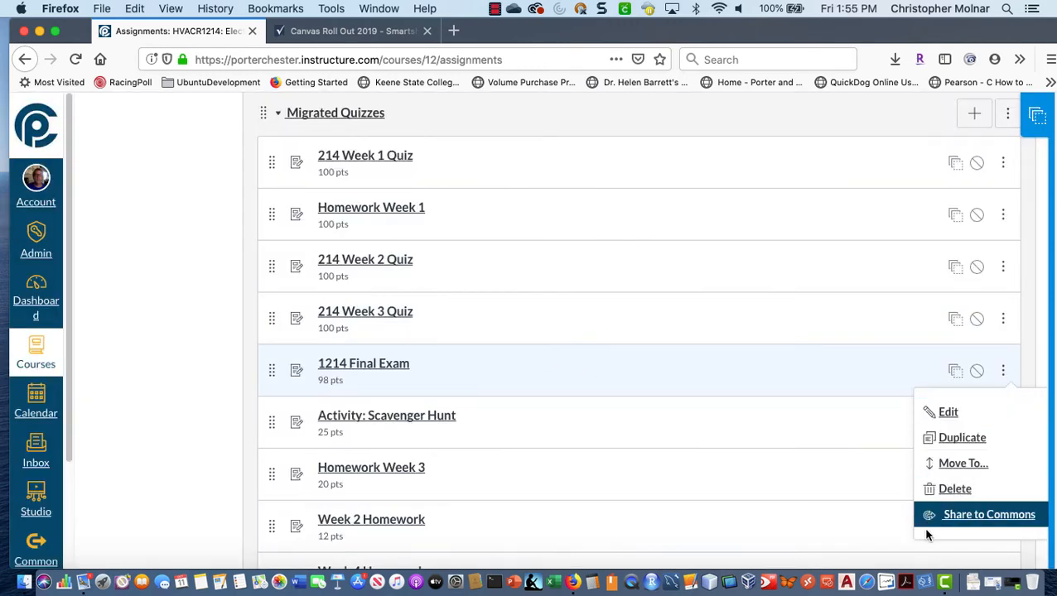
pyautogui.click(948, 412)
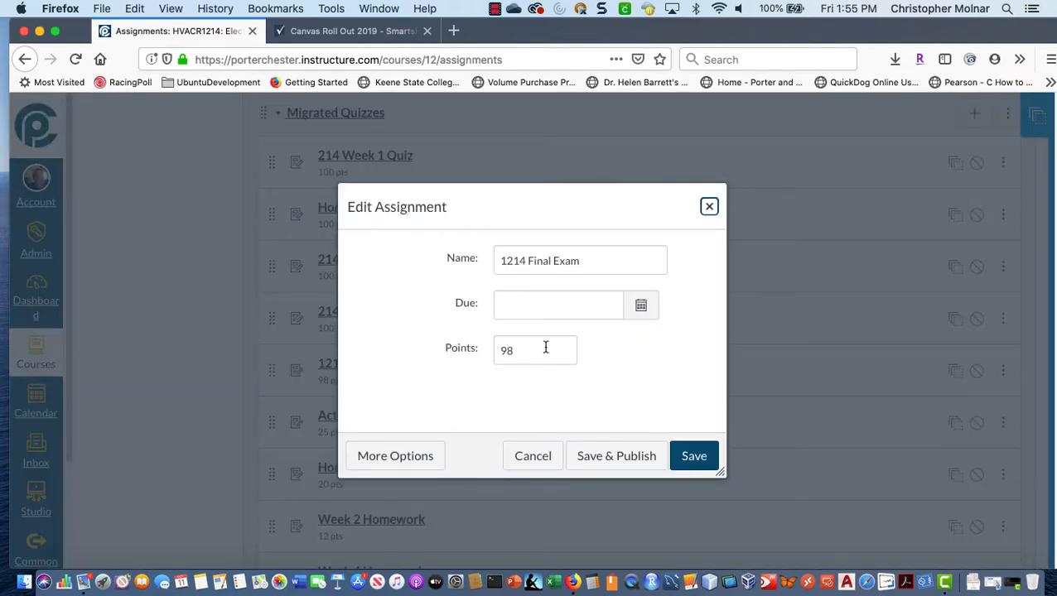
pyautogui.click(694, 455)
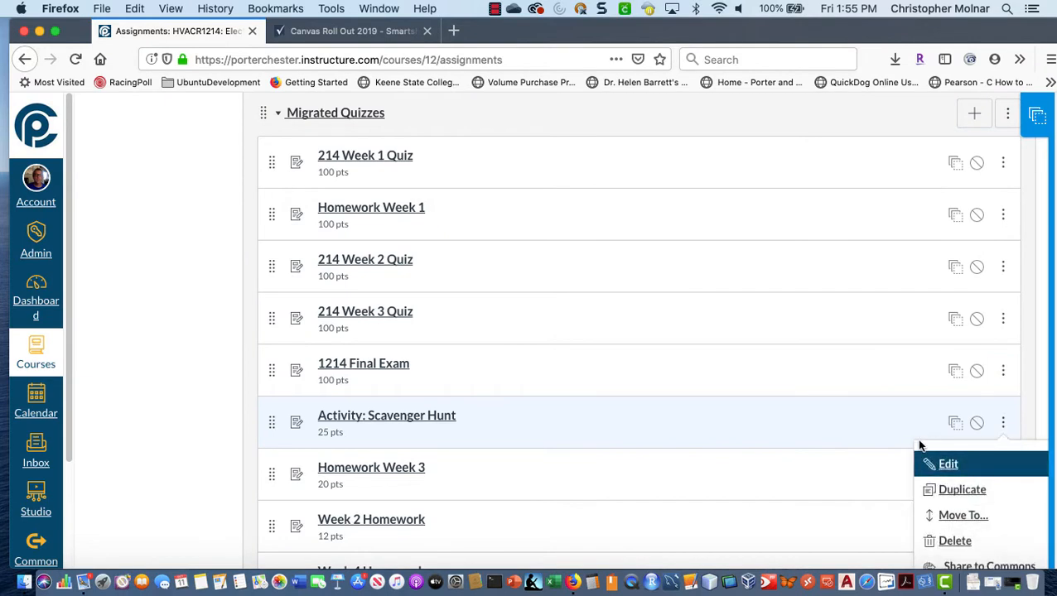
pyautogui.moveTo(940, 464)
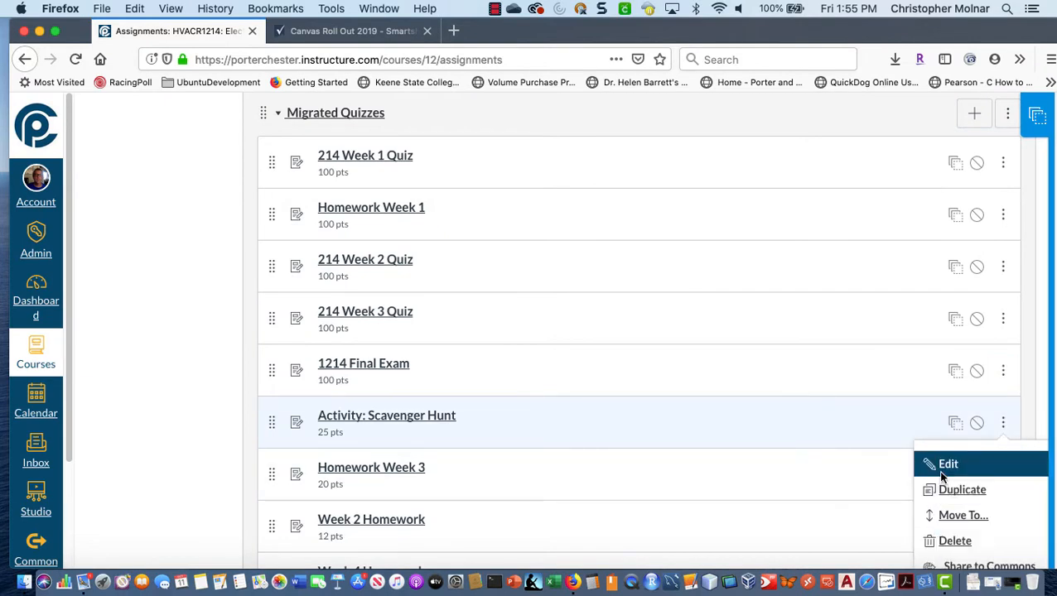
pyautogui.click(948, 464)
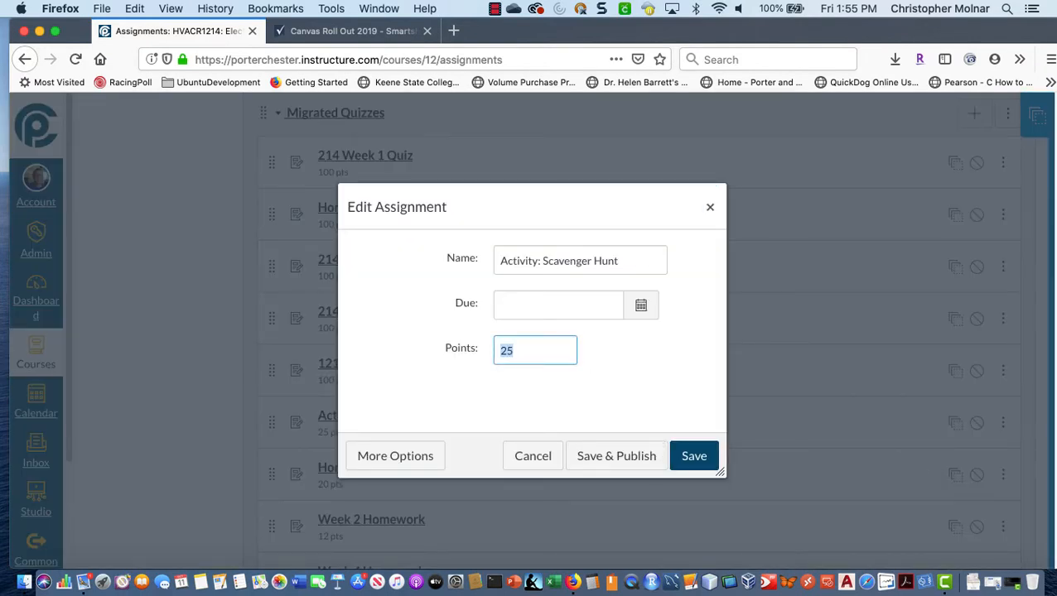
pyautogui.click(694, 456)
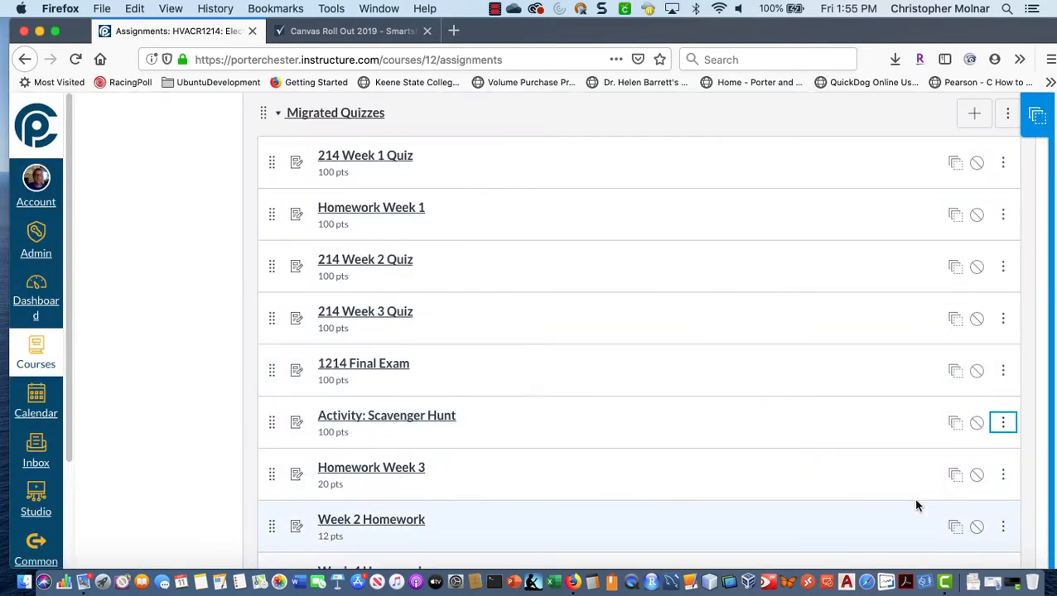
pyautogui.click(1004, 474)
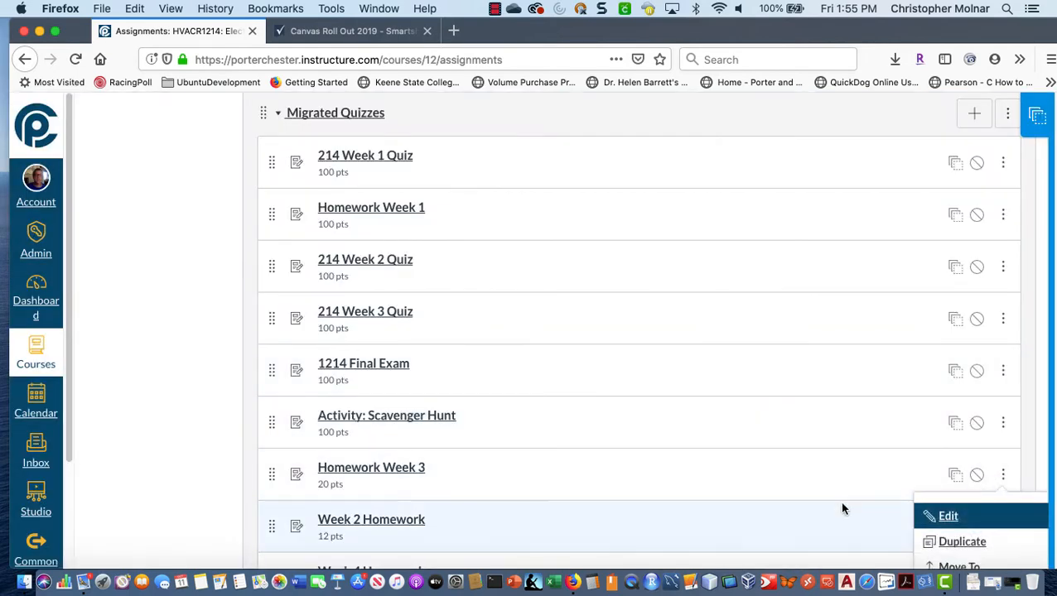
pyautogui.scroll(-3)
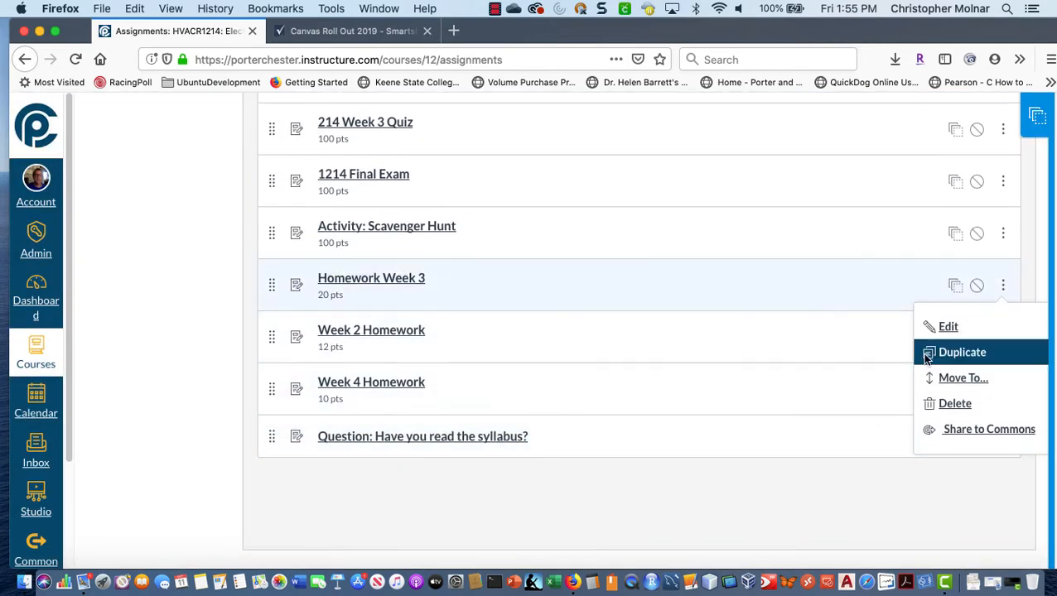
pyautogui.click(948, 325)
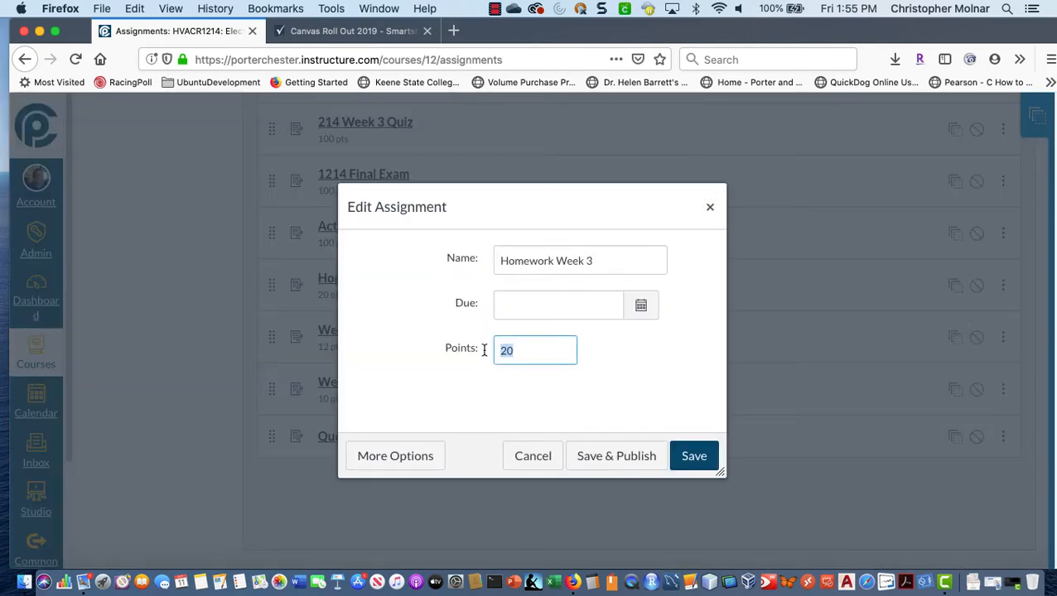
pyautogui.click(694, 456)
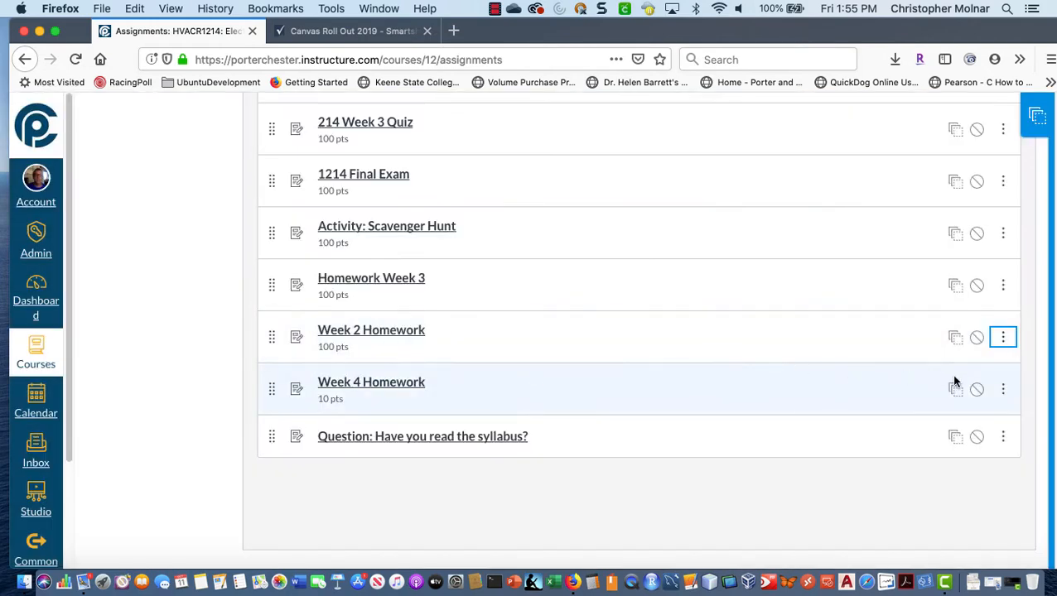
# Step: Set Week 4 Homework and the syllabus question to 100 points each
pyautogui.click(1003, 390)
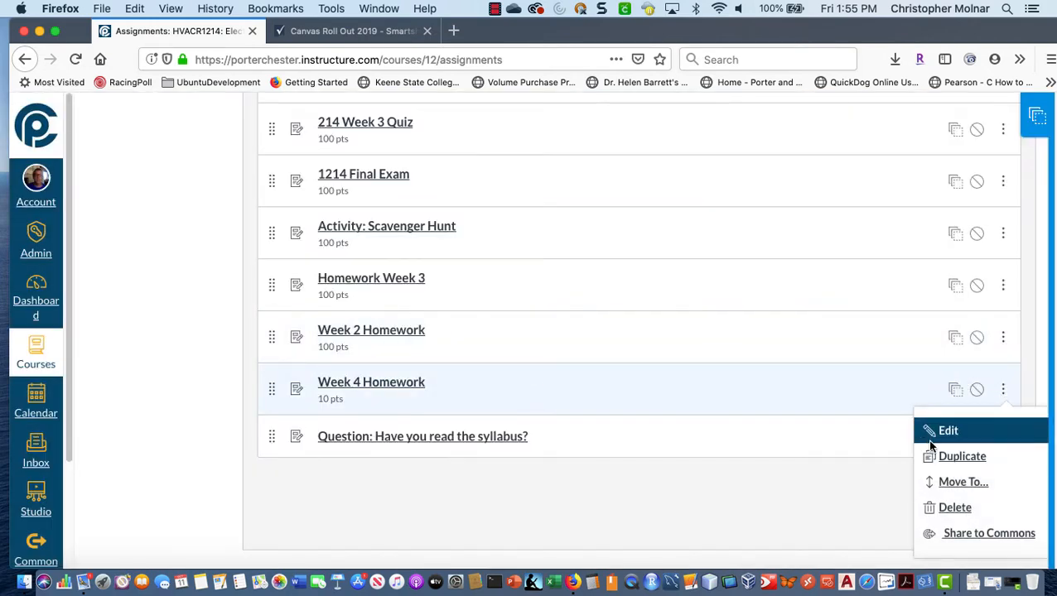
pyautogui.click(947, 430)
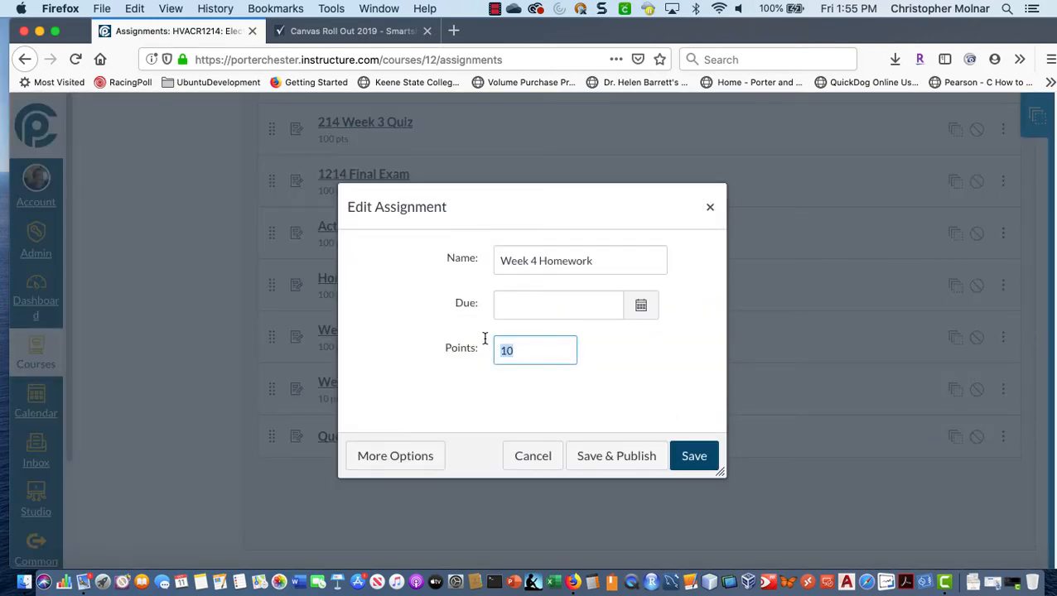
pyautogui.click(693, 456)
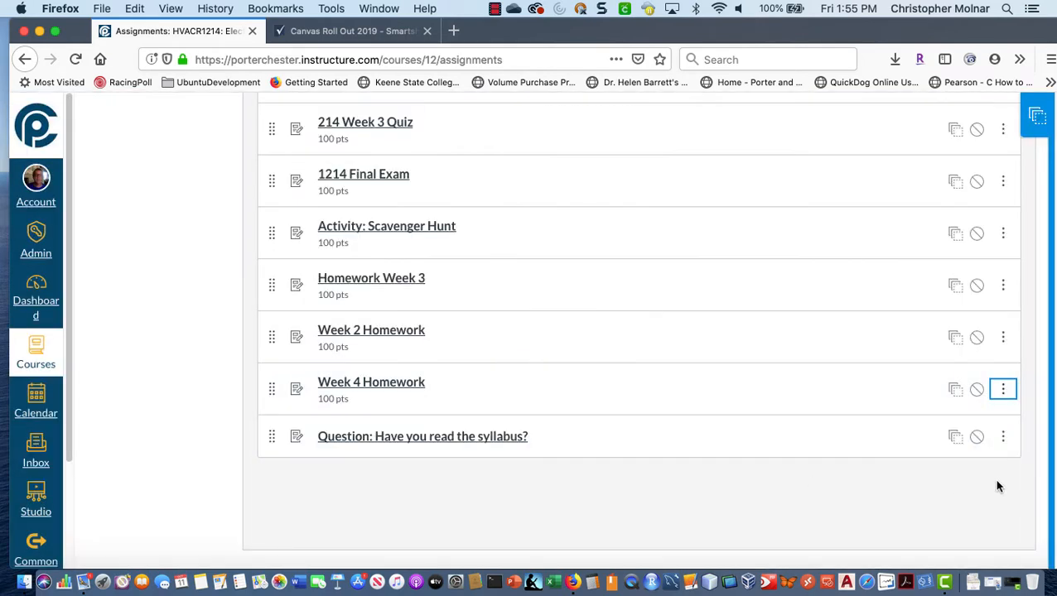
pyautogui.click(1003, 389)
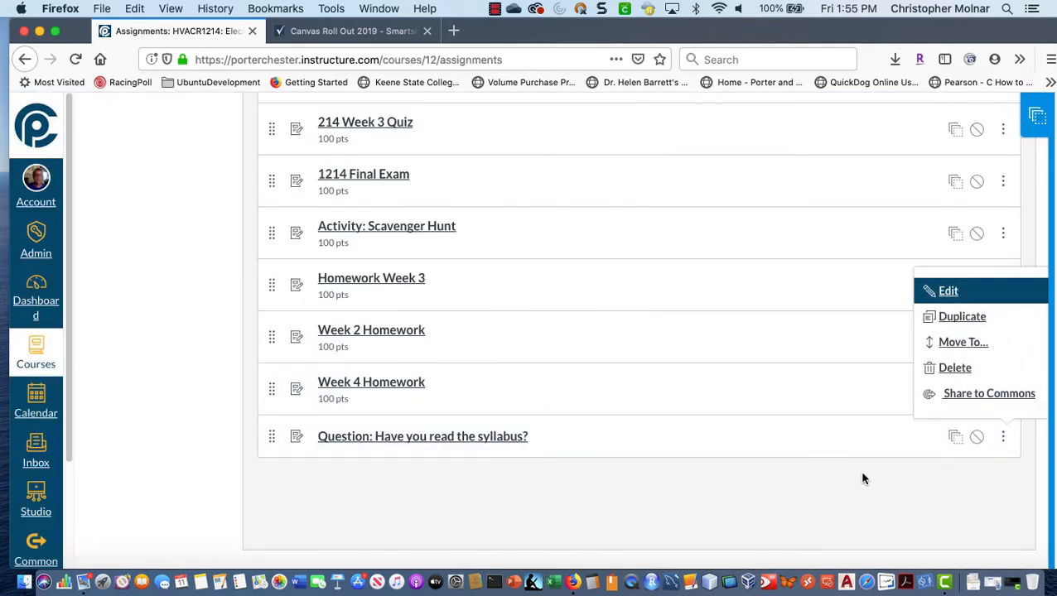
pyautogui.click(947, 290)
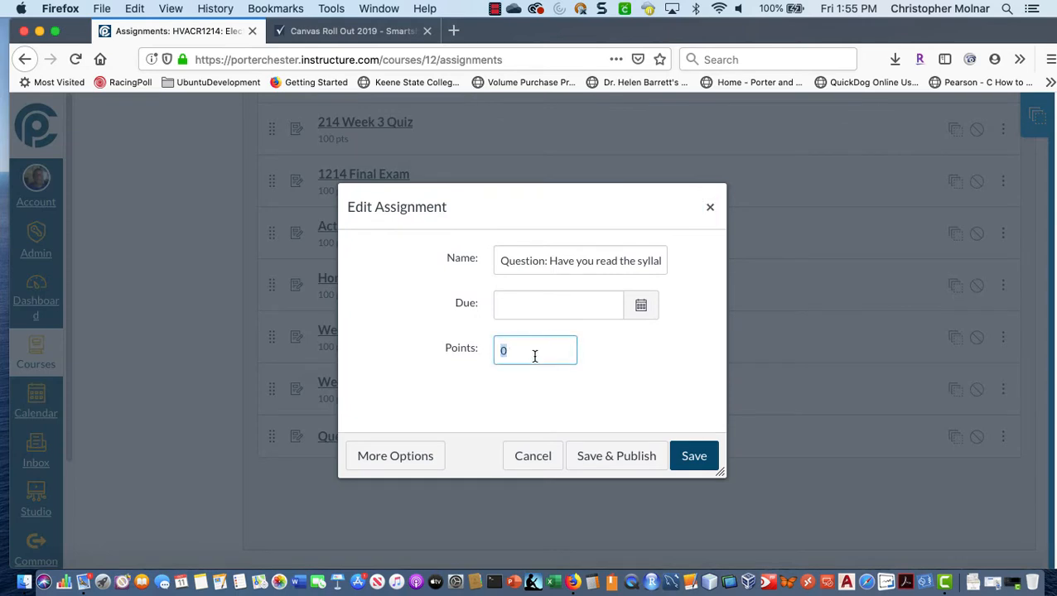
pyautogui.click(695, 456)
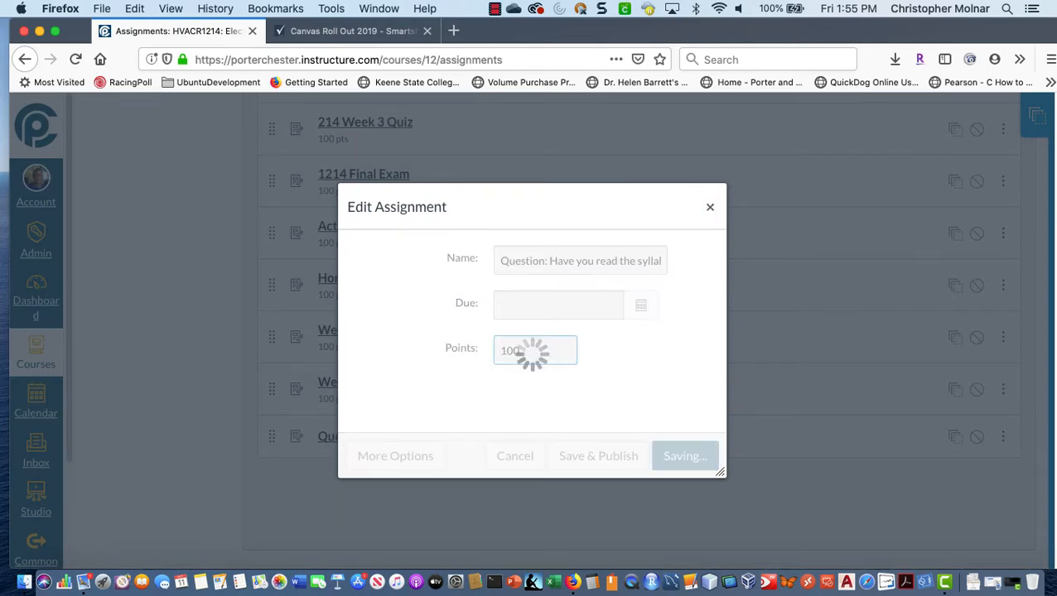
pyautogui.click(684, 455)
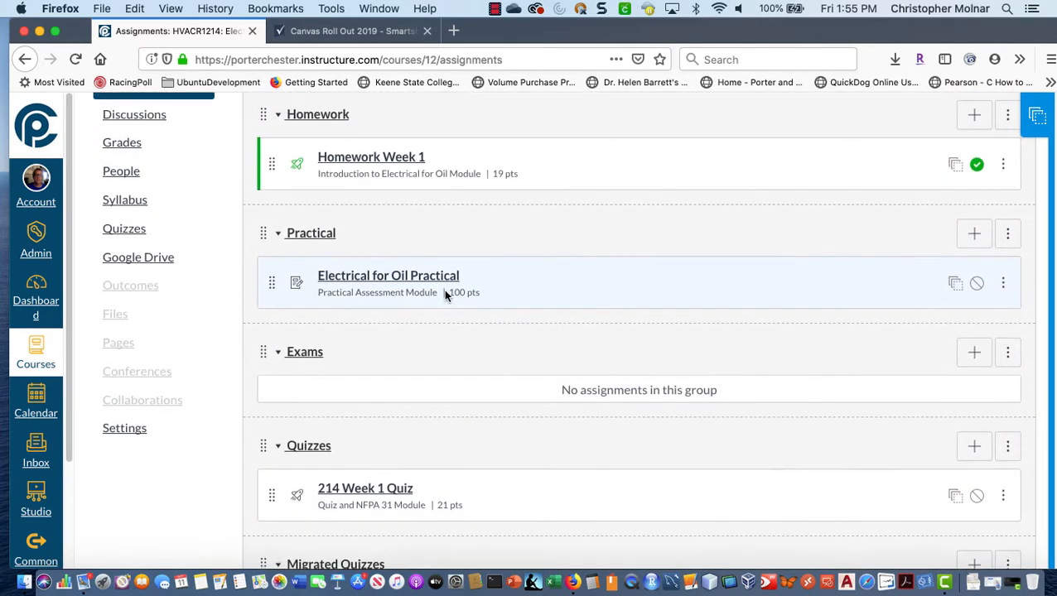
# Step: Drag 214 Week 1 Quiz into the Quizzes group and review the remaining migrated items
pyautogui.scroll(-3)
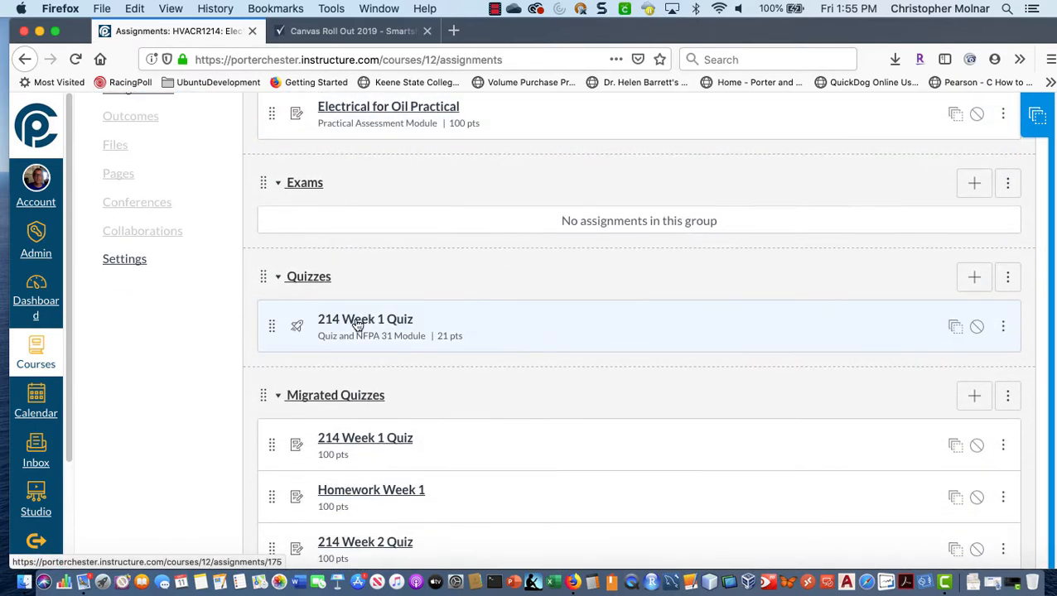
pyautogui.scroll(-3)
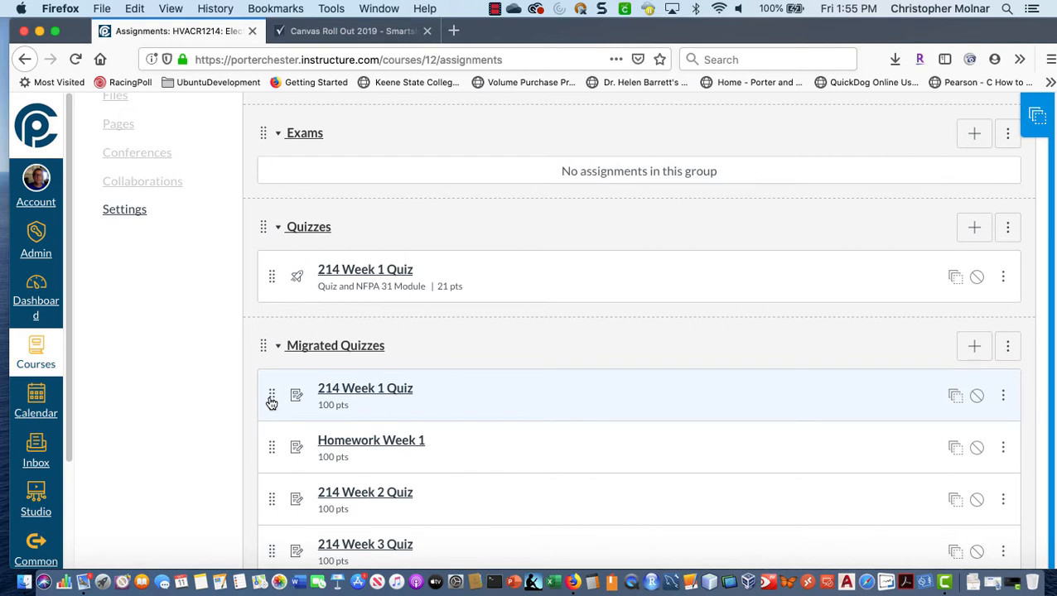
pyautogui.moveTo(271, 395); pyautogui.dragTo(276, 294)
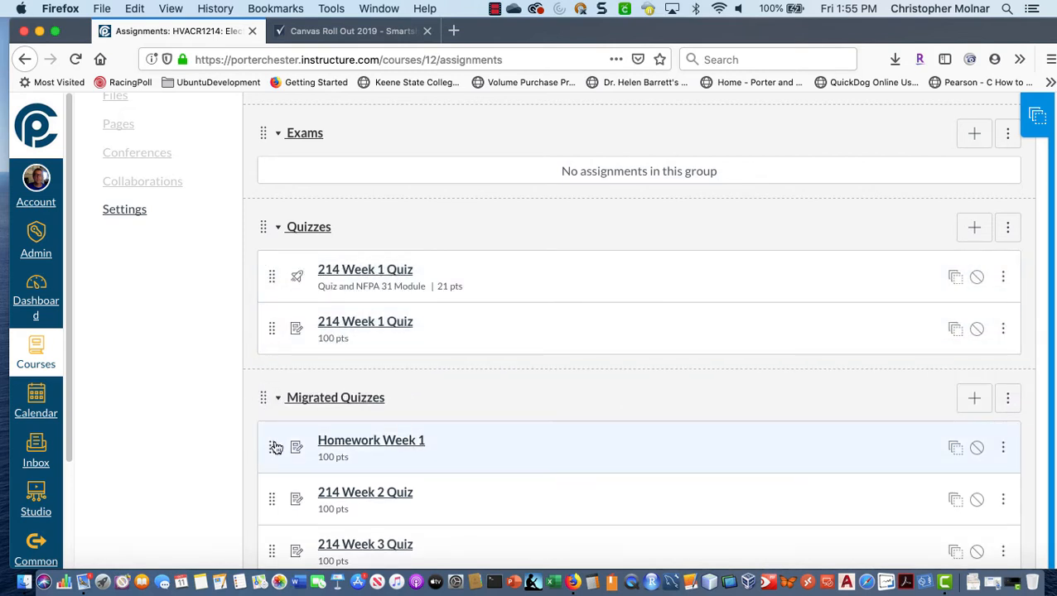
pyautogui.scroll(-3)
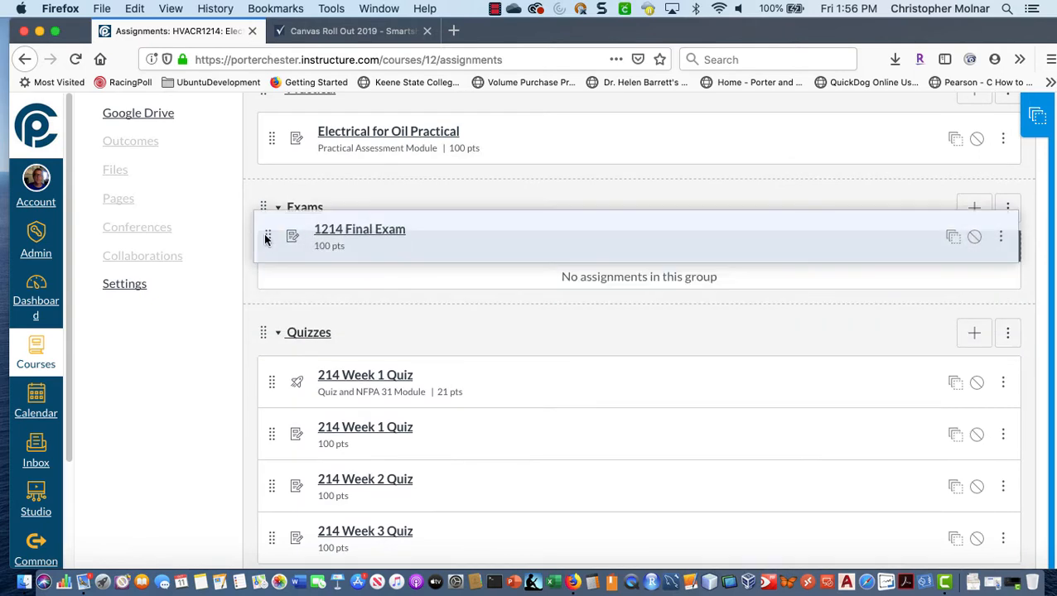
pyautogui.scroll(-3)
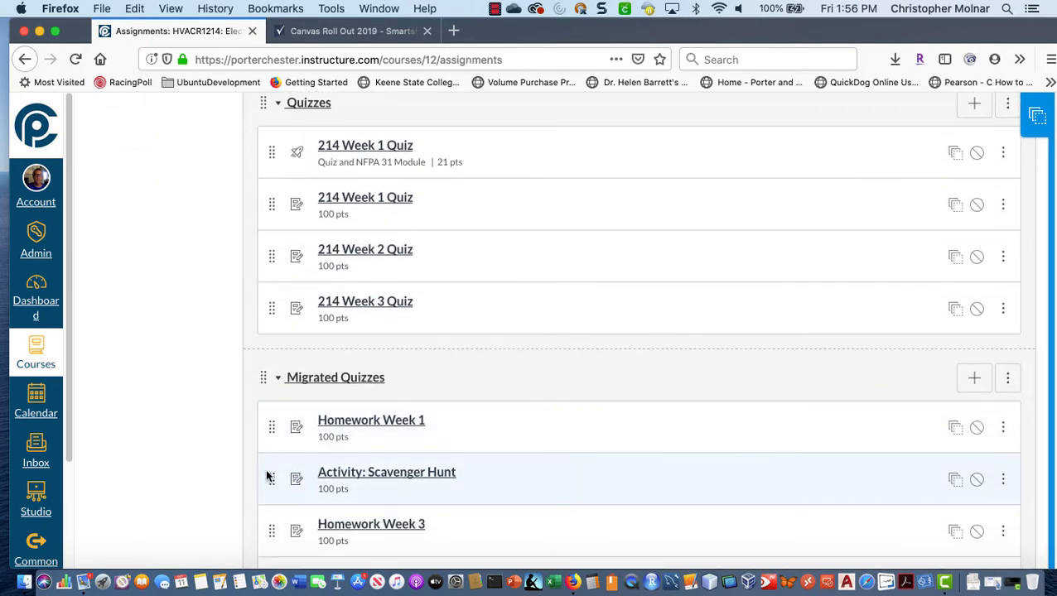
pyautogui.scroll(-3)
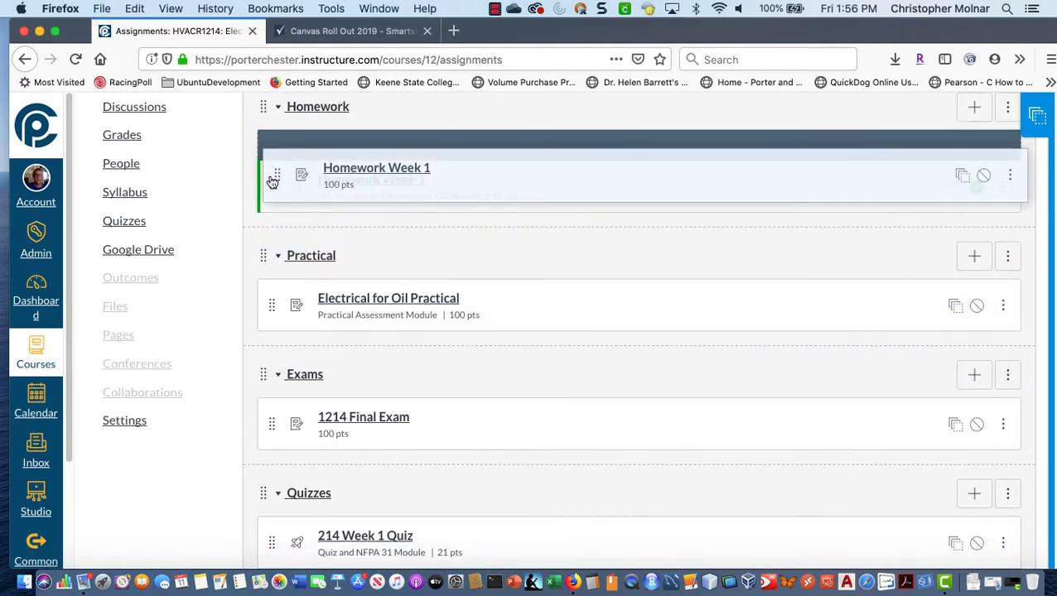
# Step: Scroll through the assignment groups checking homework, exam and quizzes sit in their proper groups
pyautogui.scroll(-3)
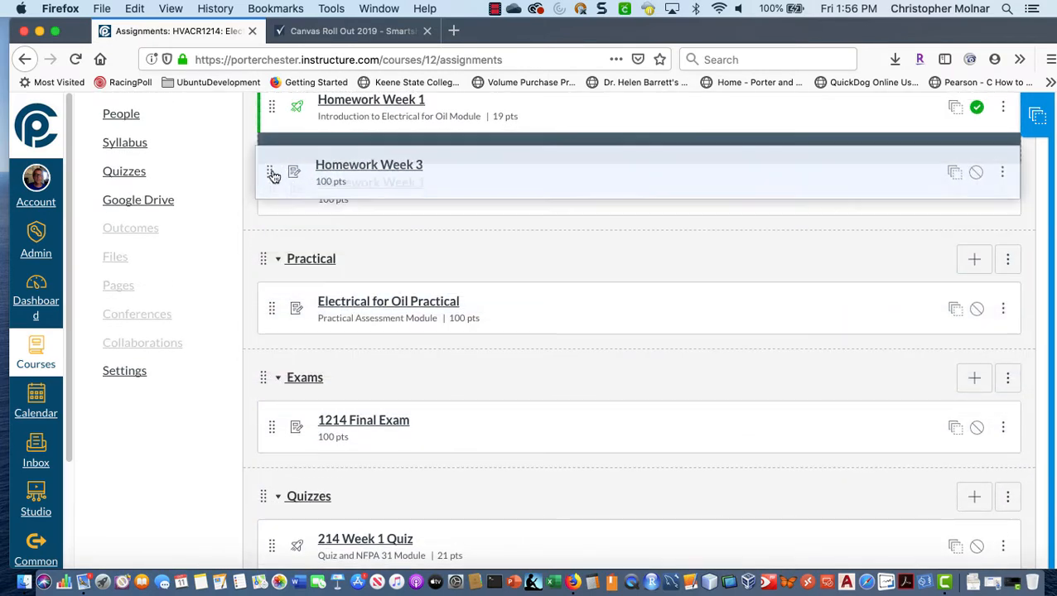
pyautogui.scroll(-3)
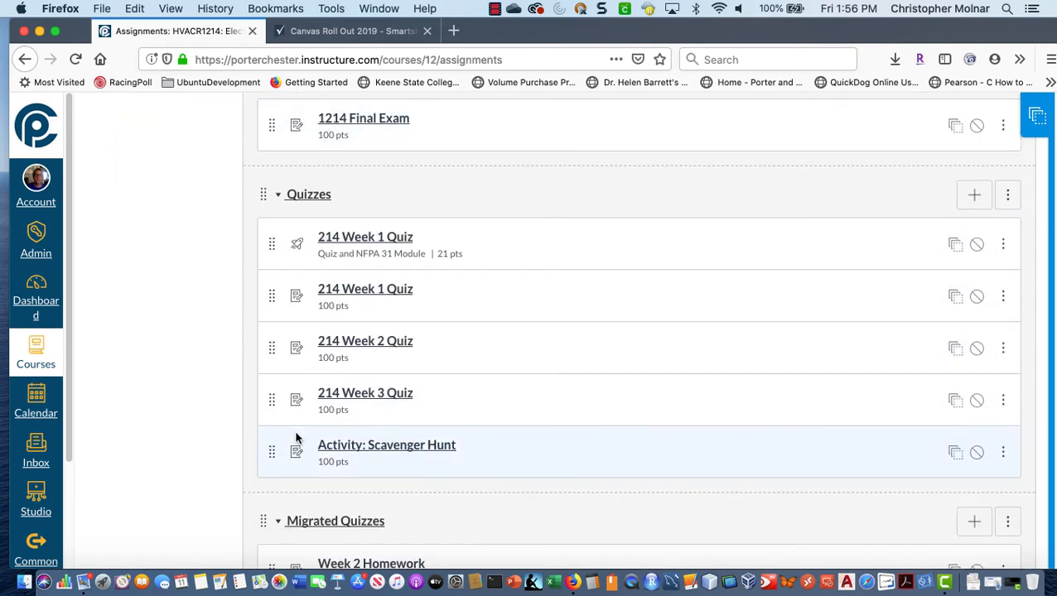
pyautogui.scroll(-3)
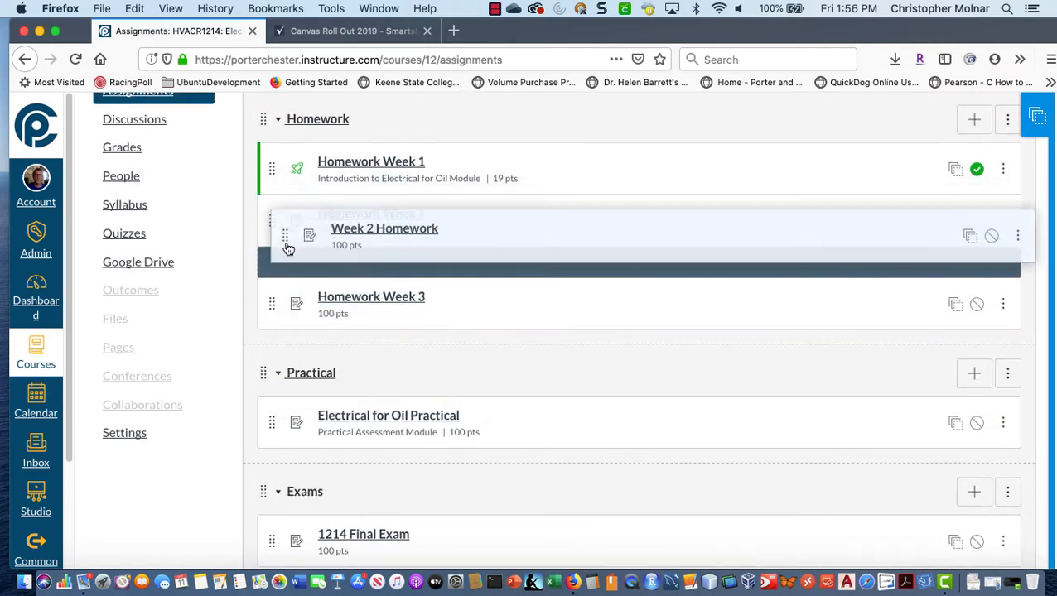
pyautogui.click(496, 8)
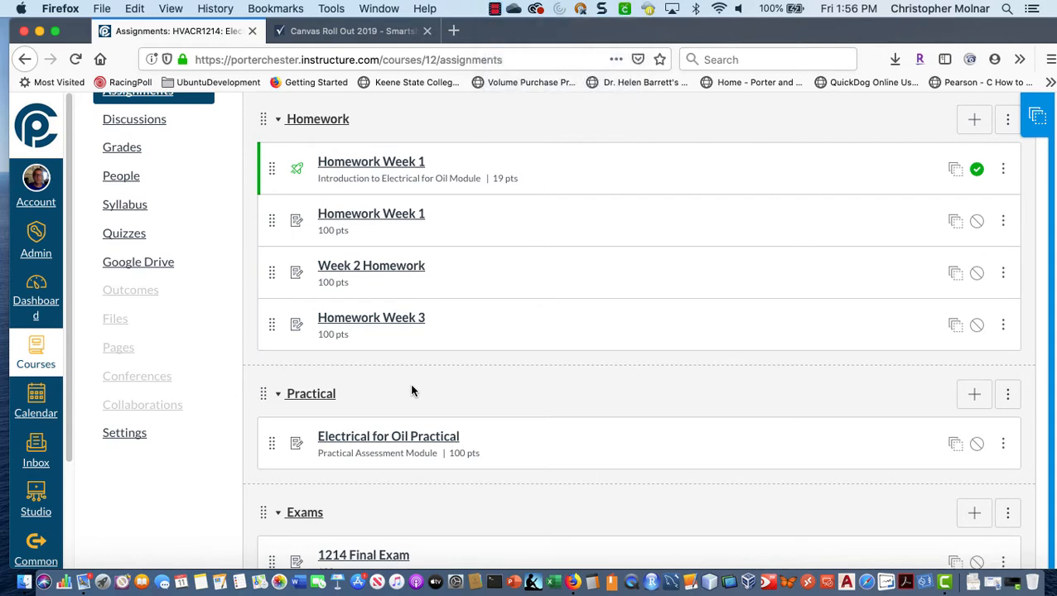
pyautogui.scroll(-3)
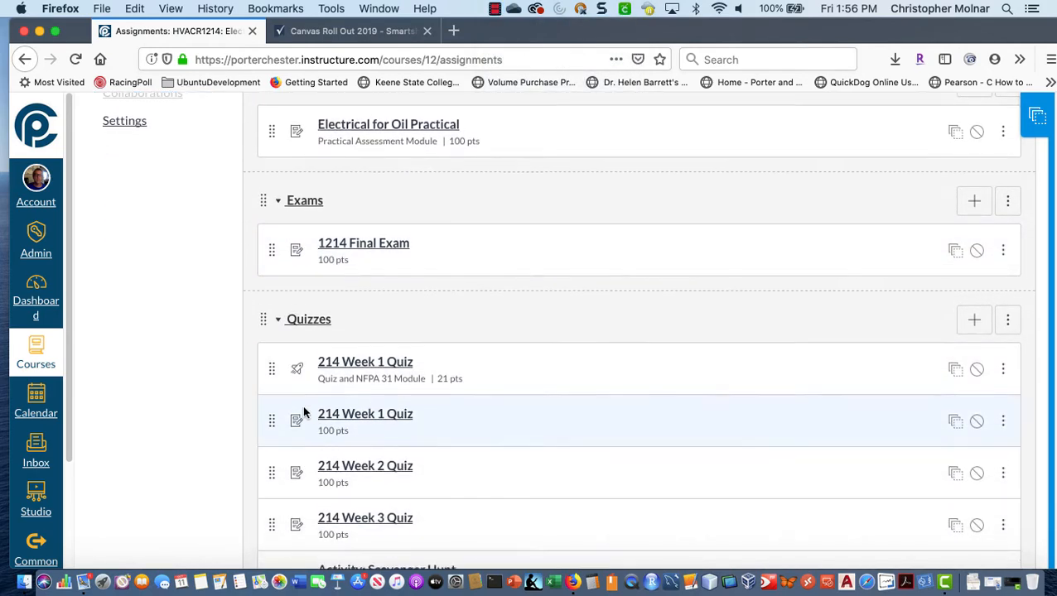
pyautogui.scroll(-3)
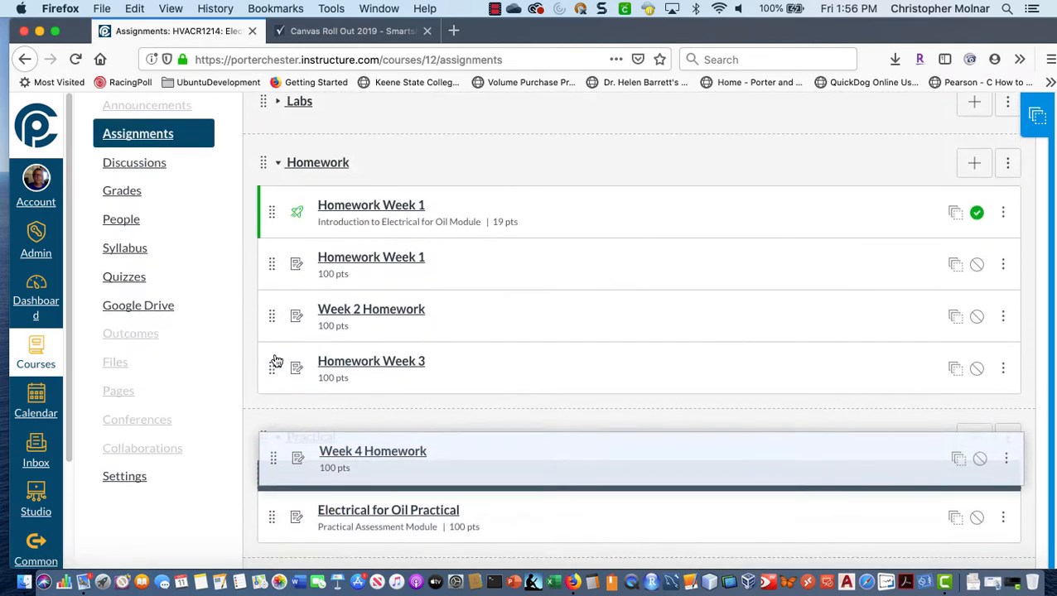
pyautogui.scroll(-3)
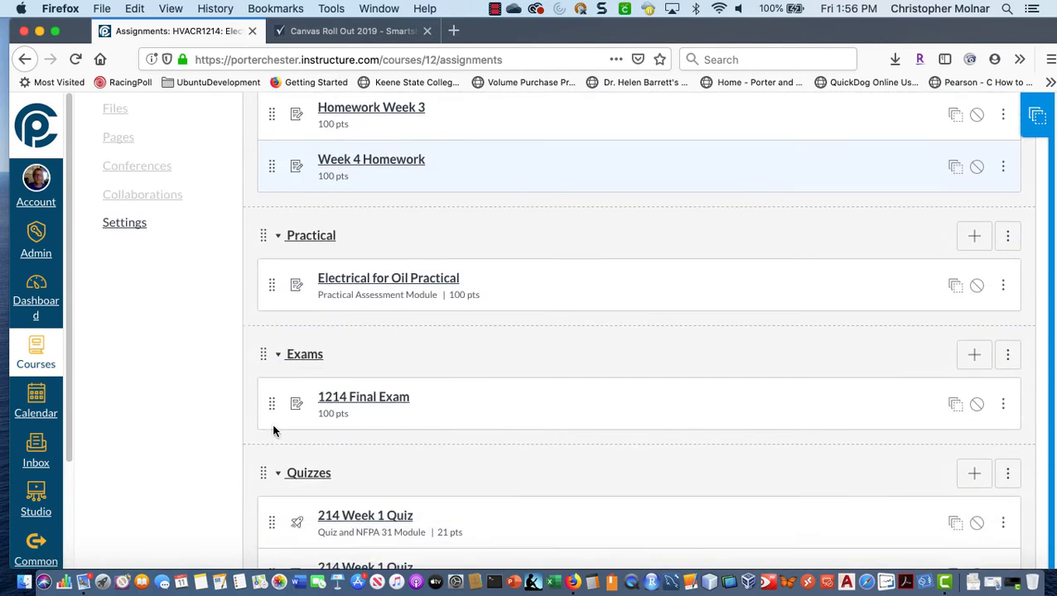
pyautogui.scroll(-3)
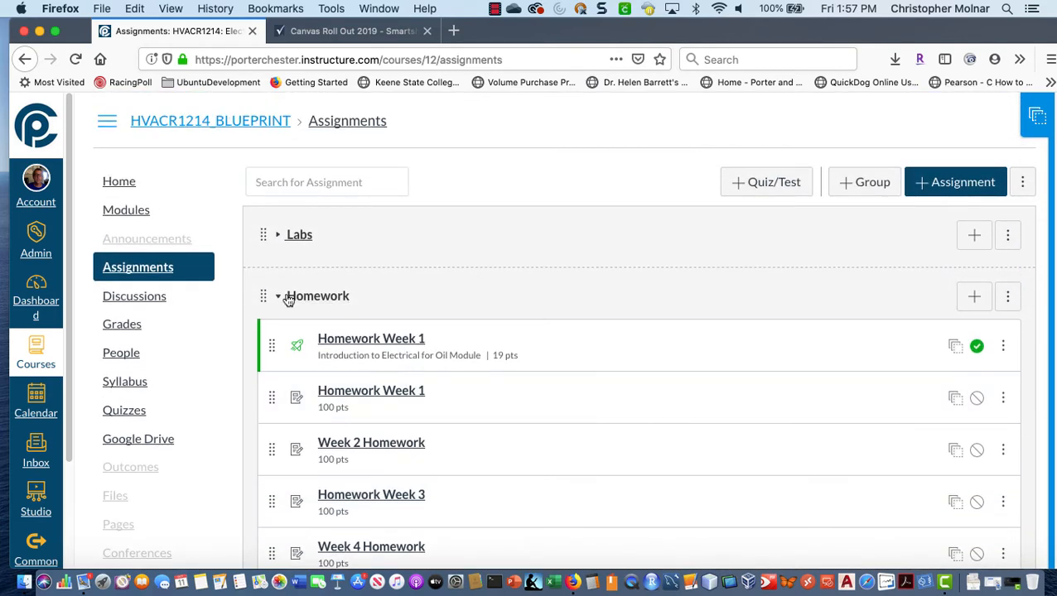
pyautogui.moveTo(126, 209)
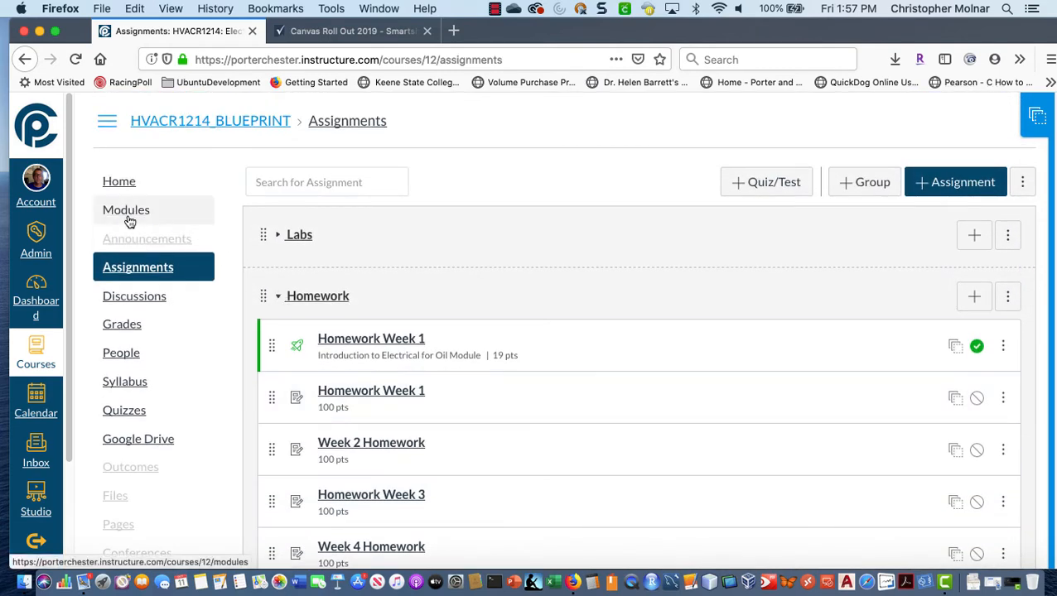
# Step: Show the Modules page and scroll through the Introduction to Electrical for Oil module's items
pyautogui.click(126, 209)
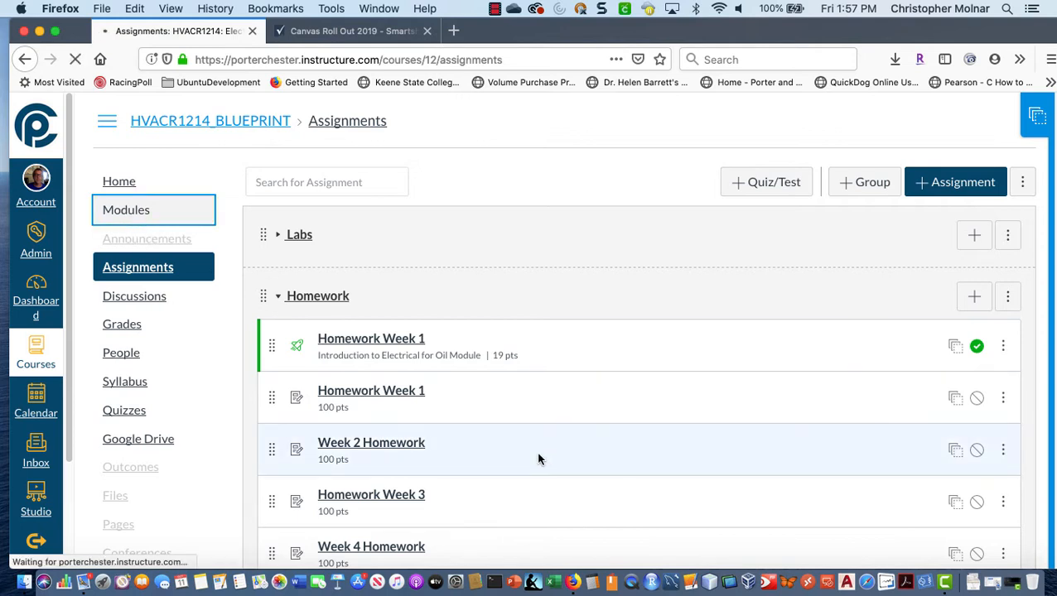
pyautogui.moveTo(536, 440)
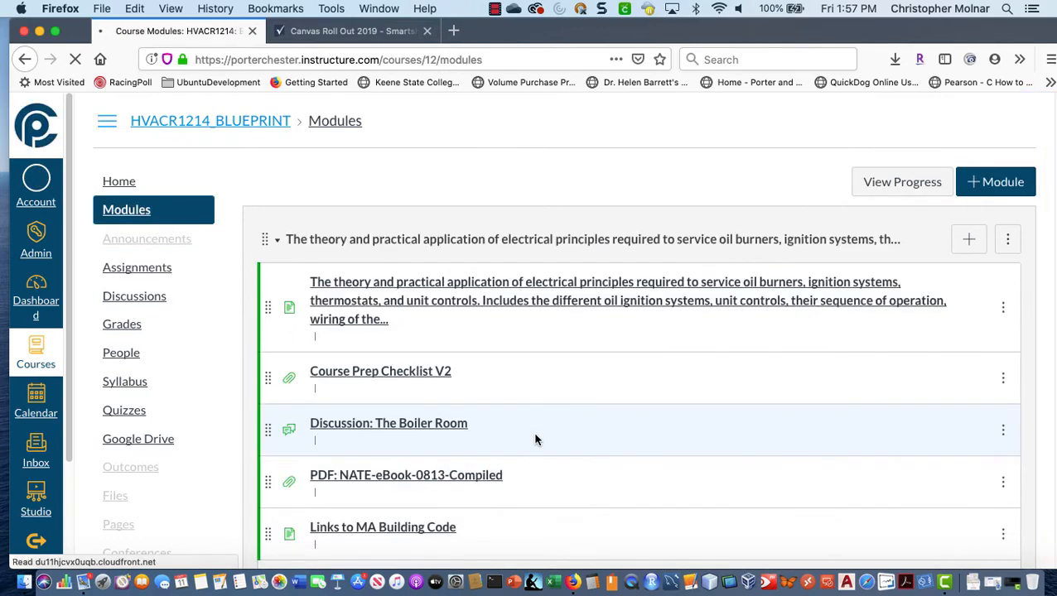
pyautogui.scroll(-3)
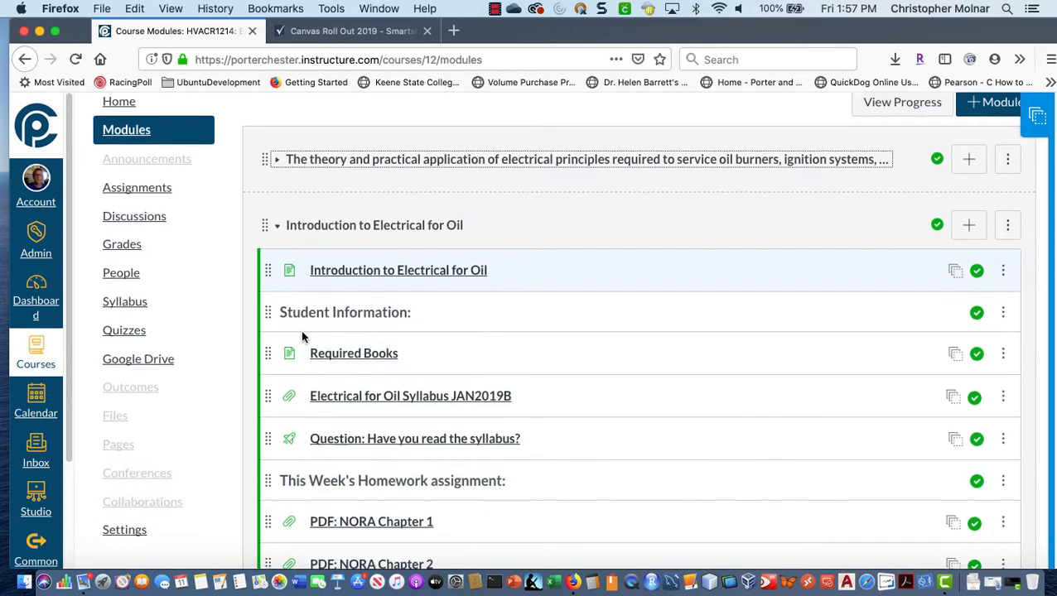
pyautogui.scroll(-3)
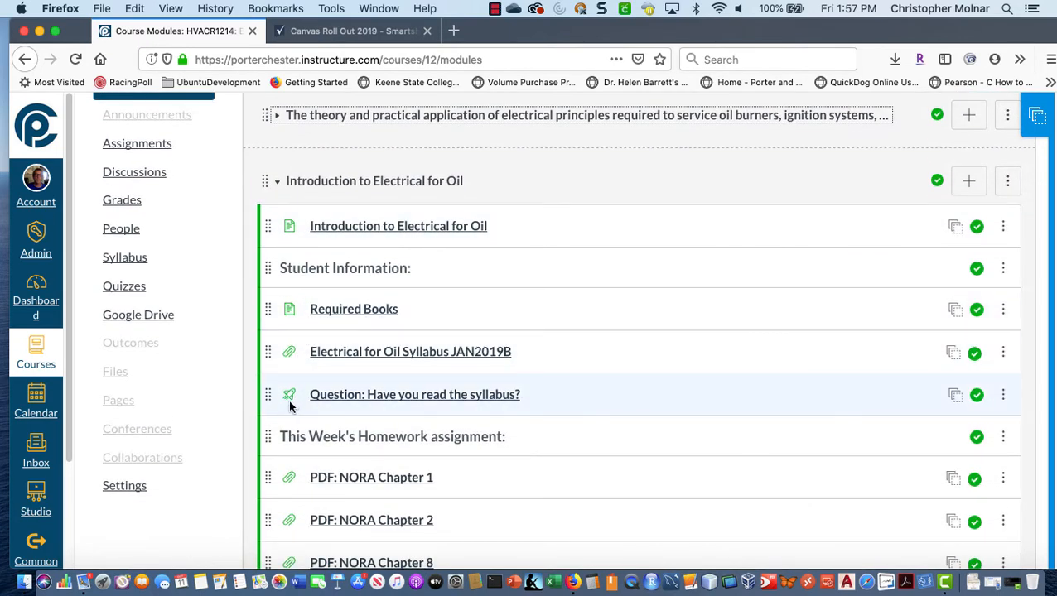
pyautogui.moveTo(289, 407)
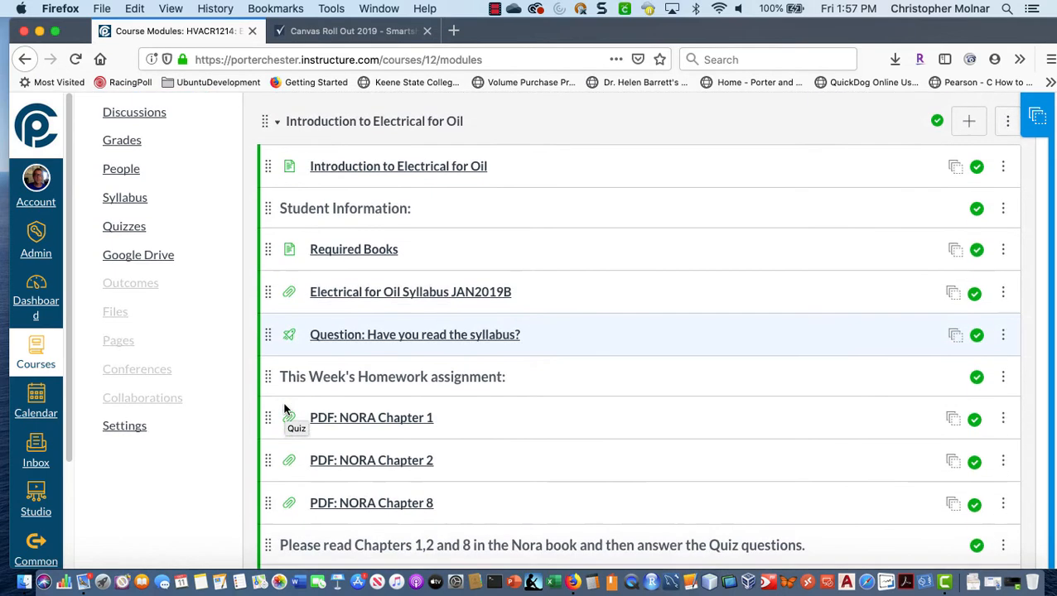
pyautogui.scroll(-3)
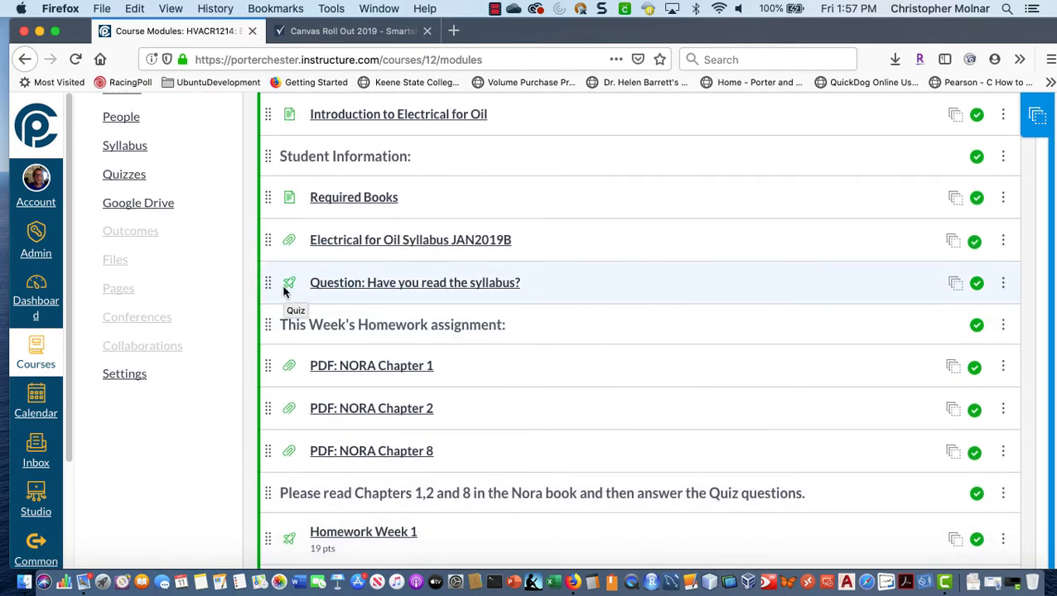
pyautogui.scroll(-3)
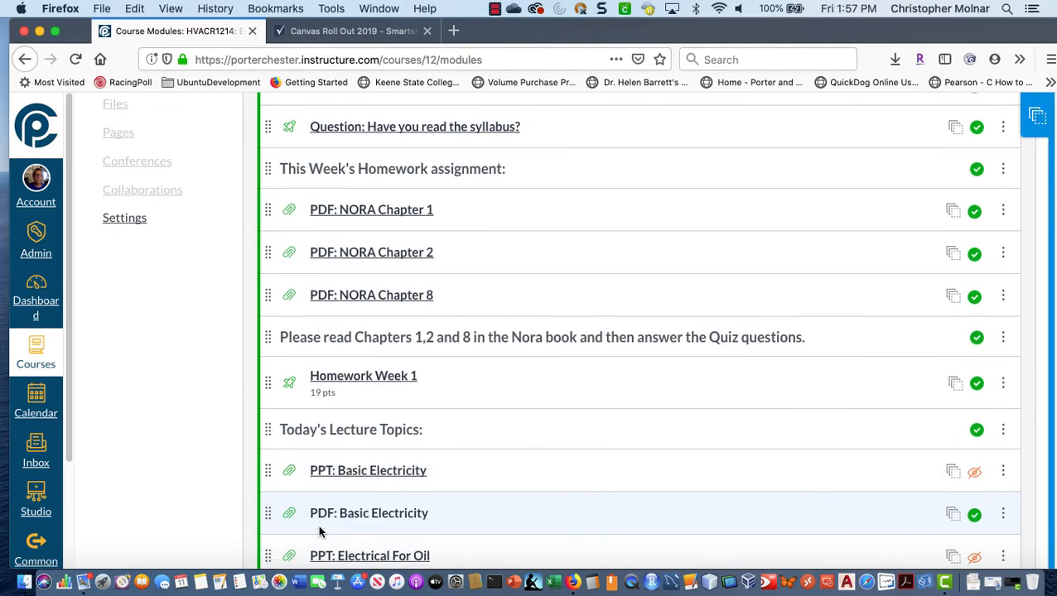
pyautogui.scroll(-3)
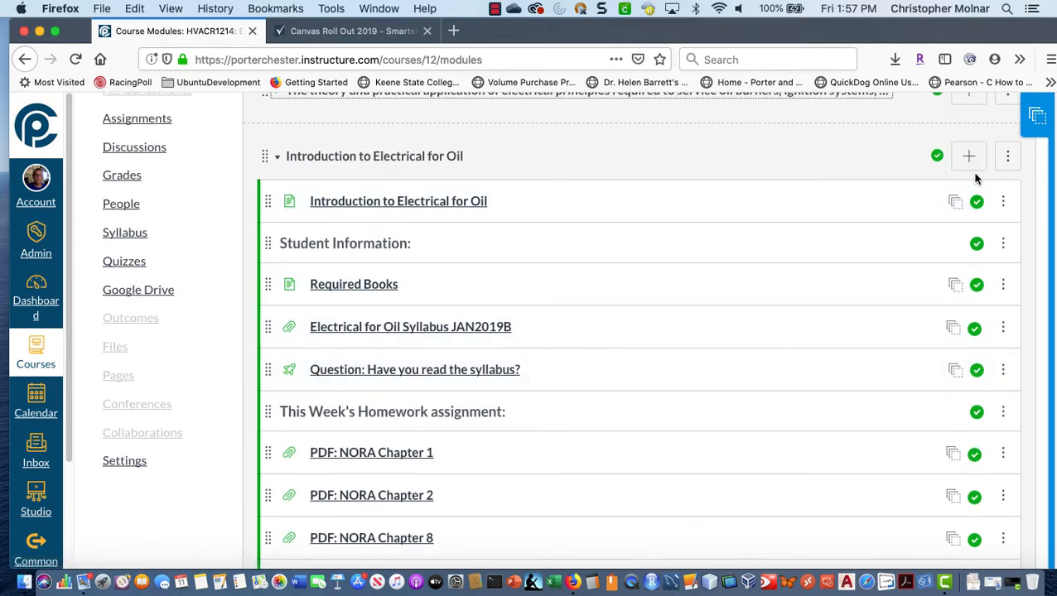
# Step: Add the 'Question: Have you read the syllabus?' assignment to the Introduction to Electrical for Oil module
pyautogui.click(969, 156)
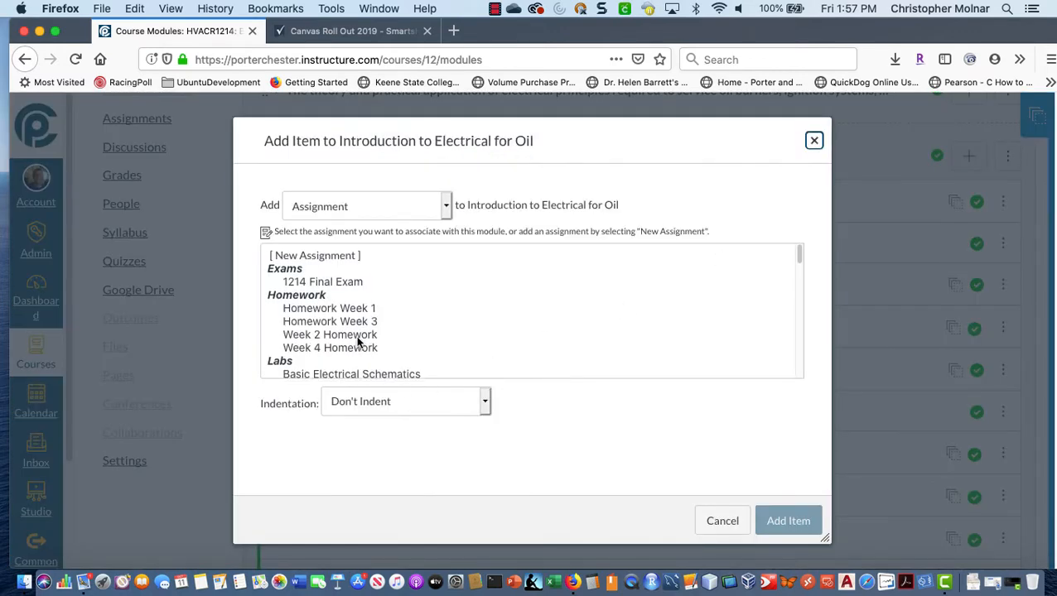
pyautogui.scroll(-3)
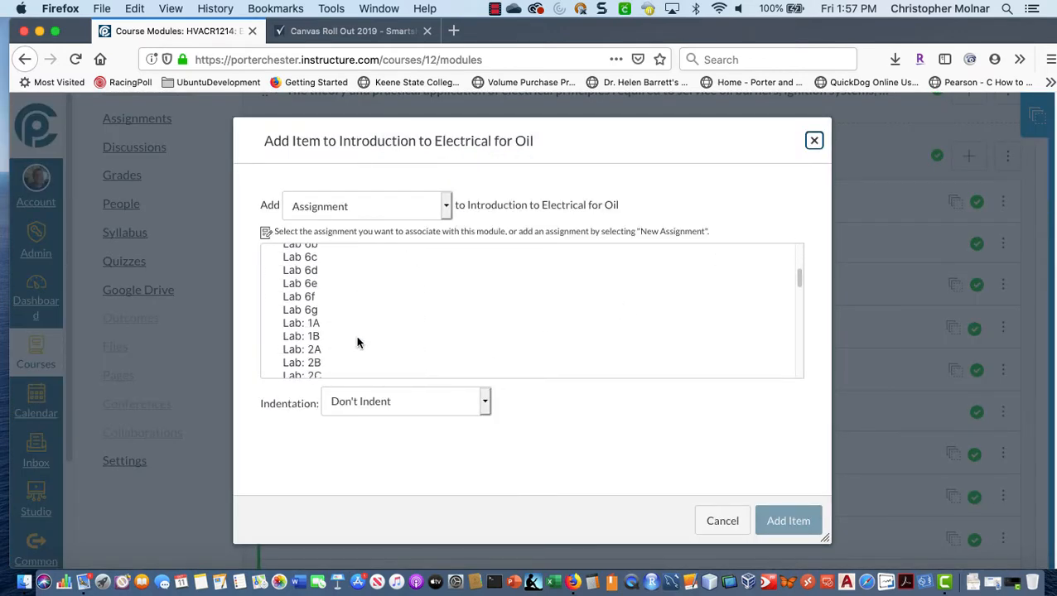
pyautogui.scroll(-3)
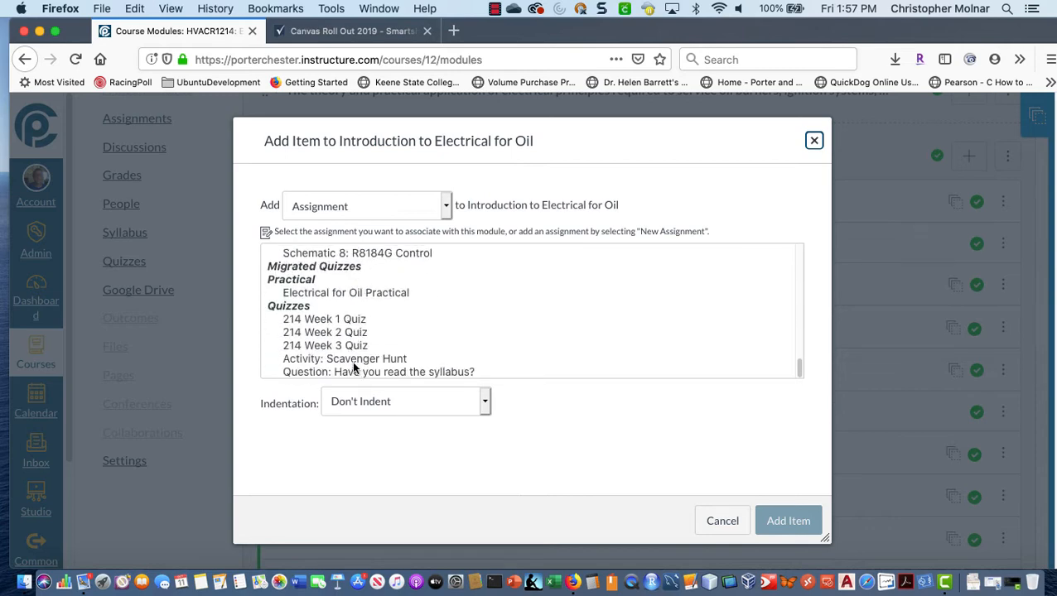
pyautogui.click(378, 371)
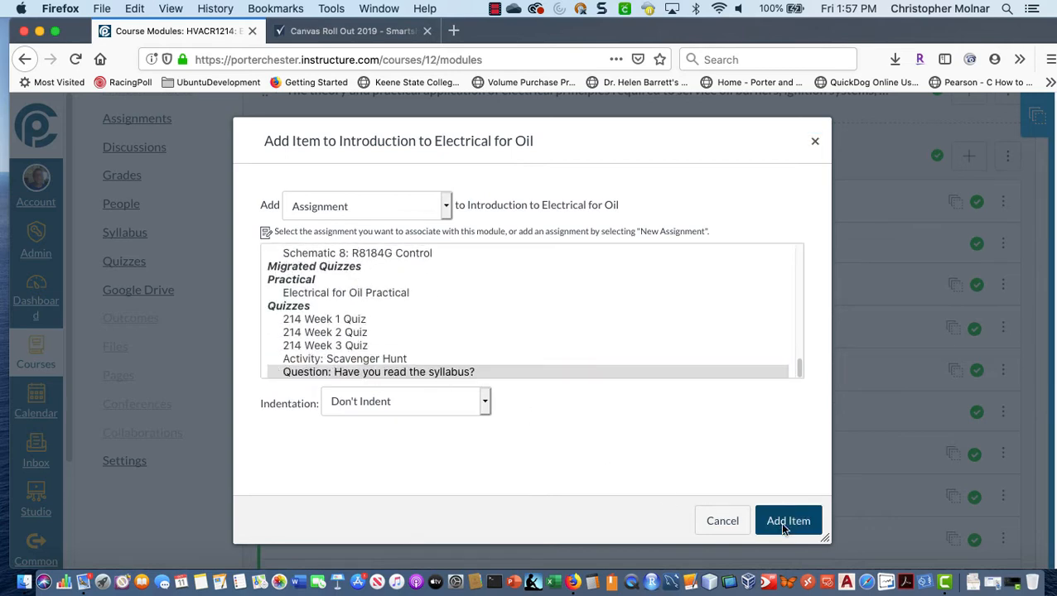
pyautogui.click(787, 521)
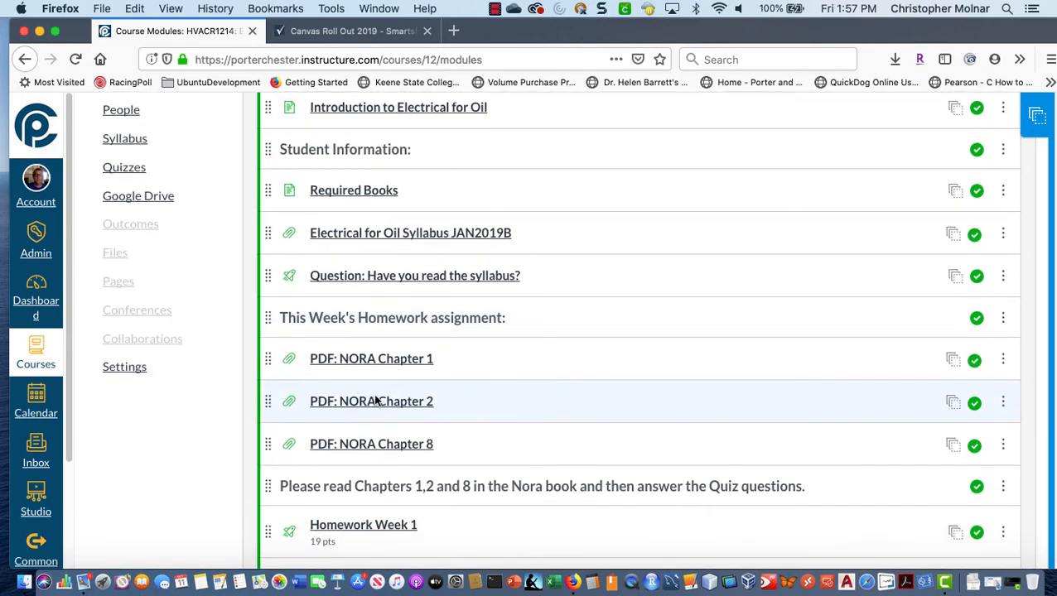
pyautogui.scroll(-3)
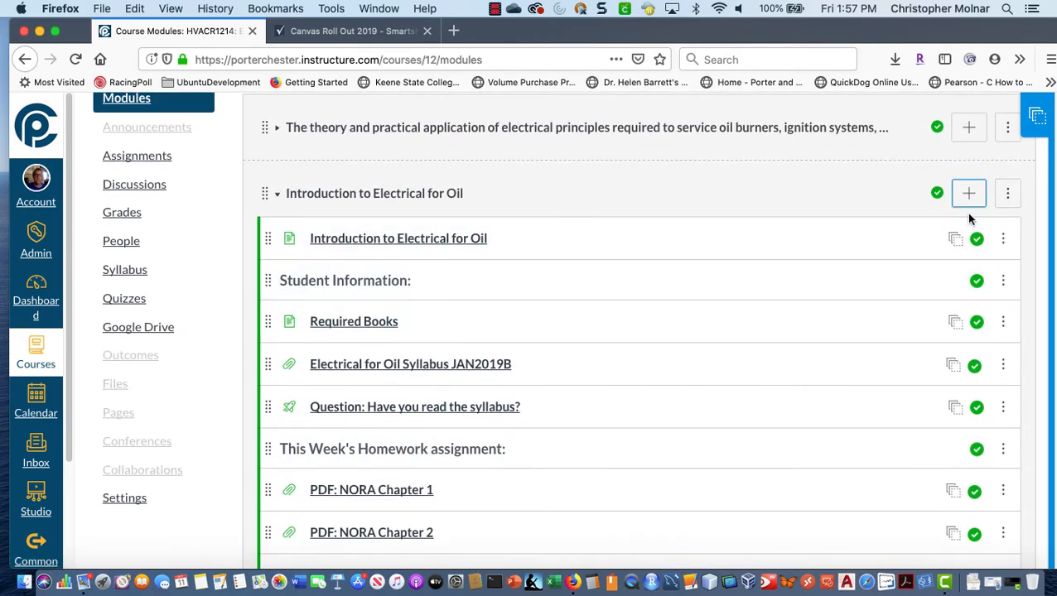
# Step: Add Homework Week 1 to the introduction module the same way
pyautogui.click(969, 193)
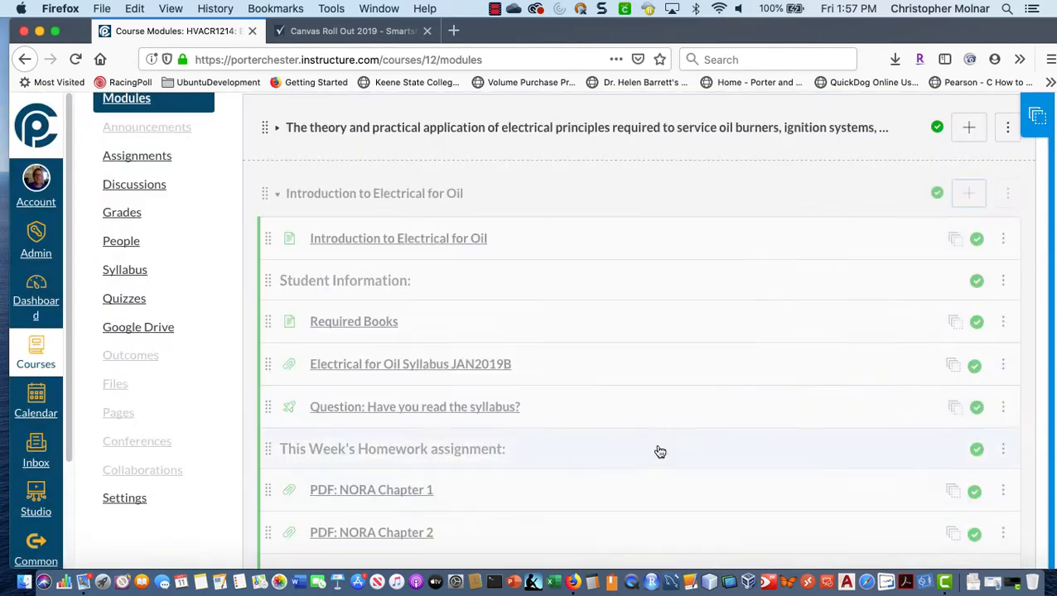
pyautogui.scroll(-3)
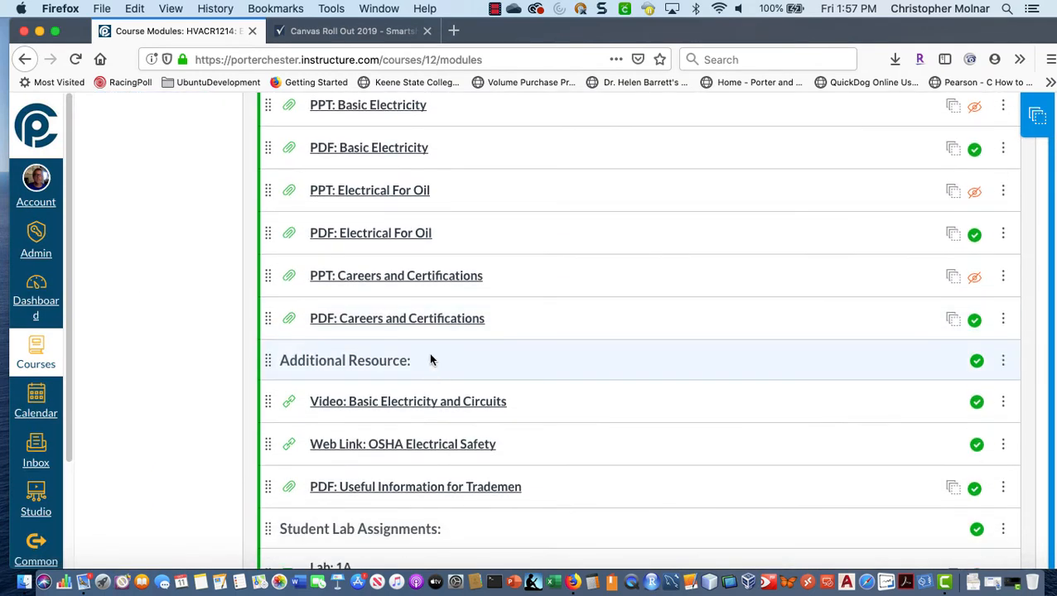
# Step: Move the new syllabus question and Homework Week 1 items up beside their old quiz versions
pyautogui.scroll(-3)
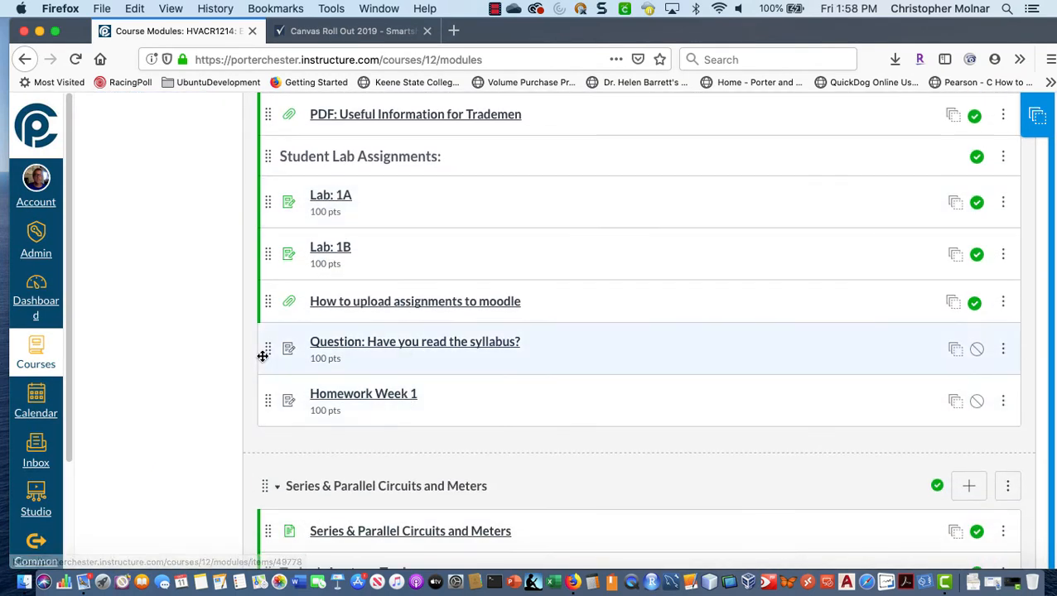
pyautogui.scroll(-3)
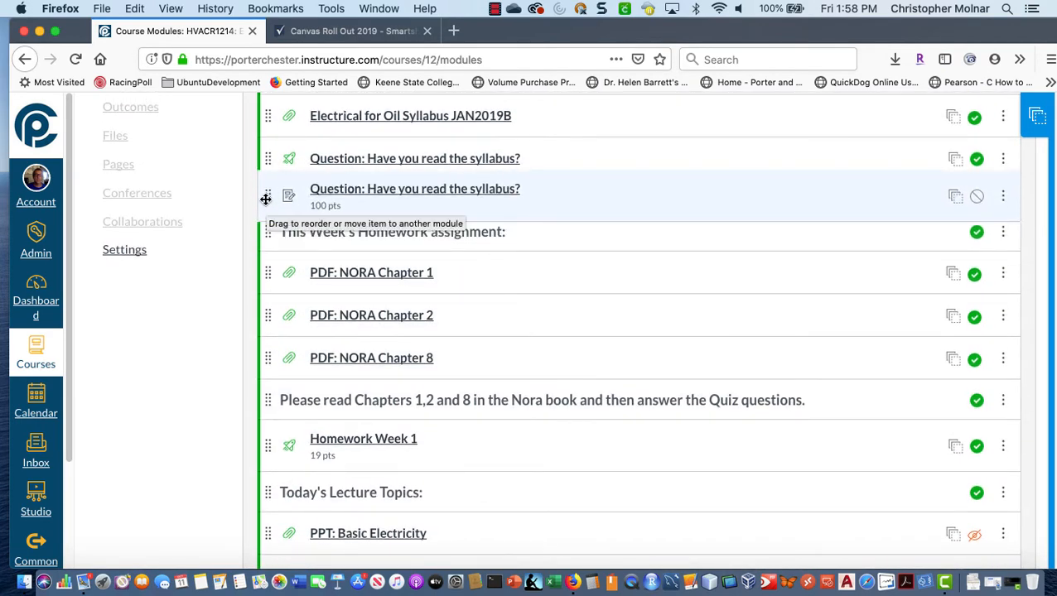
pyautogui.scroll(-3)
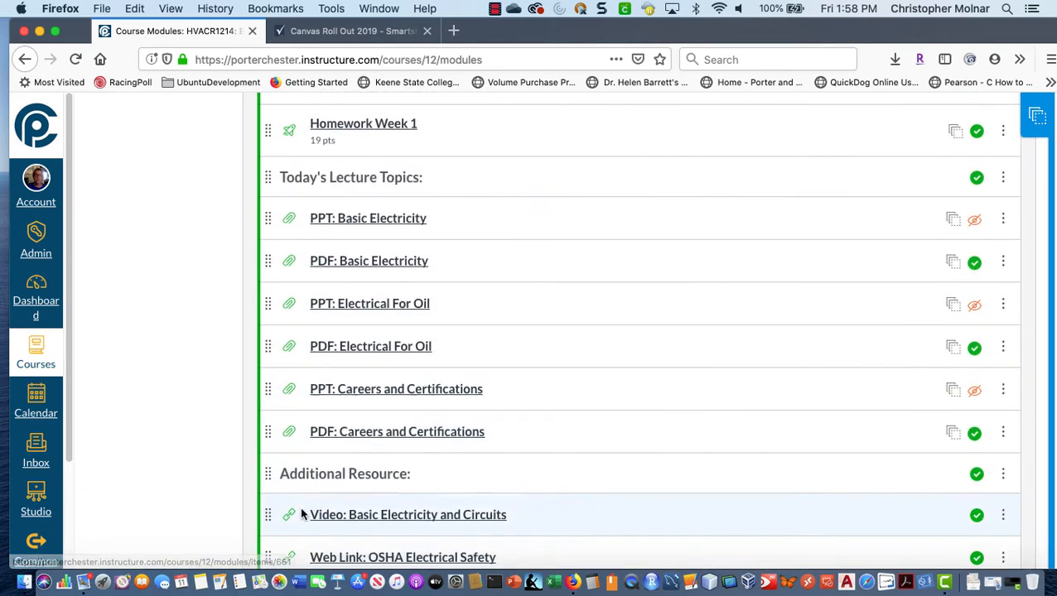
pyautogui.scroll(-3)
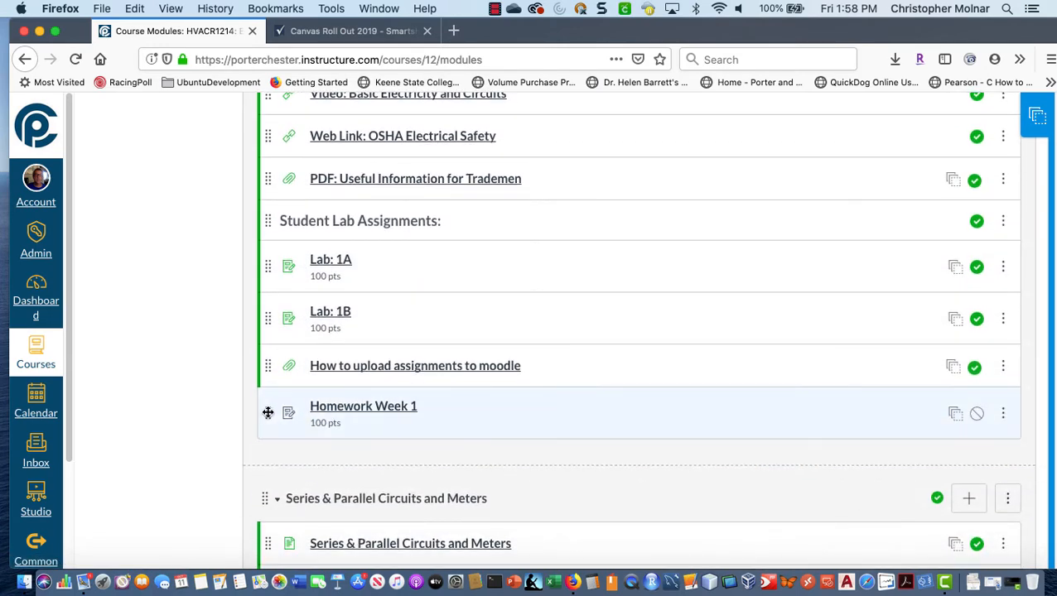
pyautogui.scroll(3)
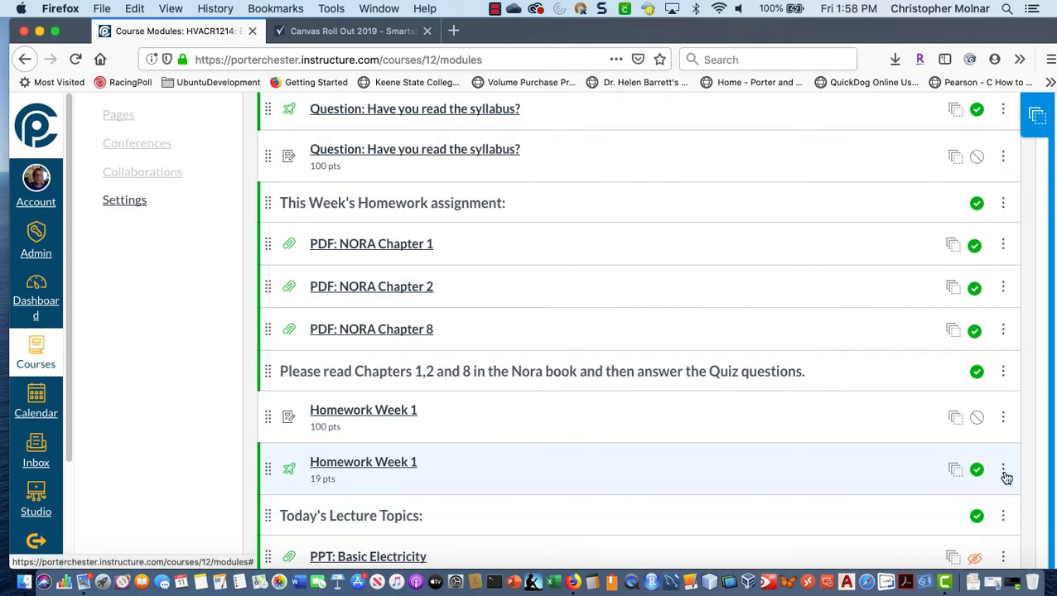
# Step: Remove the old 19-point Homework Week 1 and old syllabus question quiz items from the module
pyautogui.click(1003, 470)
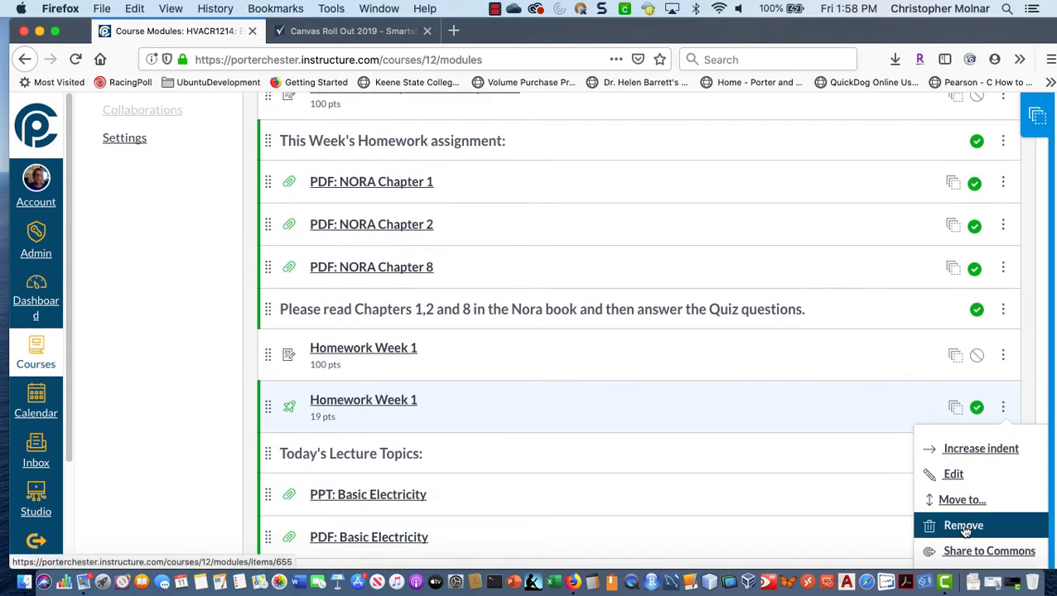
pyautogui.click(963, 525)
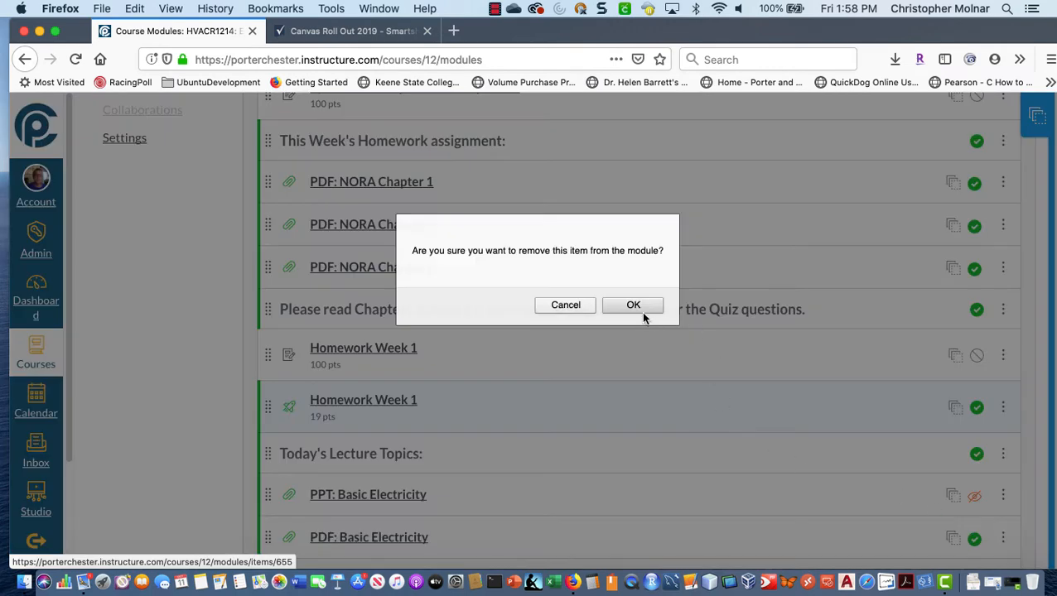
pyautogui.click(633, 305)
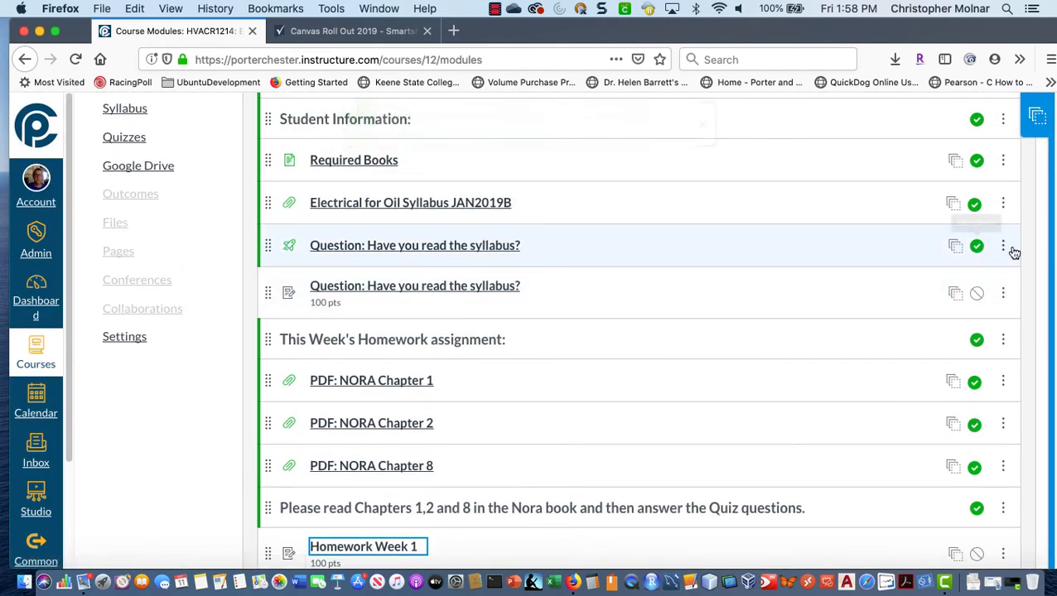
pyautogui.click(1003, 245)
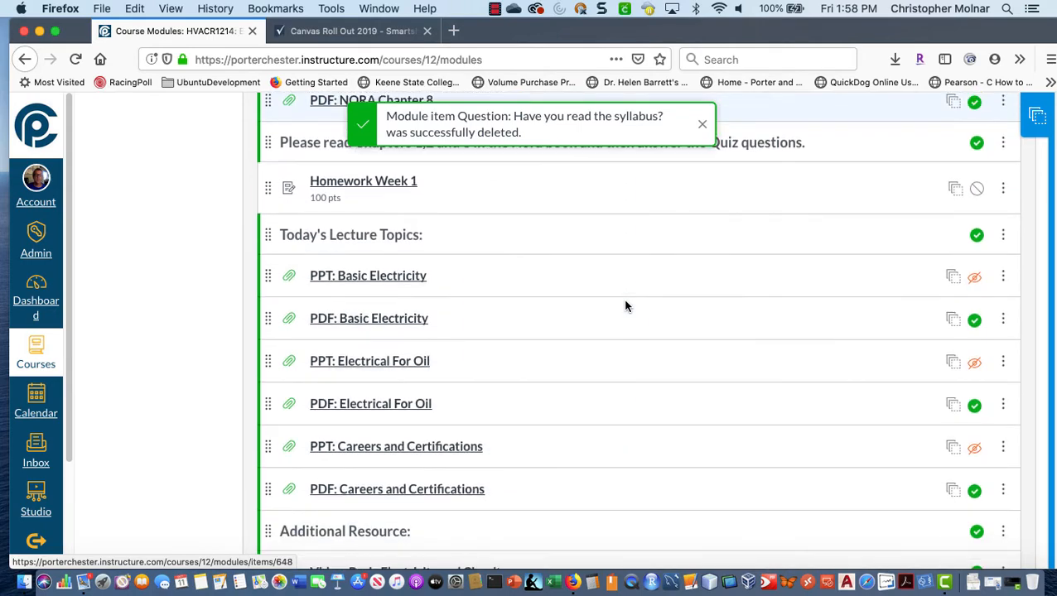
pyautogui.scroll(-3)
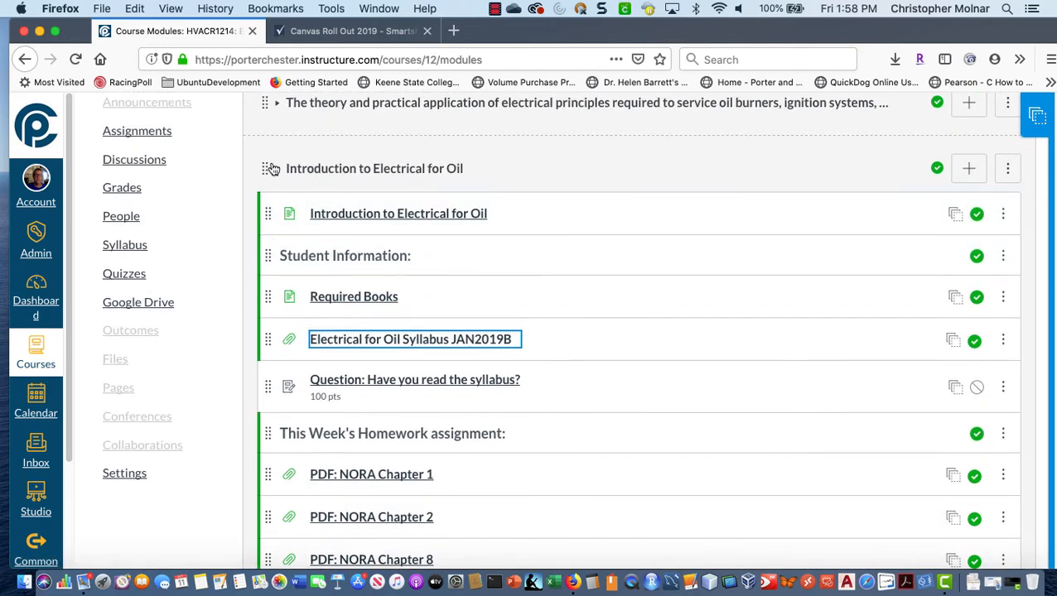
# Step: Collapse the Introduction module and scroll down to the Quiz and NFPA 31 module's 21-point Week 1 quiz
pyautogui.click(277, 168)
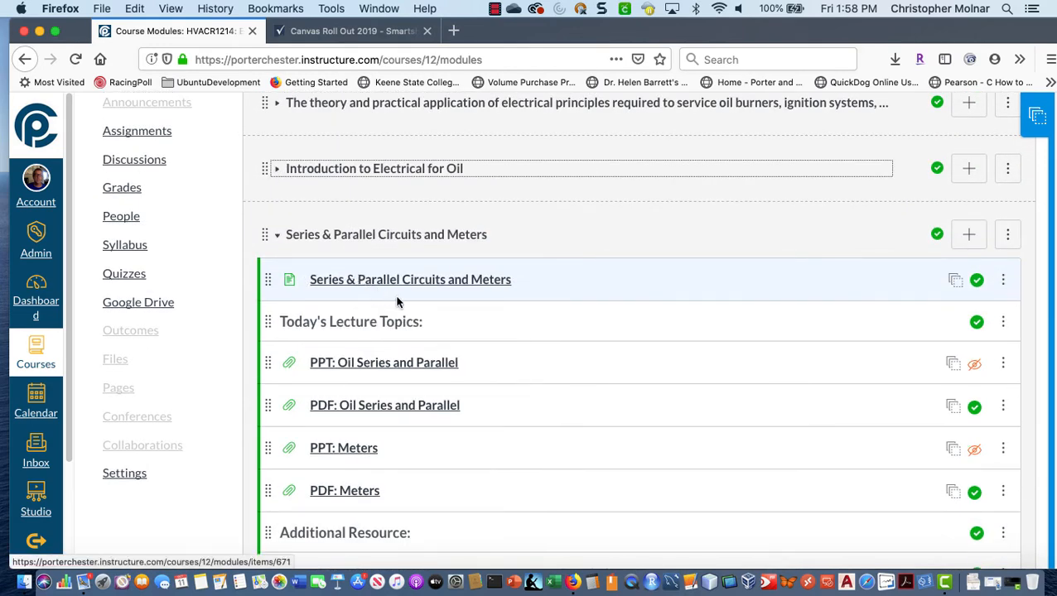
pyautogui.scroll(-3)
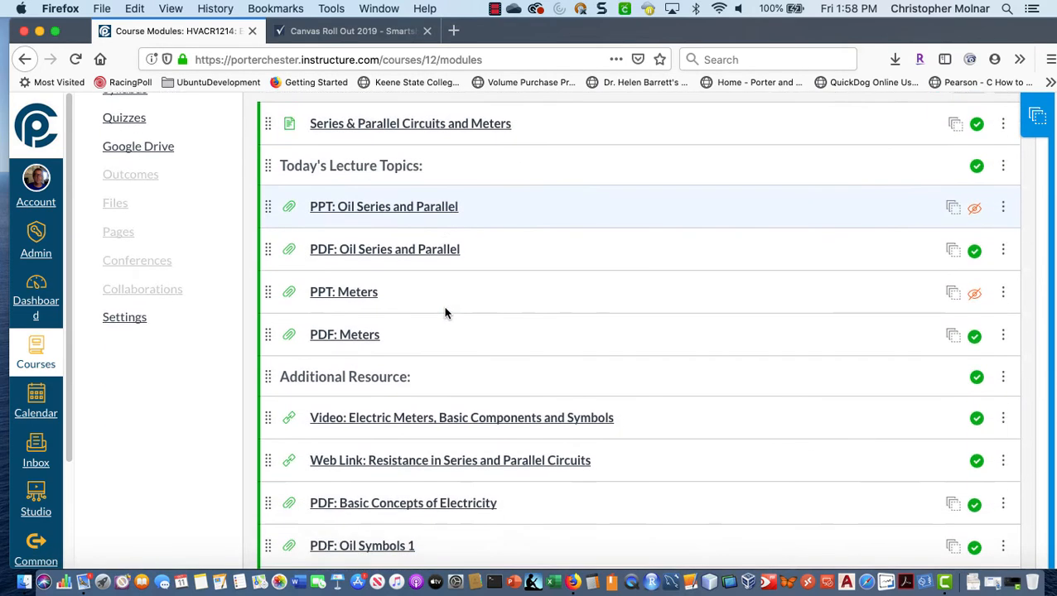
pyautogui.scroll(-3)
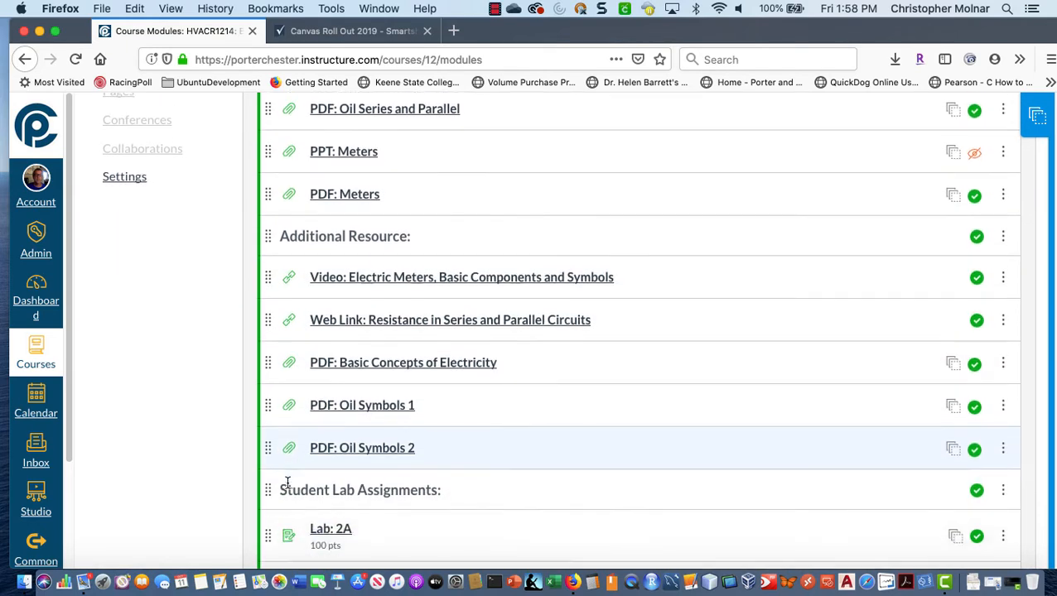
pyautogui.scroll(-3)
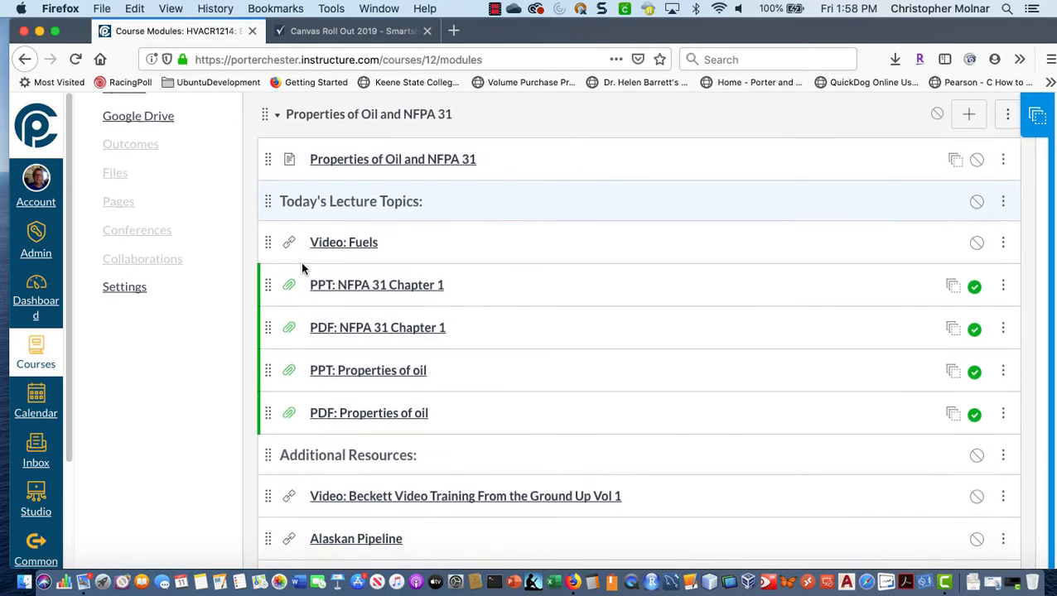
pyautogui.scroll(-3)
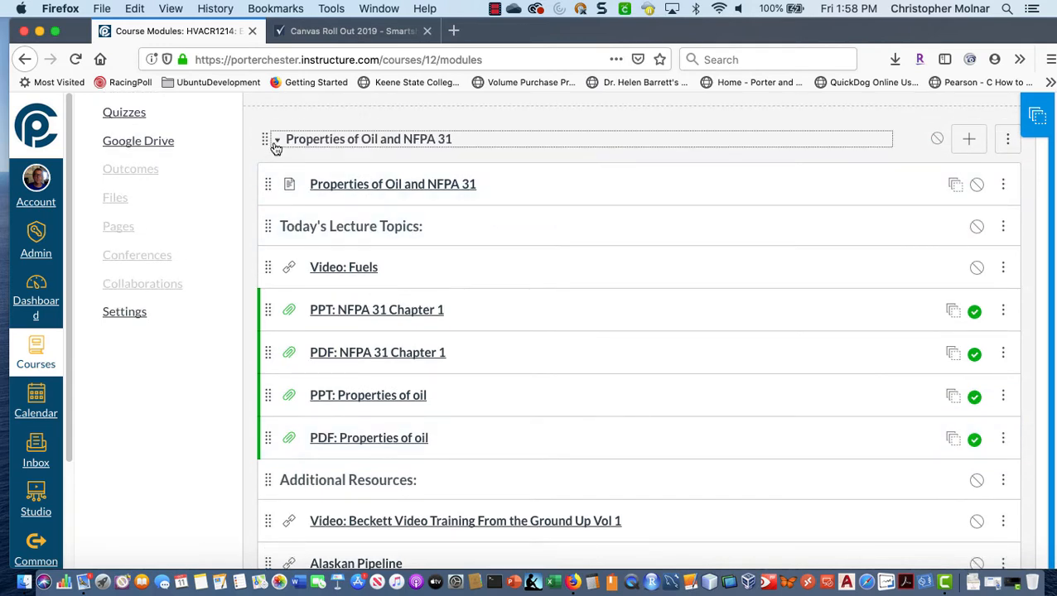
pyautogui.scroll(-3)
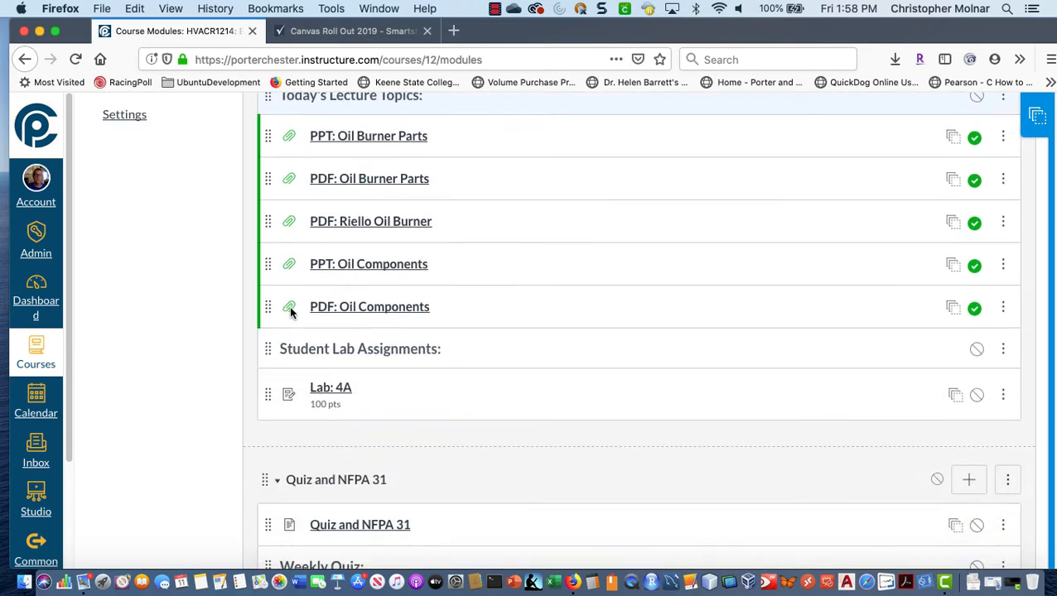
pyautogui.scroll(-3)
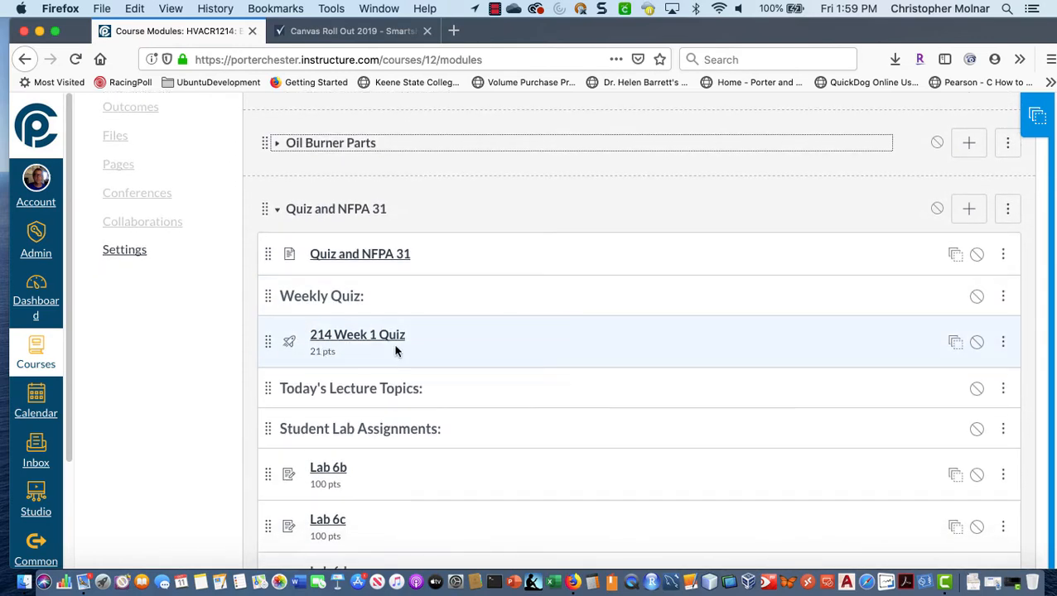
pyautogui.scroll(-3)
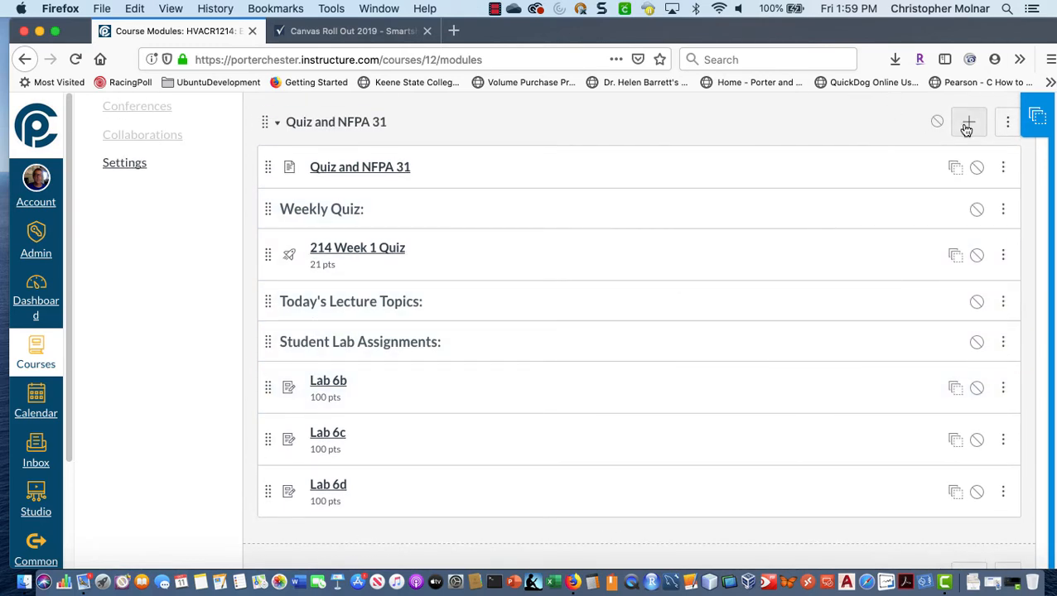
# Step: Add the 100-point 214 Week 1 Quiz assignment to the Quiz and NFPA 31 module
pyautogui.click(969, 122)
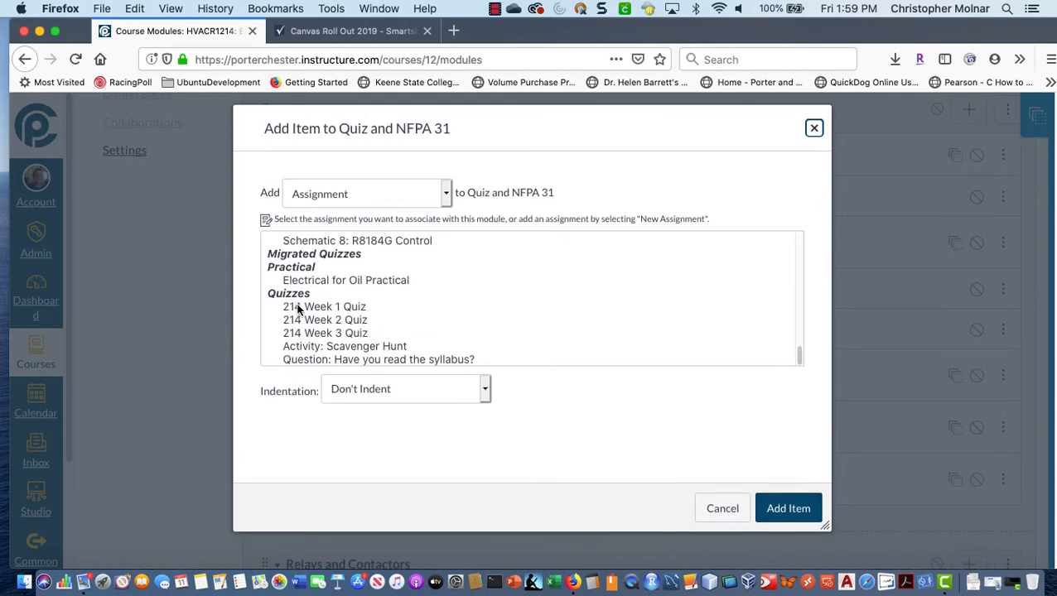
pyautogui.click(324, 307)
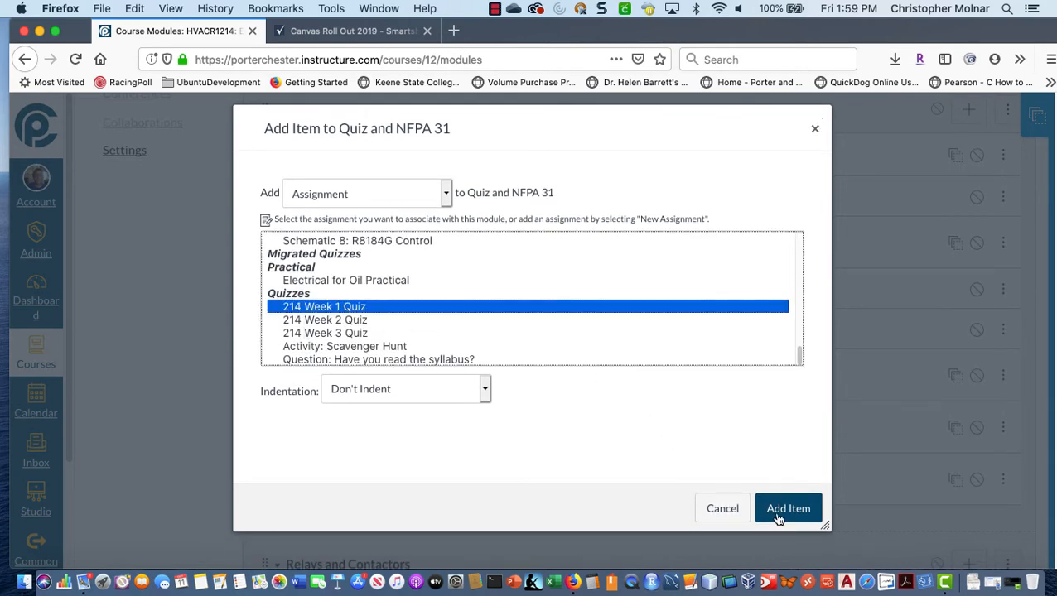
pyautogui.click(787, 508)
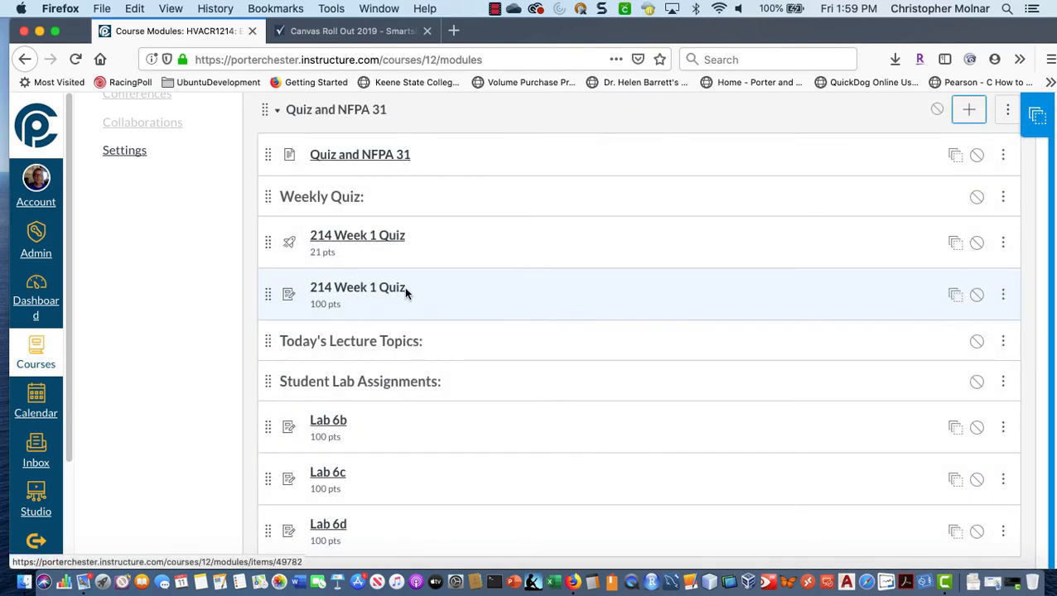
# Step: Remove the old 21-point 214 Week 1 Quiz item from that module
pyautogui.click(1003, 243)
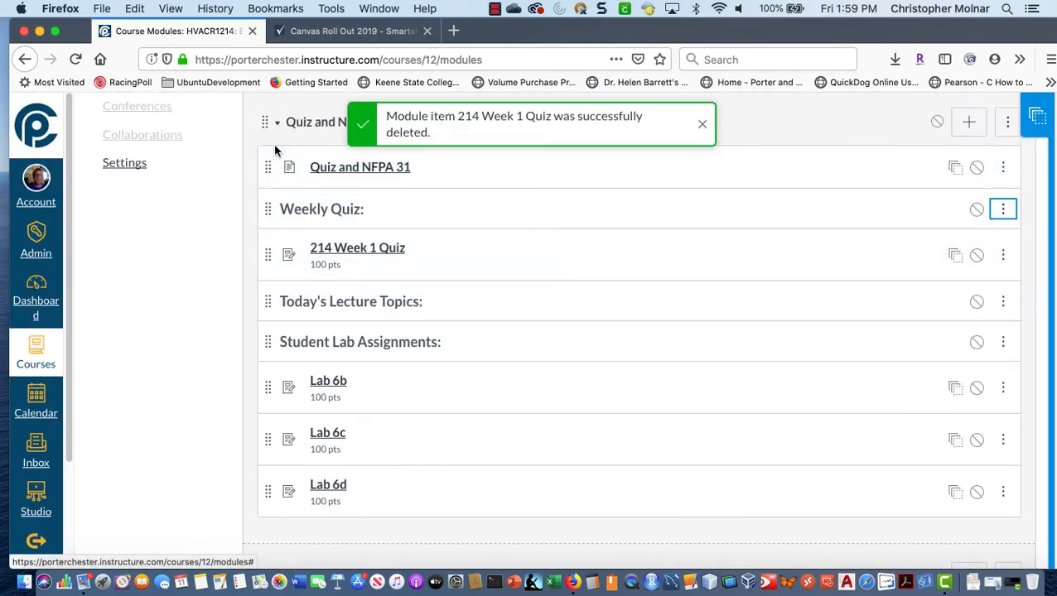
pyautogui.scroll(-3)
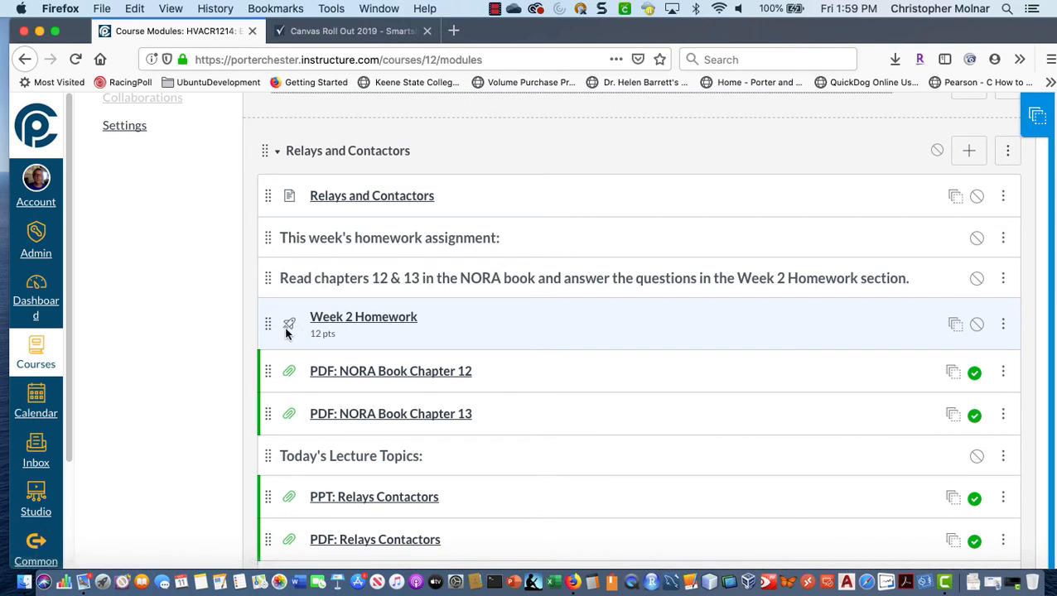
pyautogui.moveTo(289, 324)
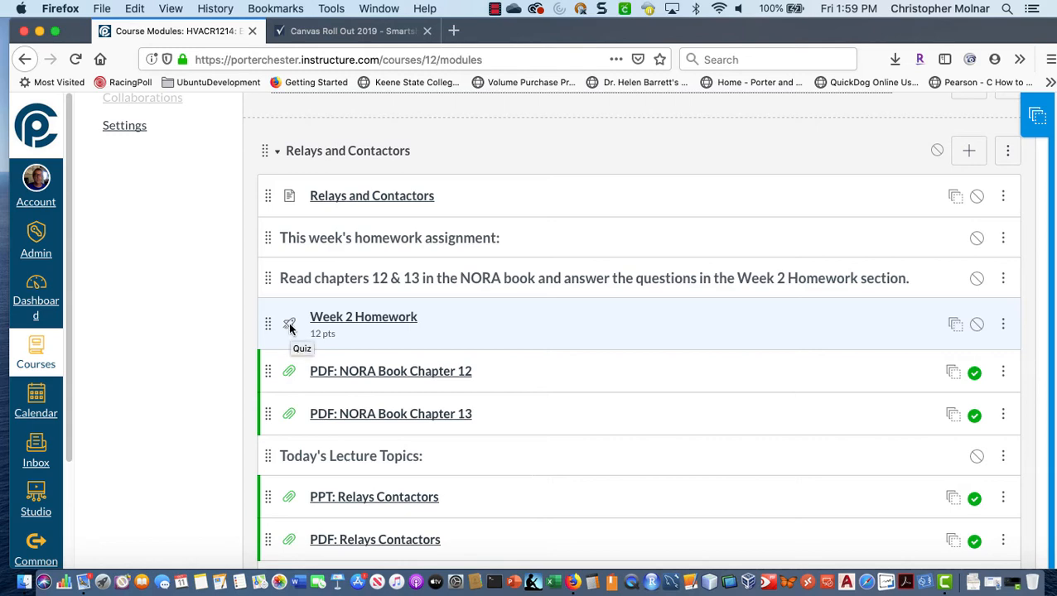
pyautogui.moveTo(970, 139)
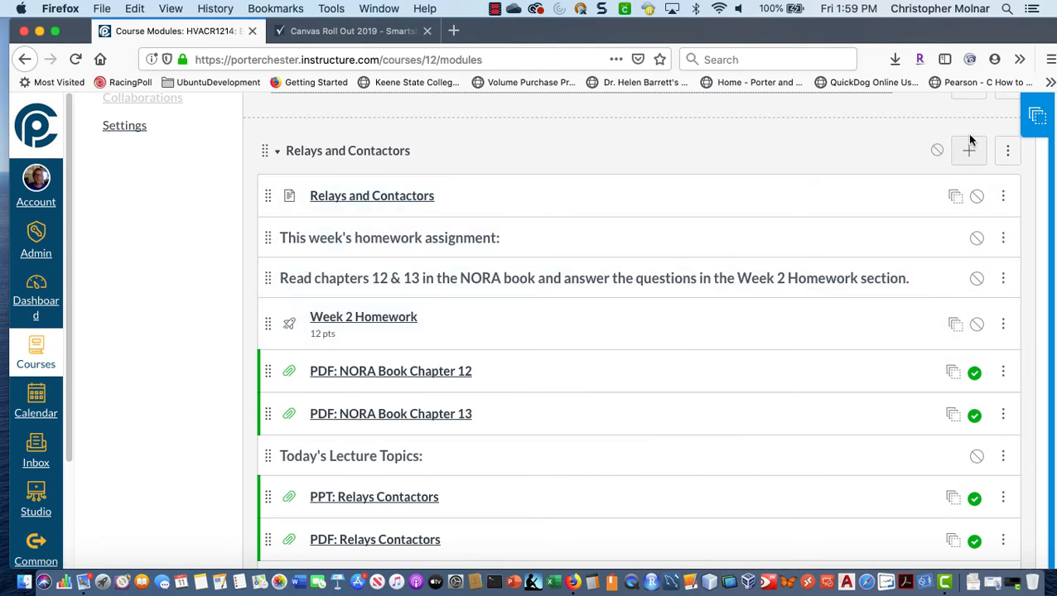
# Step: Add the 100-point Week 2 Homework to Relays and Contactors and remove the 12-point quiz copy
pyautogui.click(968, 150)
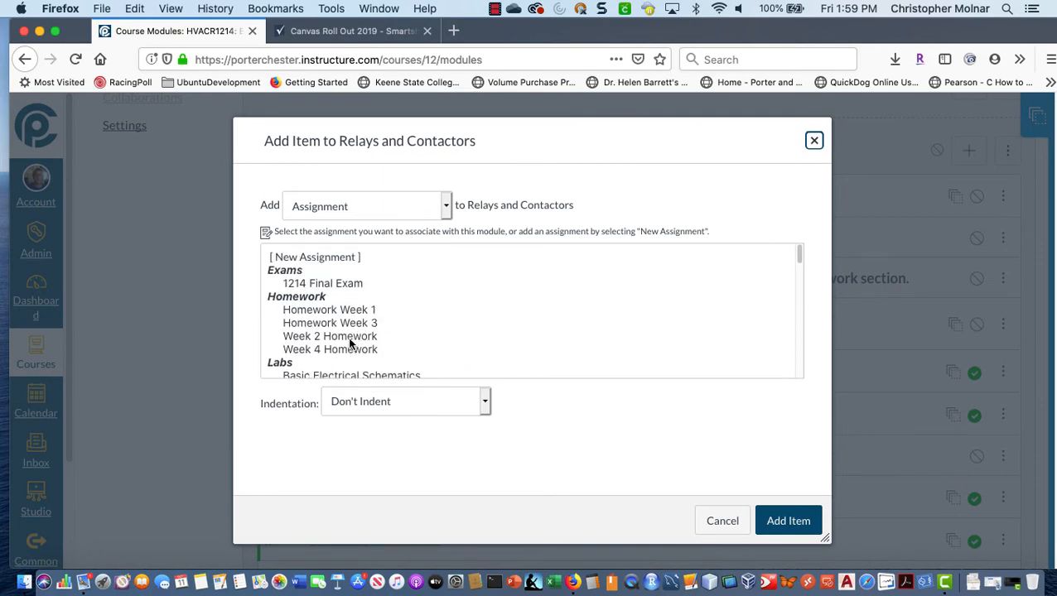
pyautogui.click(721, 521)
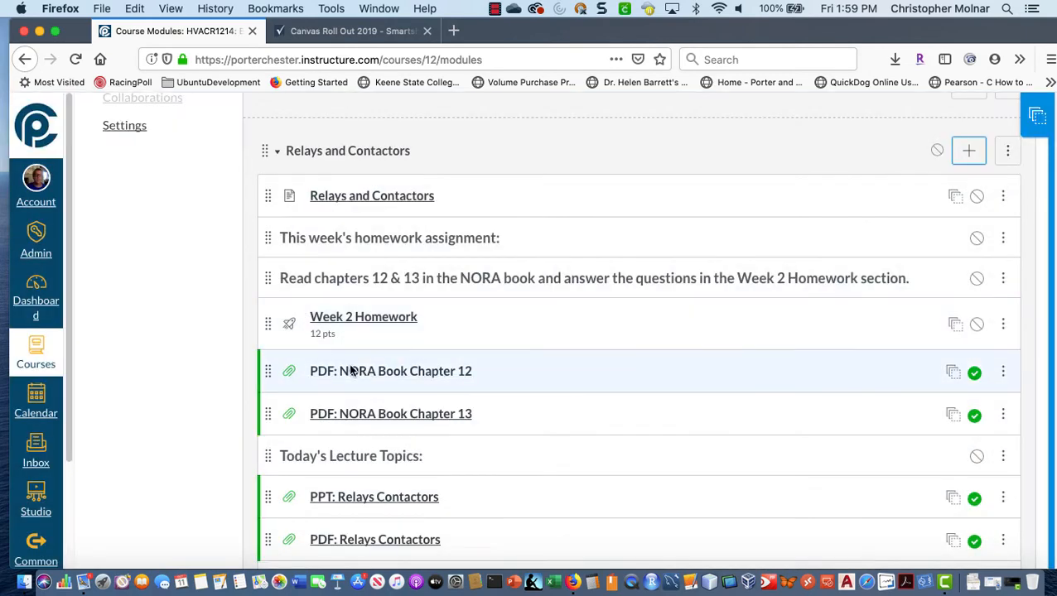
pyautogui.scroll(-3)
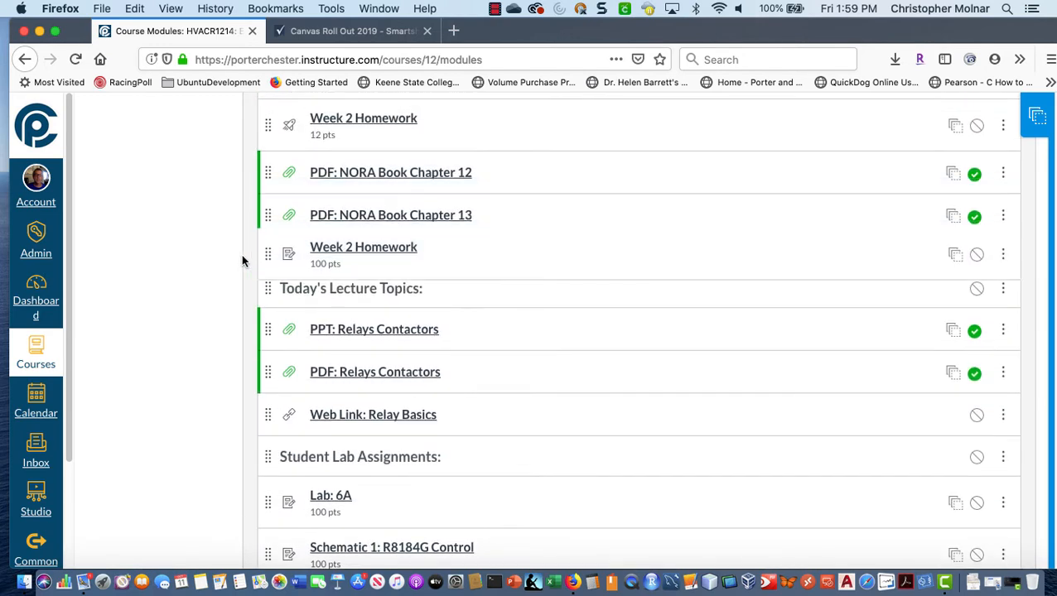
pyautogui.scroll(-3)
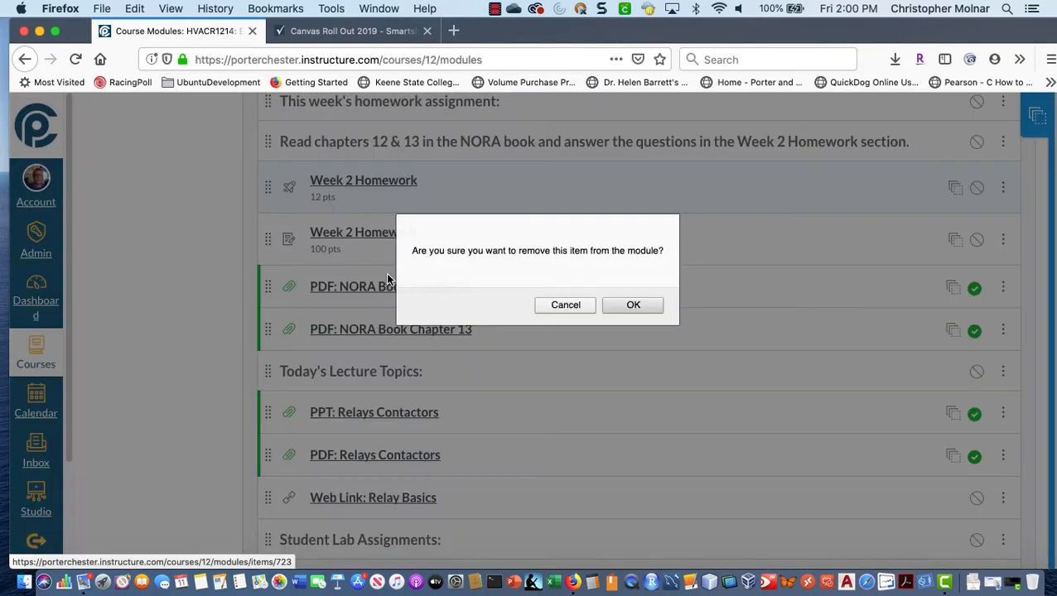
pyautogui.click(633, 305)
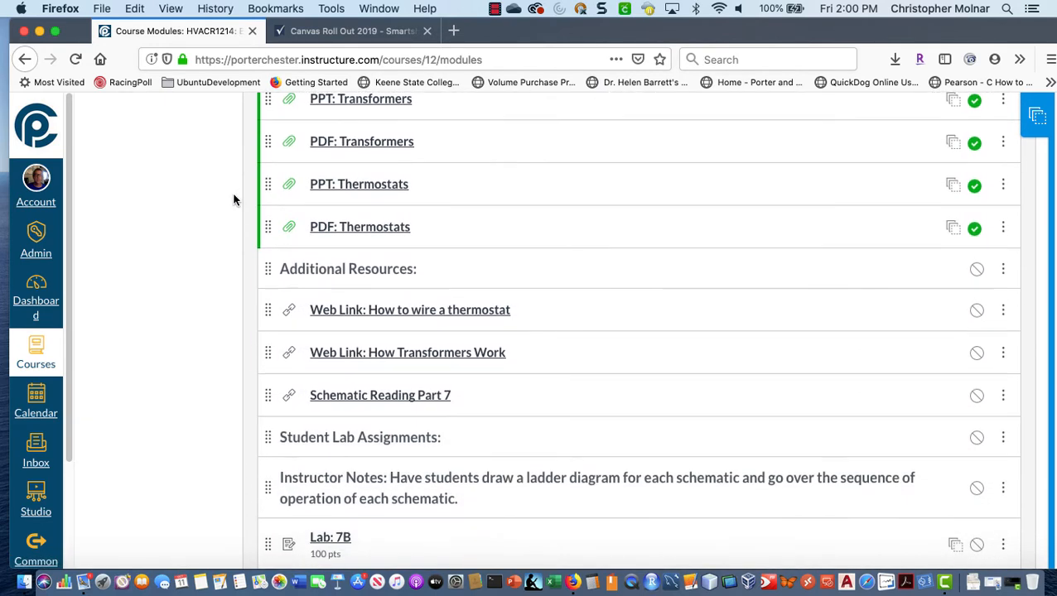
# Step: Collapse the Transformers module and add the 100-point Activity: Scavenger Hunt to NFPA and Shop Day
pyautogui.scroll(-3)
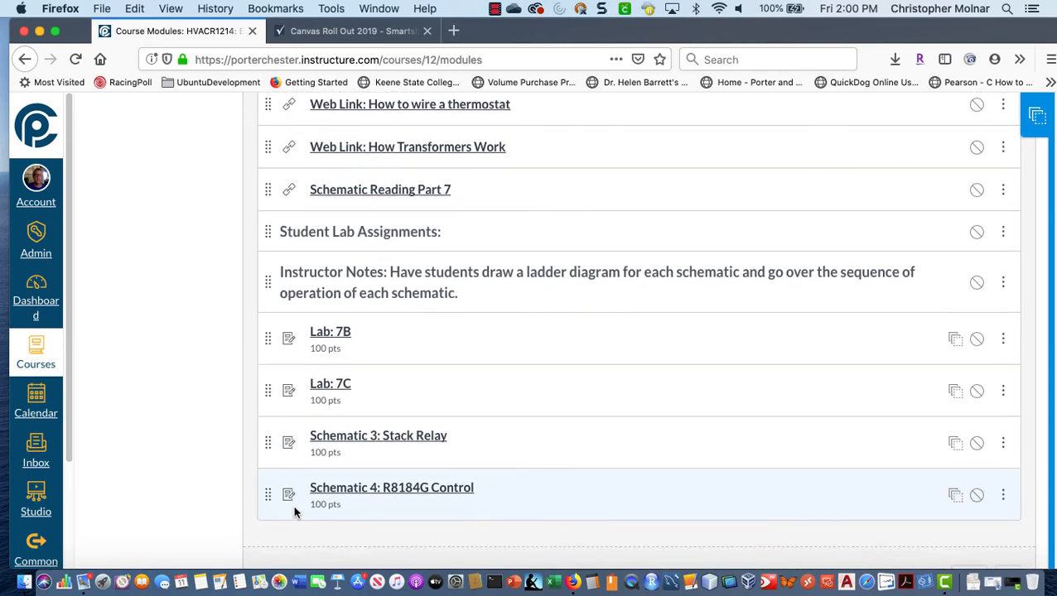
pyautogui.scroll(-3)
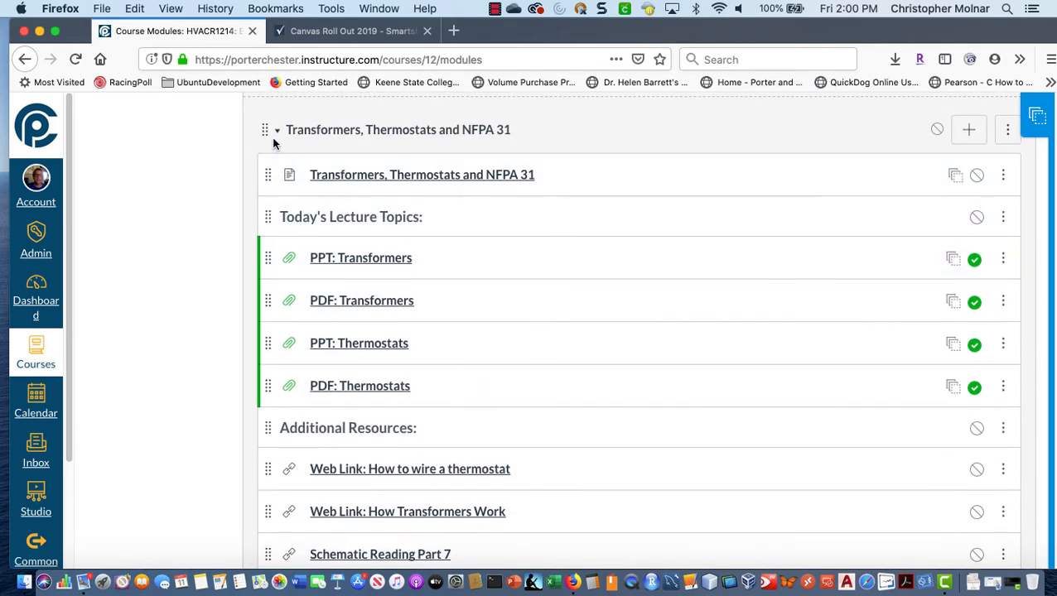
pyautogui.click(277, 129)
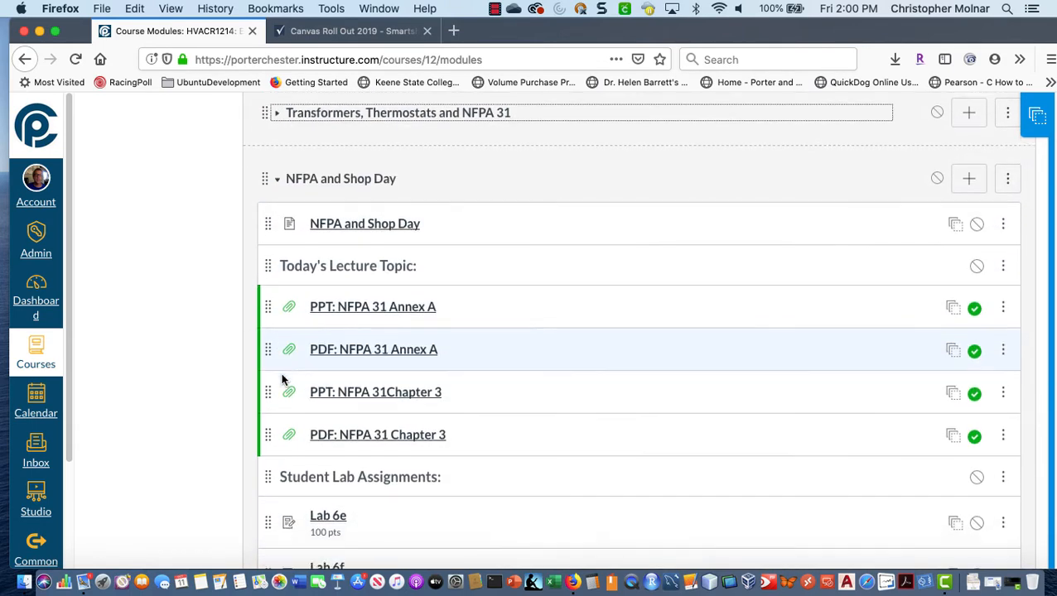
pyautogui.scroll(-3)
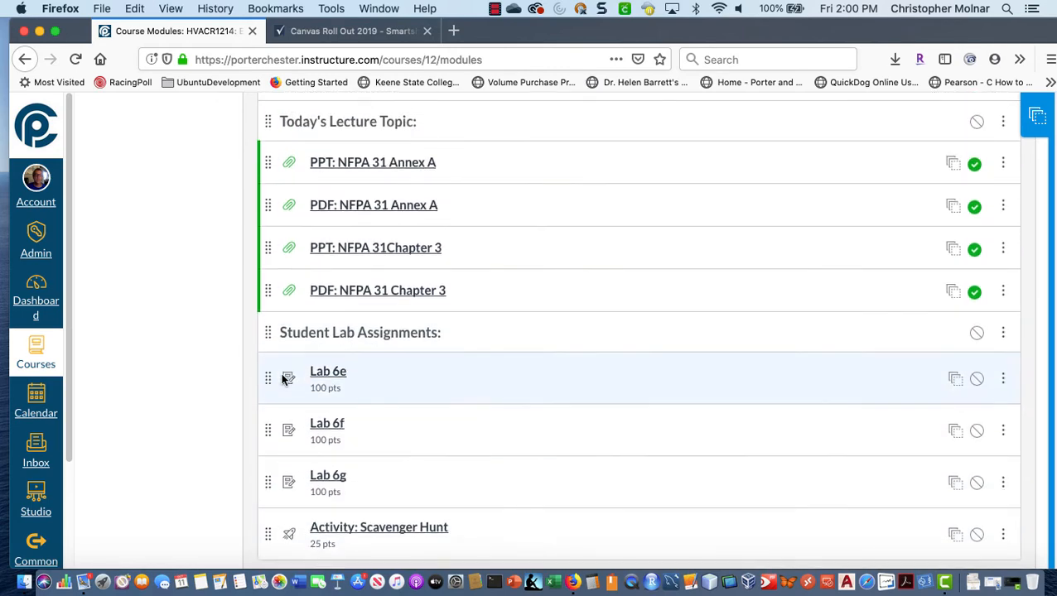
pyautogui.moveTo(422, 544)
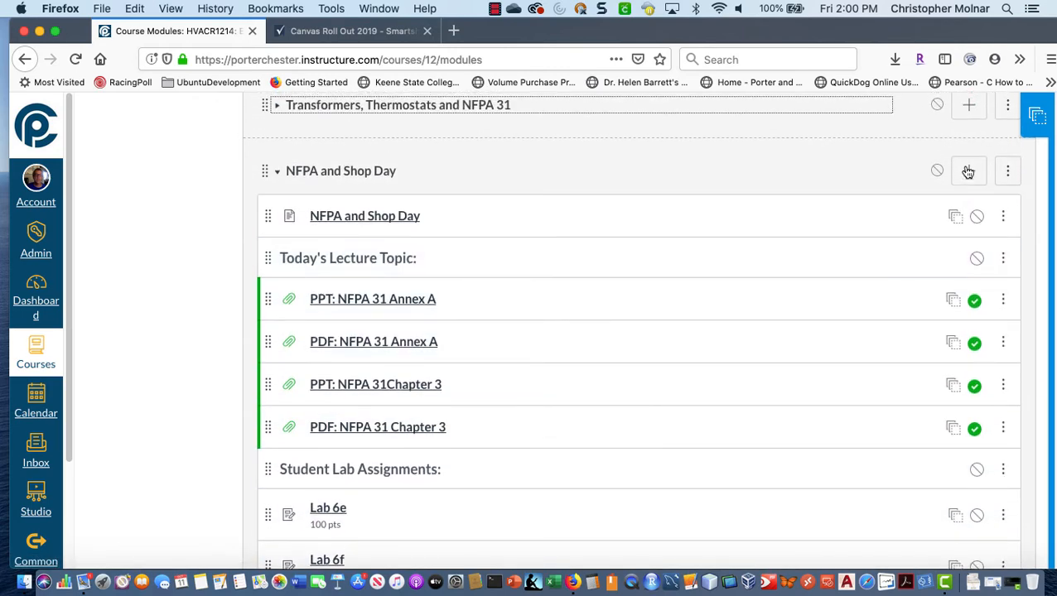
pyautogui.click(968, 170)
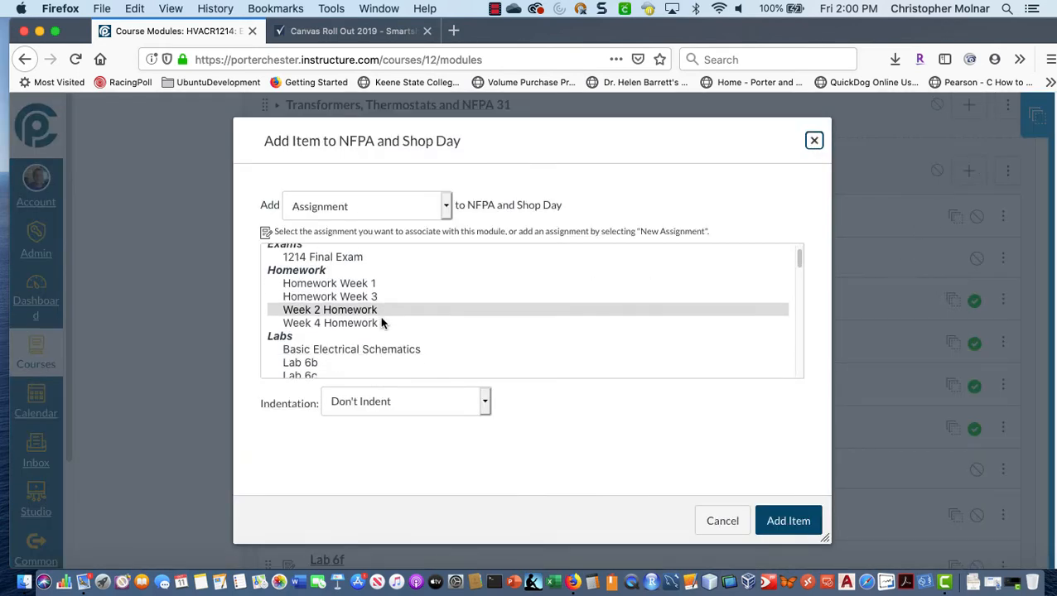
# Step: Remove the old 25-point Activity: Scavenger Hunt item from NFPA and Shop Day
pyautogui.scroll(-3)
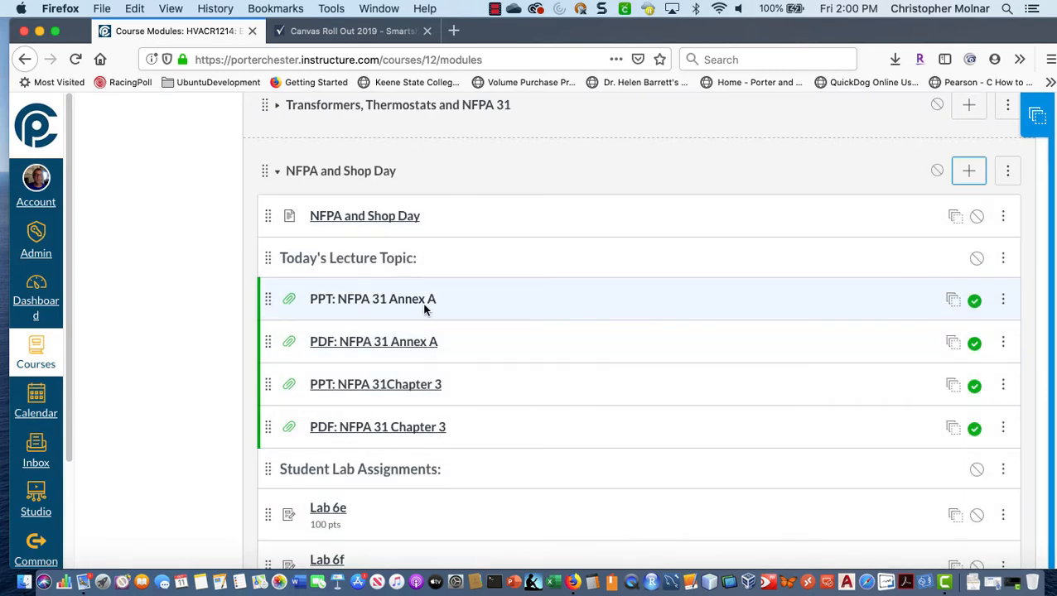
pyautogui.scroll(-3)
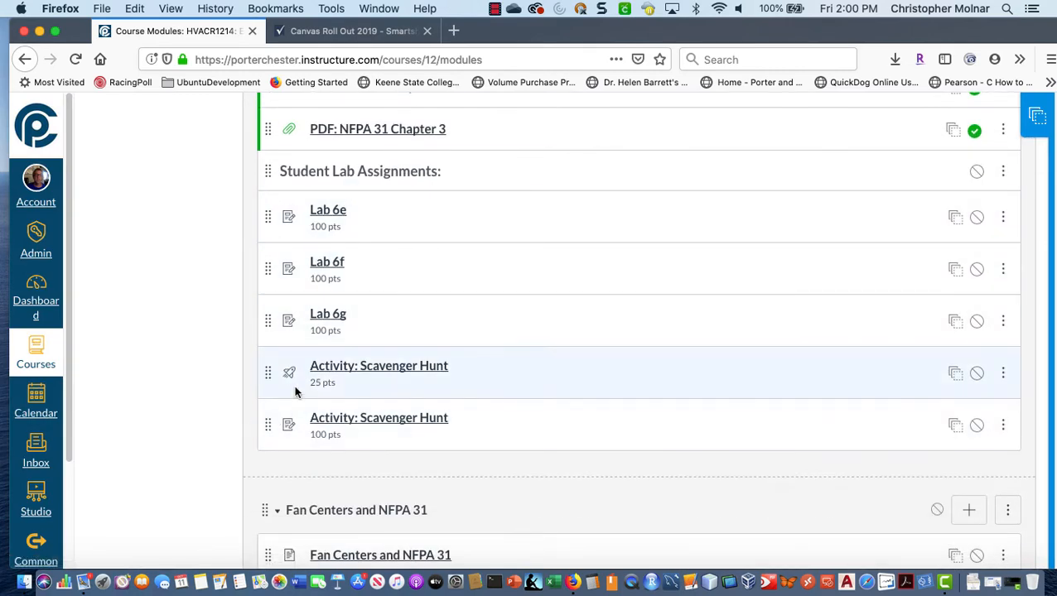
pyautogui.click(1003, 374)
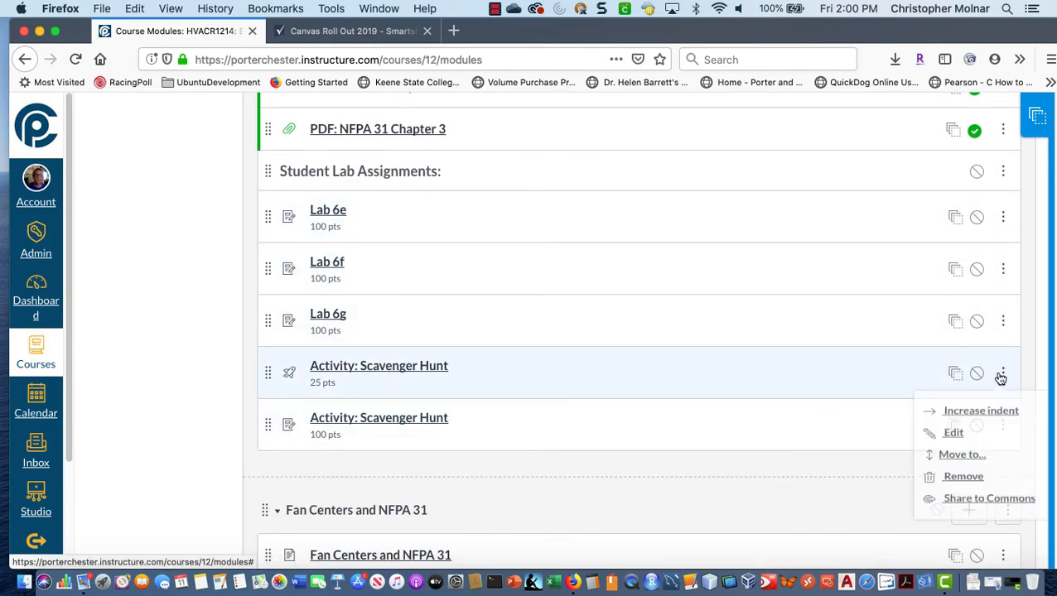
pyautogui.click(964, 477)
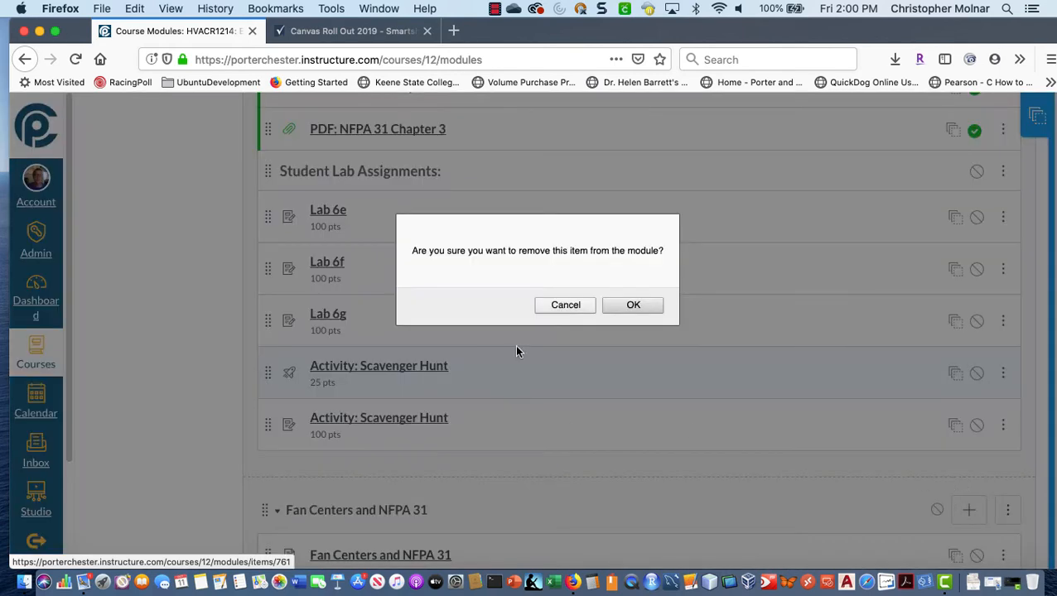
pyautogui.click(633, 305)
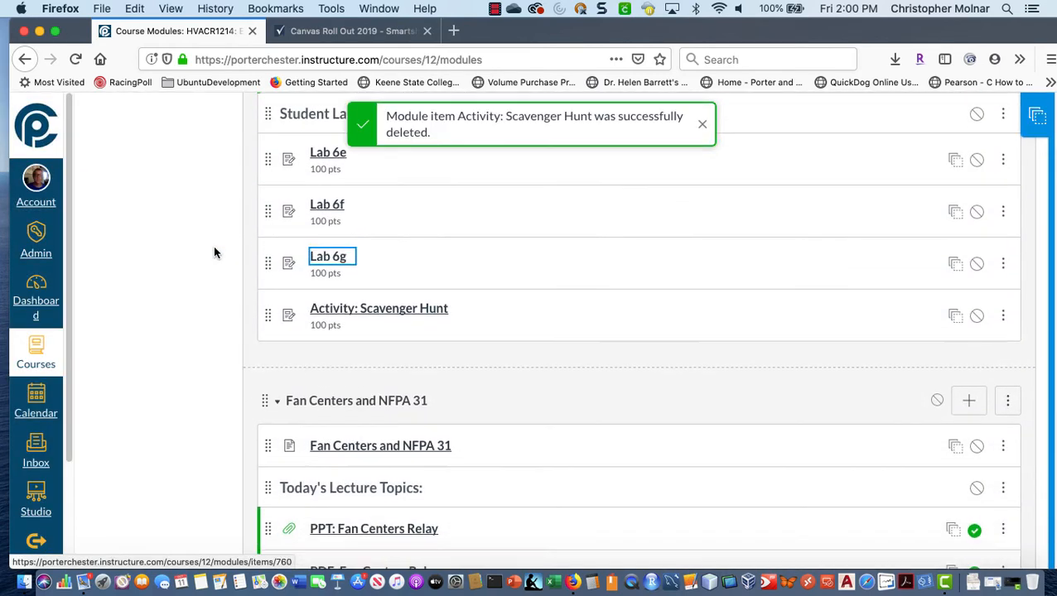
pyautogui.scroll(-3)
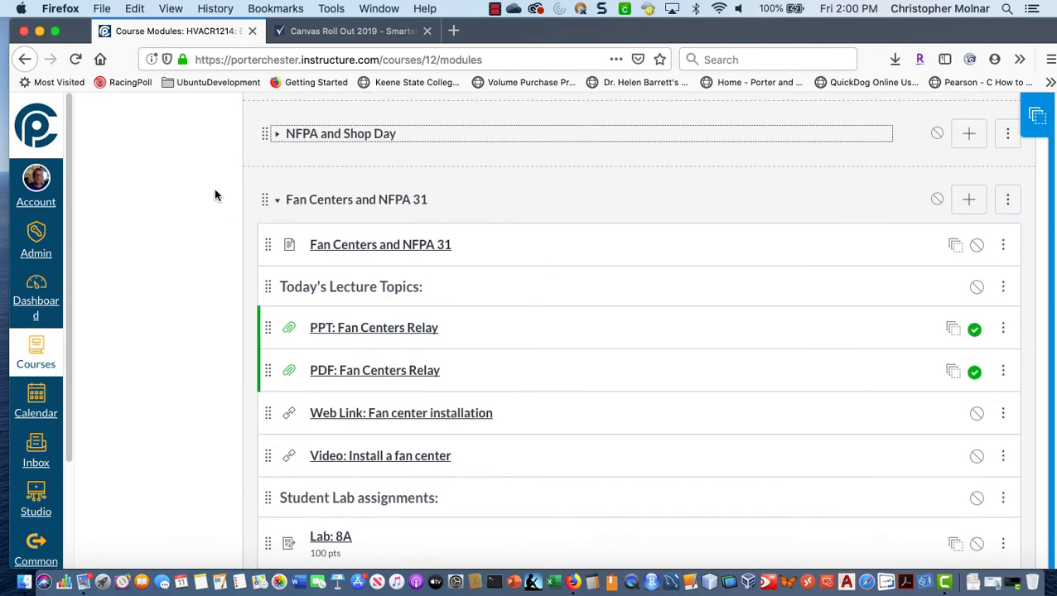
# Step: Collapse the Shop Day module and add the 100-point 214 Week 2 Quiz assignment to Control Circuits and NFPA 31
pyautogui.scroll(-3)
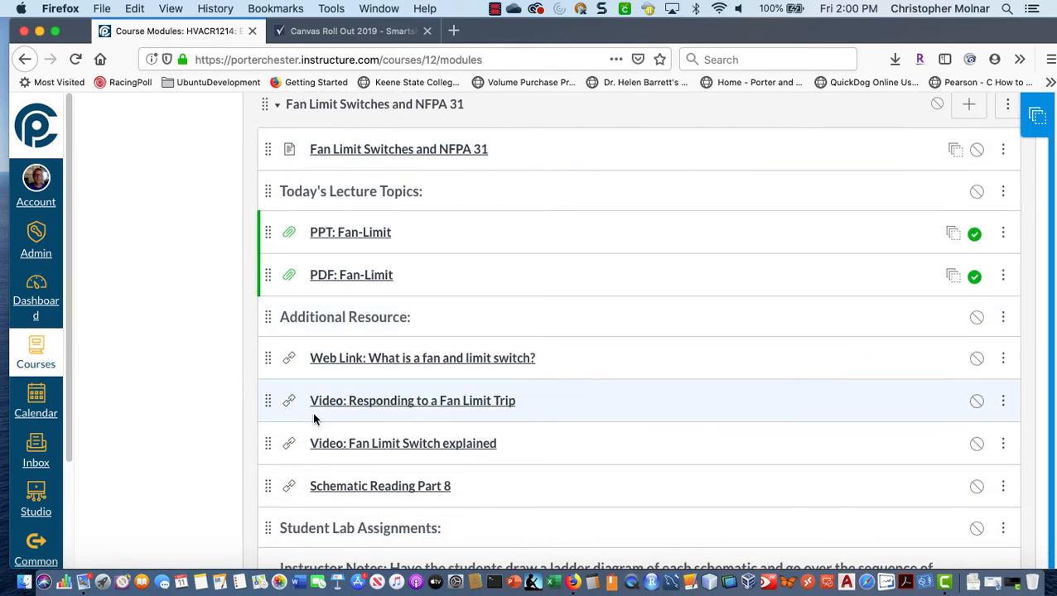
pyautogui.scroll(-3)
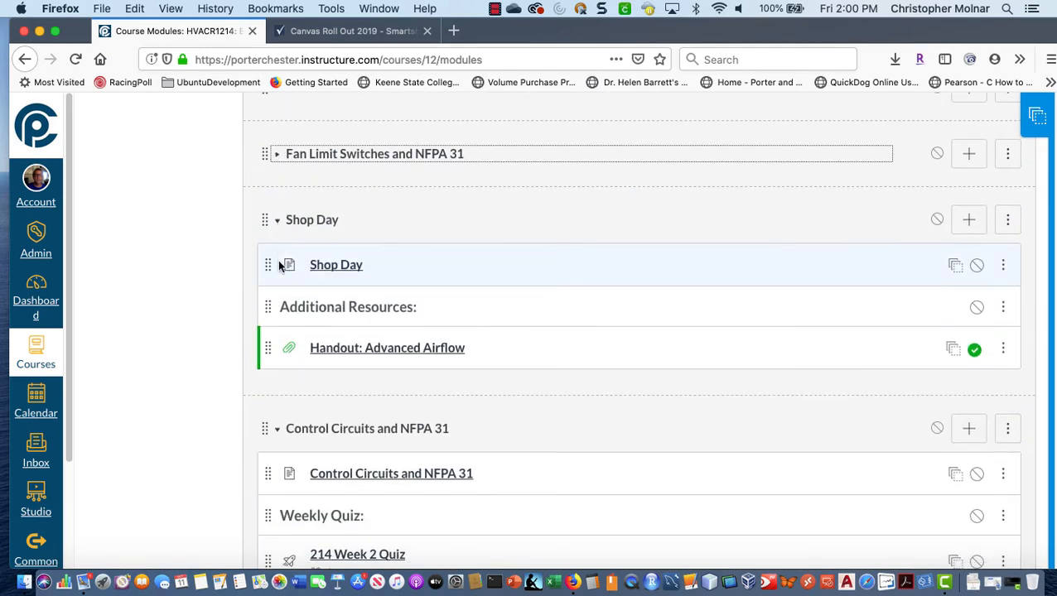
pyautogui.click(277, 219)
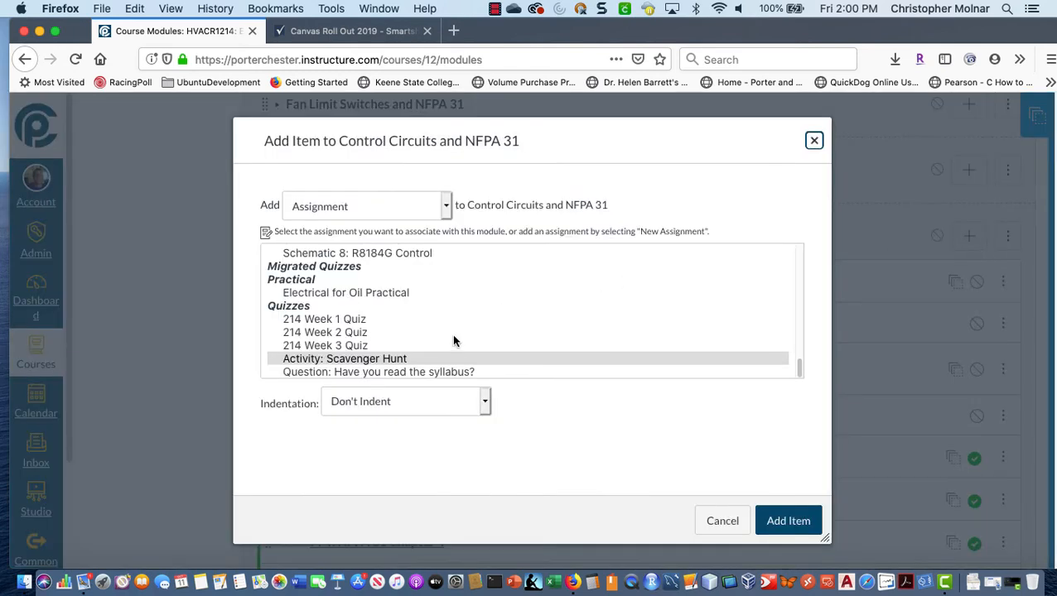
pyautogui.click(325, 332)
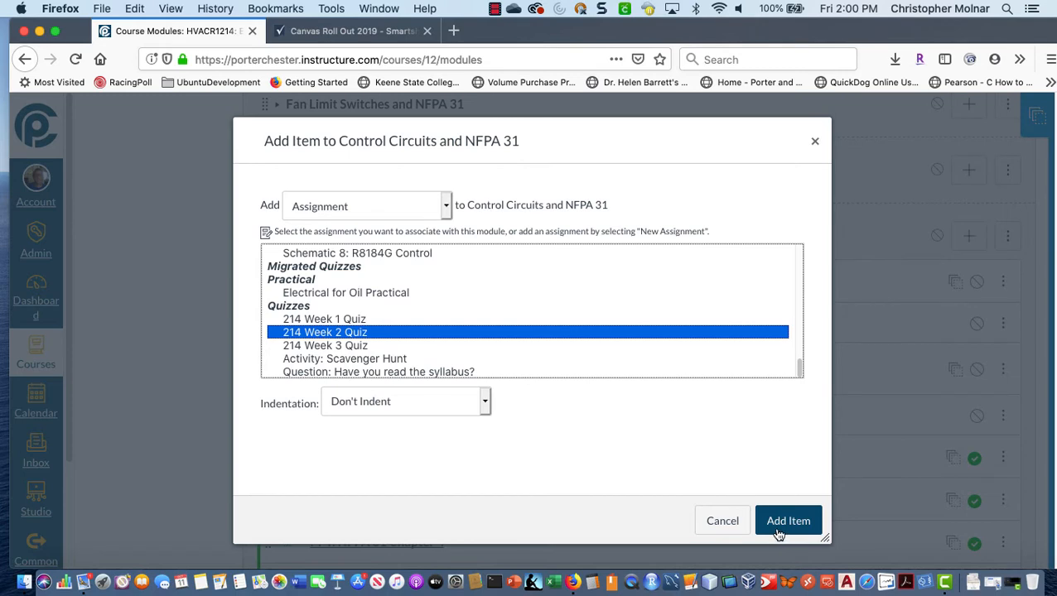
pyautogui.click(788, 520)
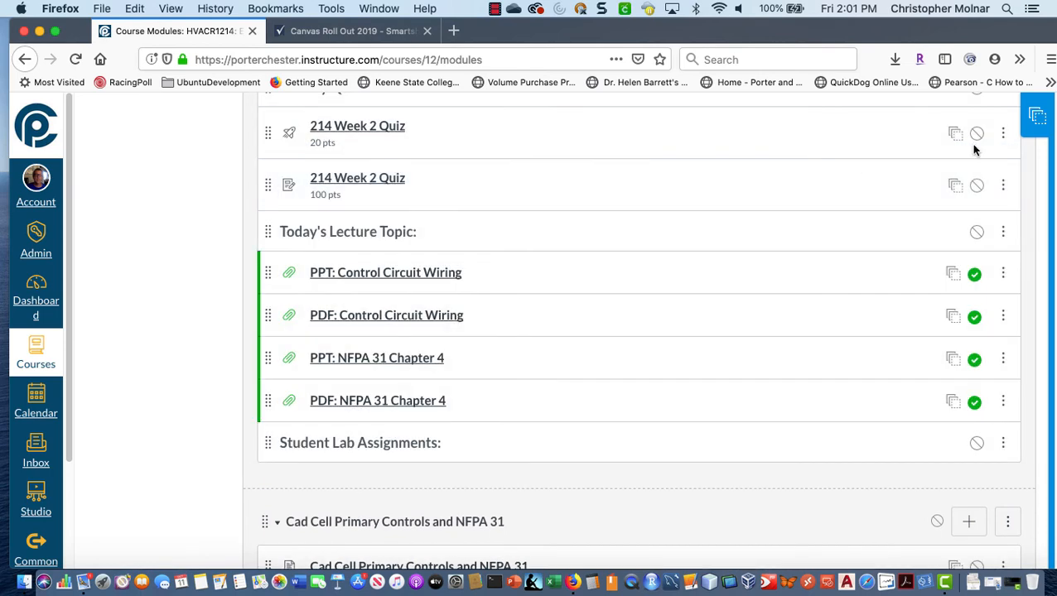
# Step: Remove the old 20-point 214 Week 2 Quiz item from the module
pyautogui.click(1003, 133)
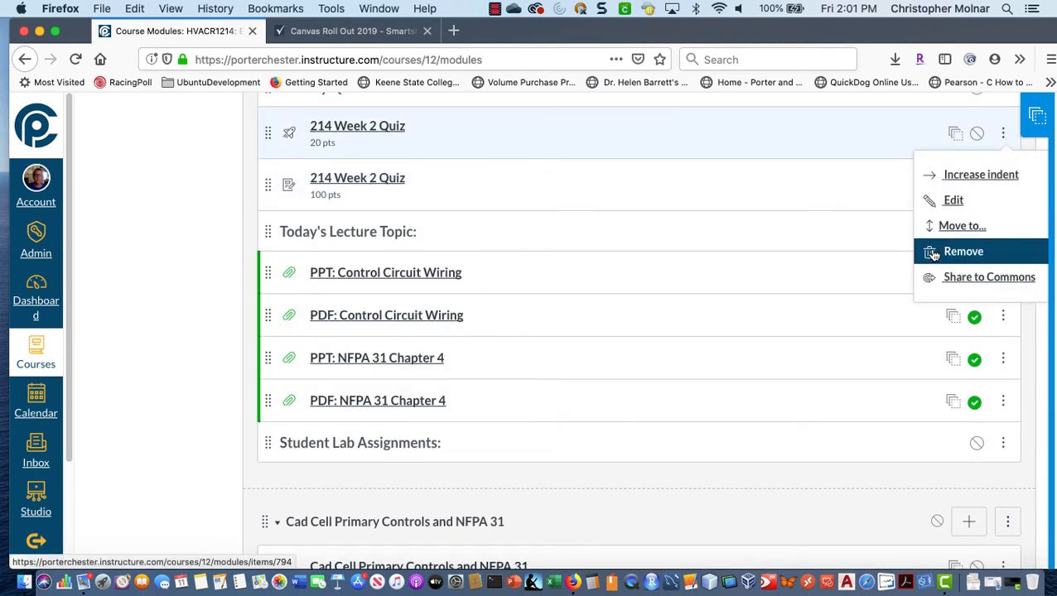
pyautogui.click(964, 251)
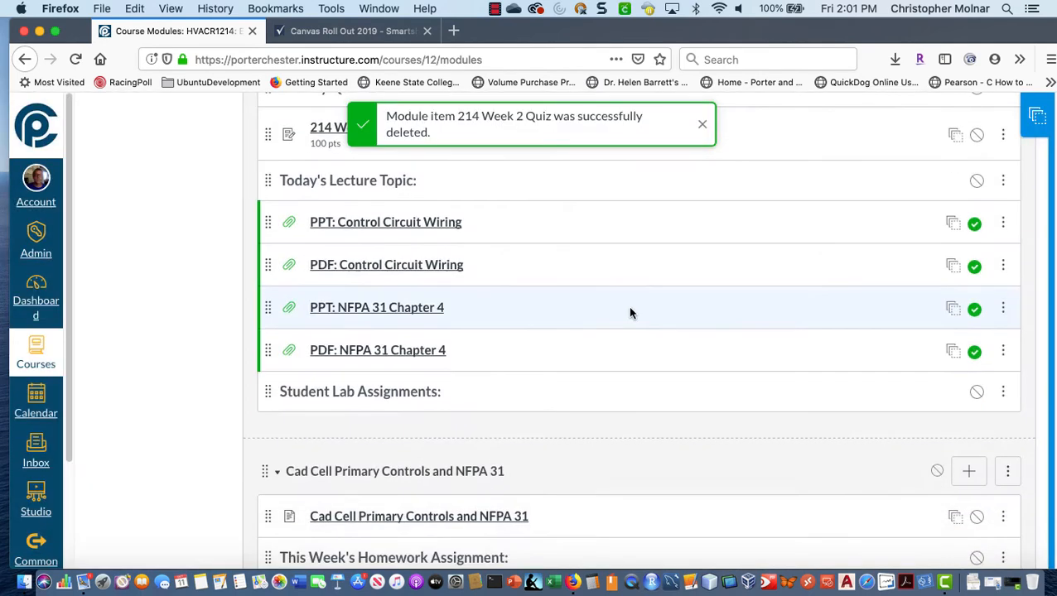
pyautogui.scroll(-3)
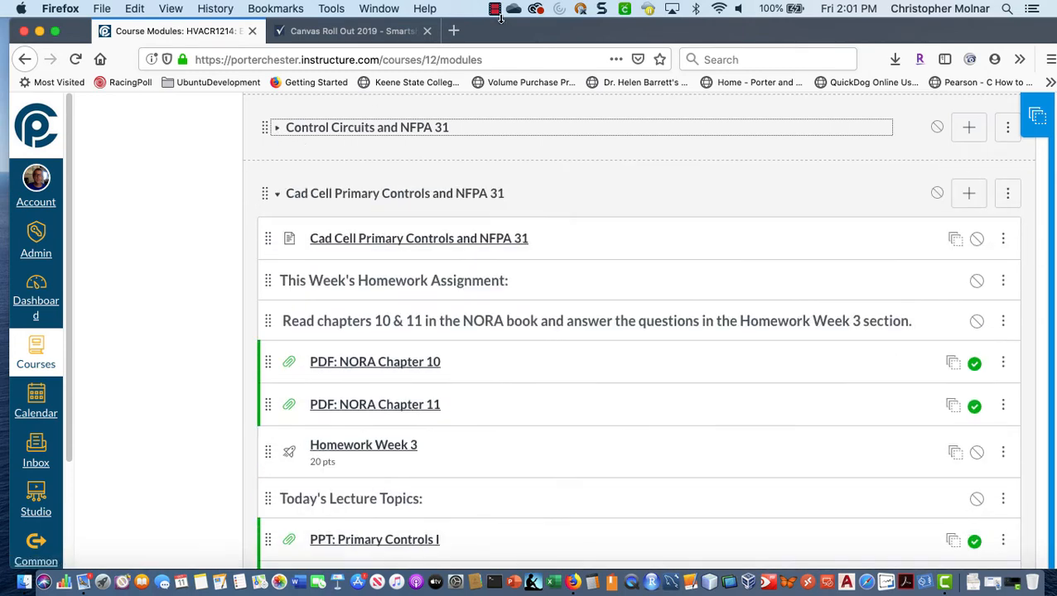
# Step: Go to the course Quizzes page and delete 214 Week 1 Quiz and Homework Week 1
pyautogui.click(496, 8)
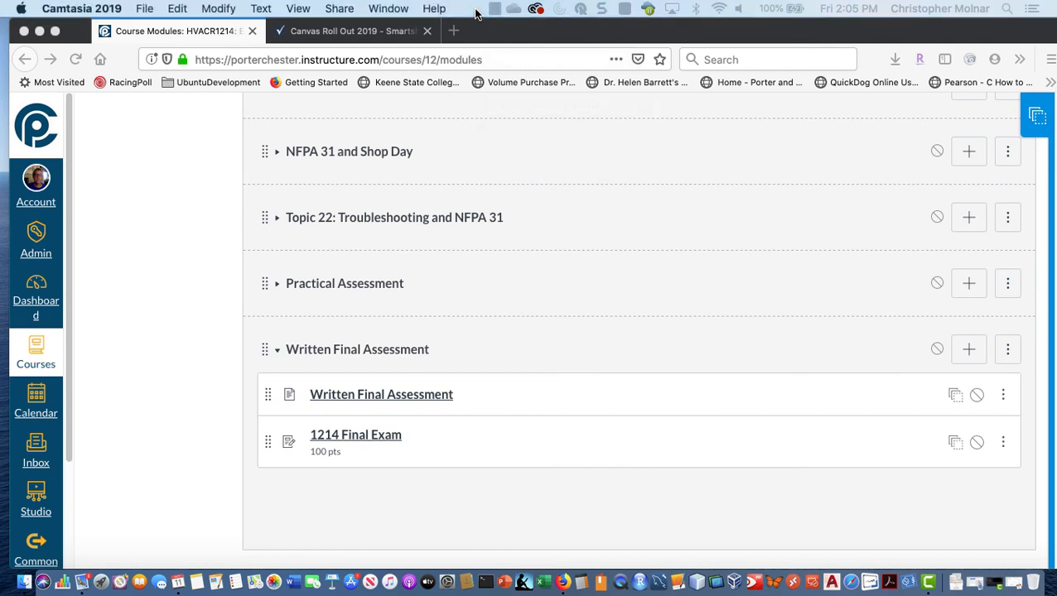
pyautogui.moveTo(466, 430)
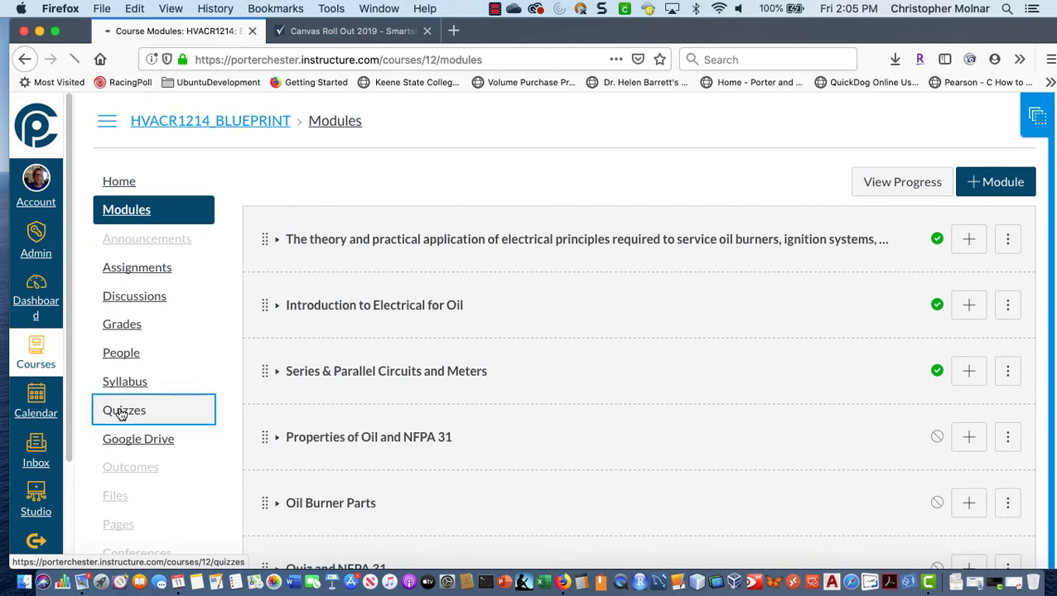
pyautogui.click(124, 410)
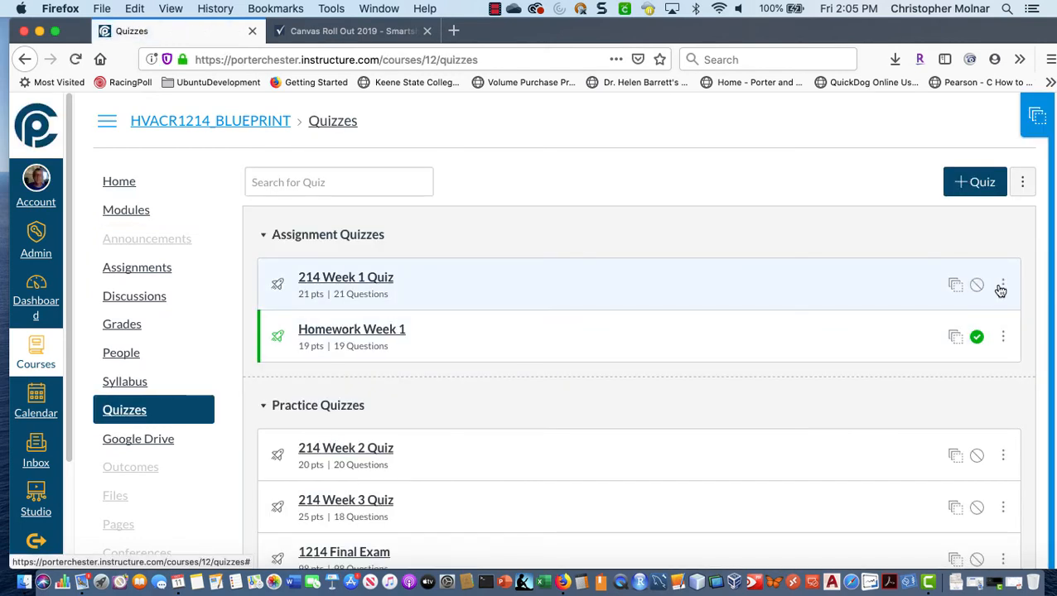
pyautogui.moveTo(774, 451)
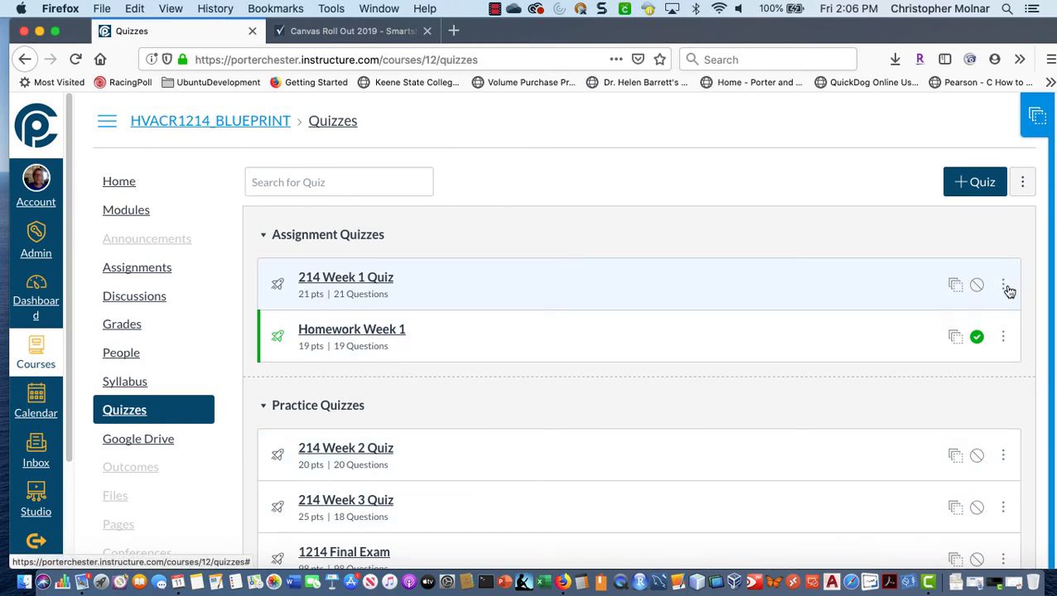
pyautogui.click(1003, 284)
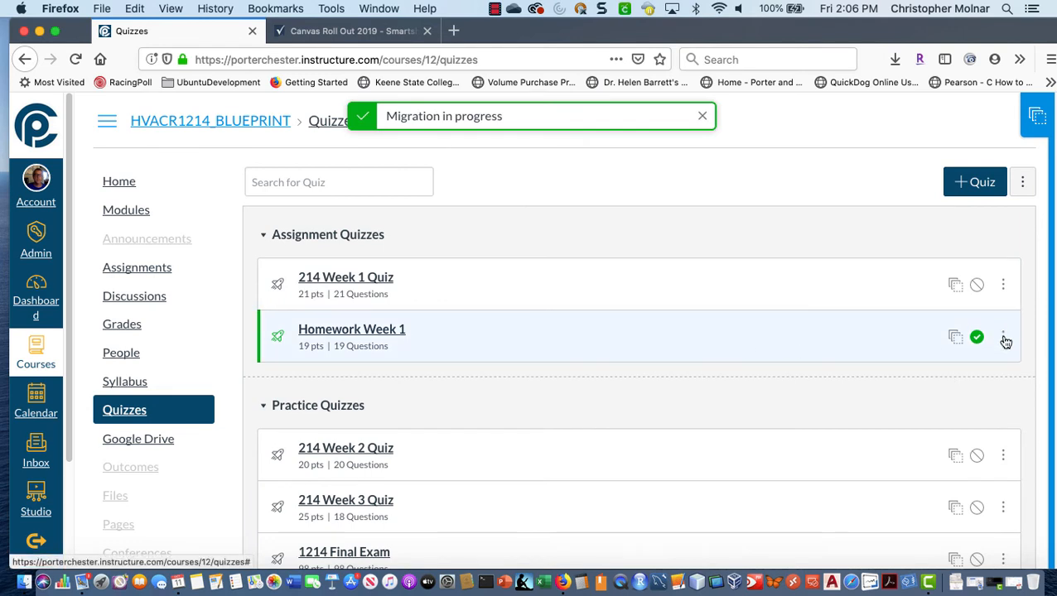
pyautogui.click(703, 116)
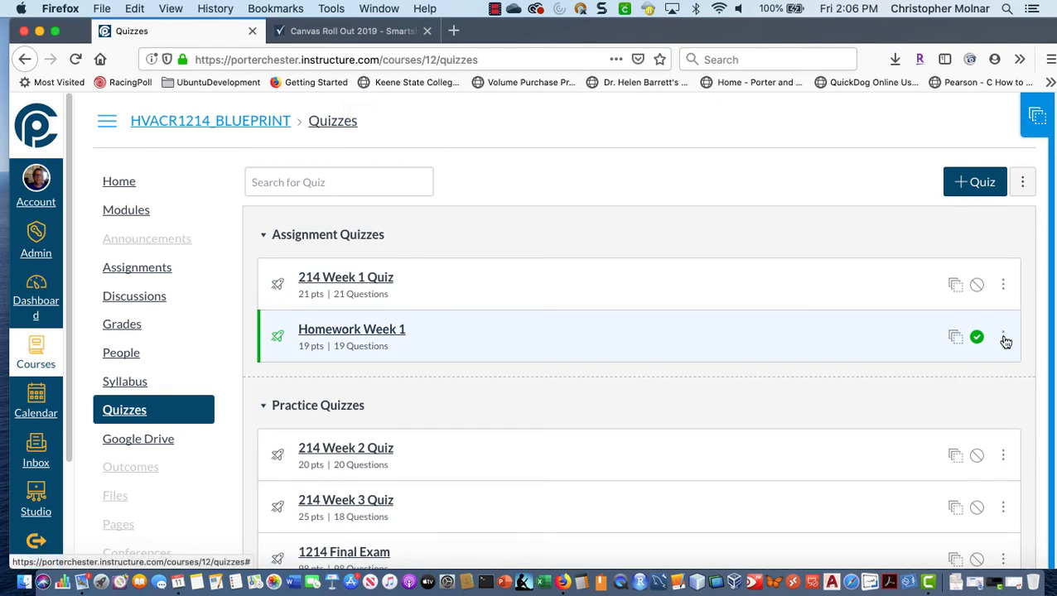
pyautogui.click(1003, 284)
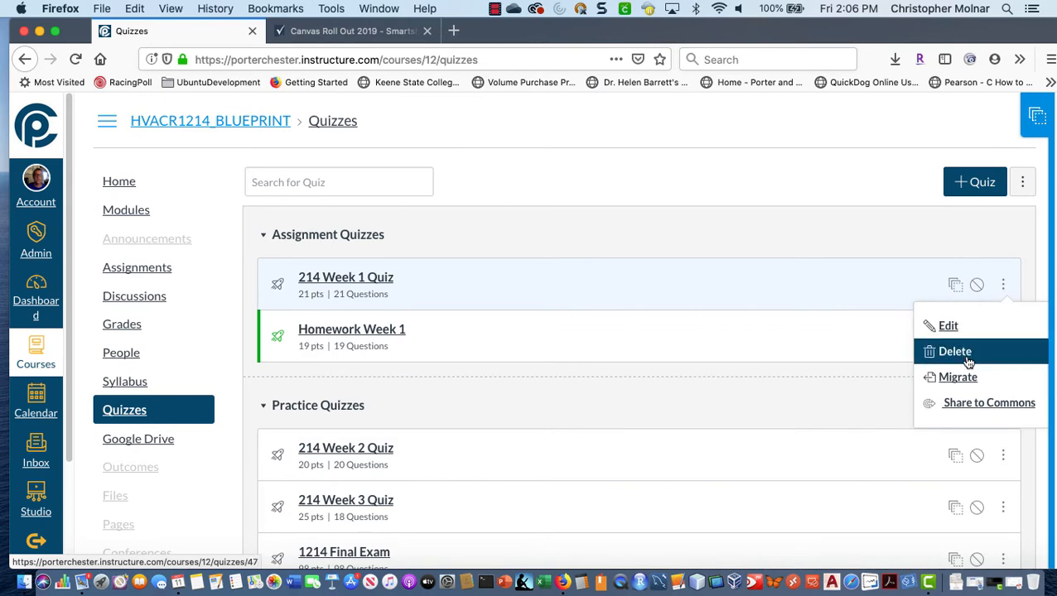
pyautogui.click(954, 352)
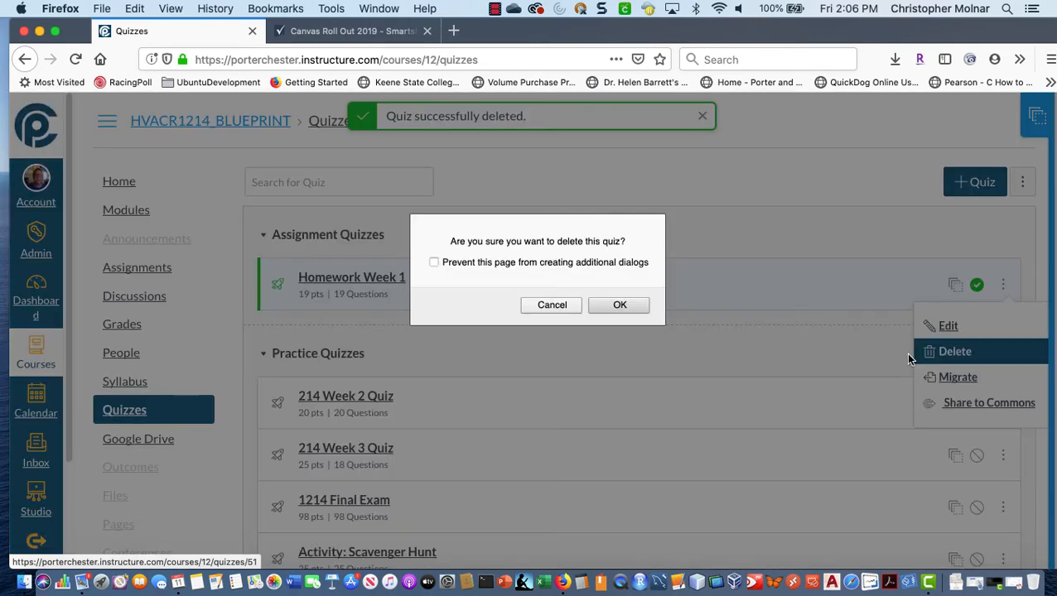
pyautogui.click(619, 305)
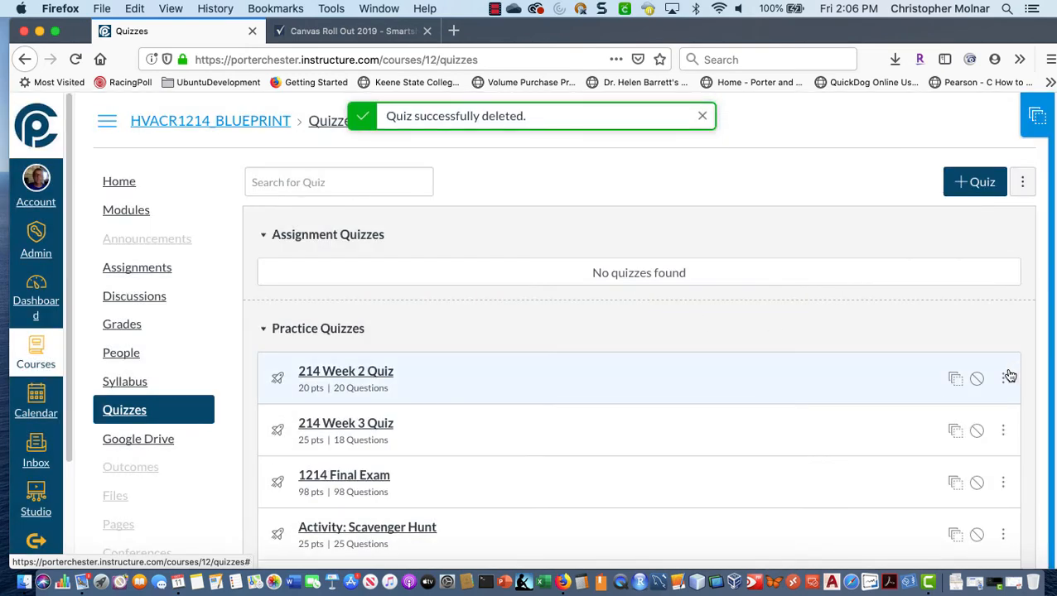
# Step: Delete 214 Week 2 Quiz, 214 Week 3 Quiz, the 1214 Final Exam and the Scavenger Hunt quiz
pyautogui.click(955, 445)
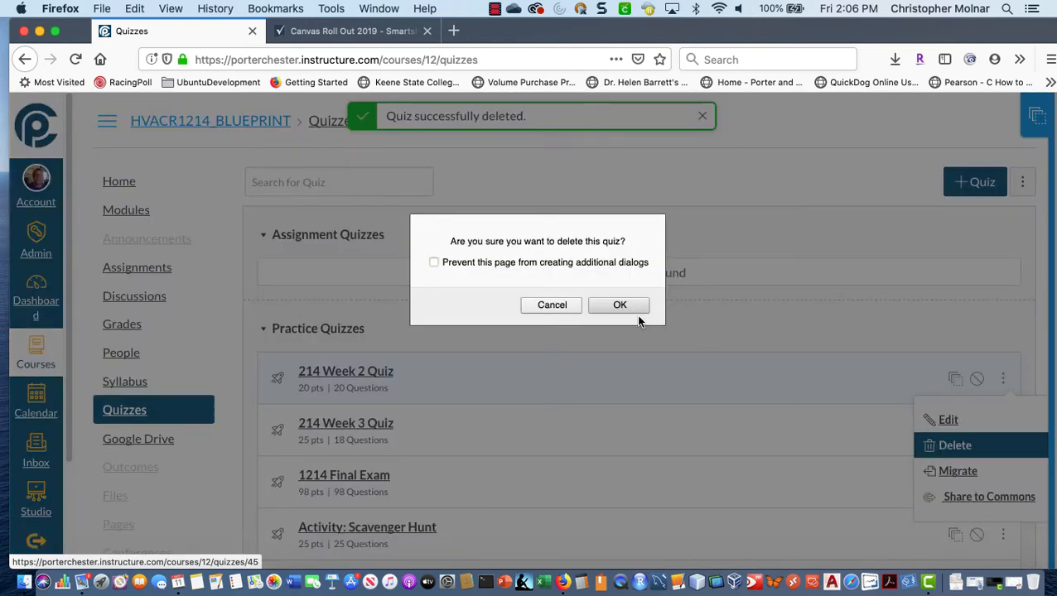
pyautogui.click(620, 305)
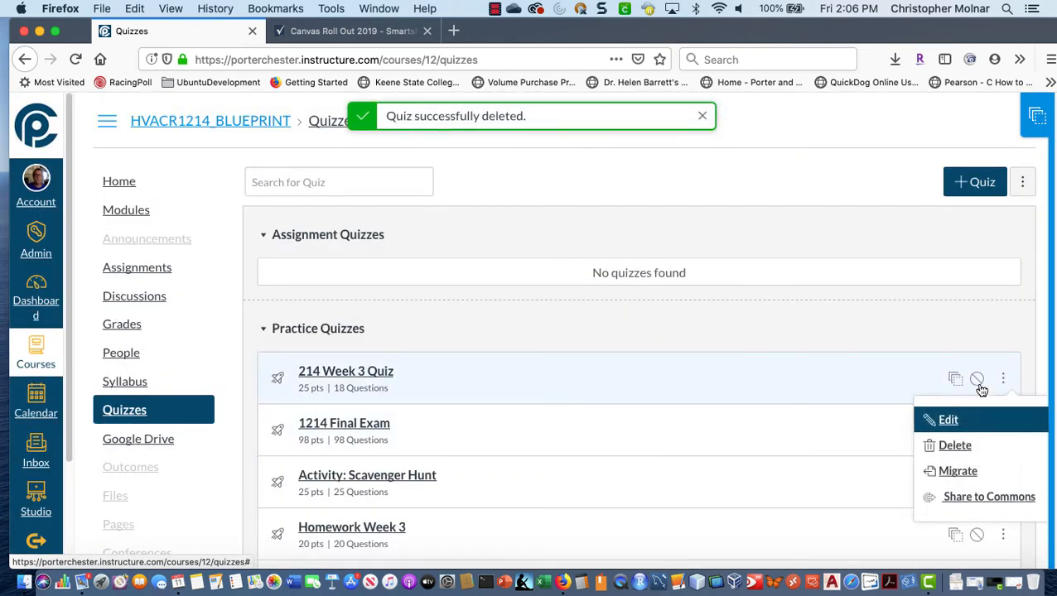
pyautogui.click(954, 445)
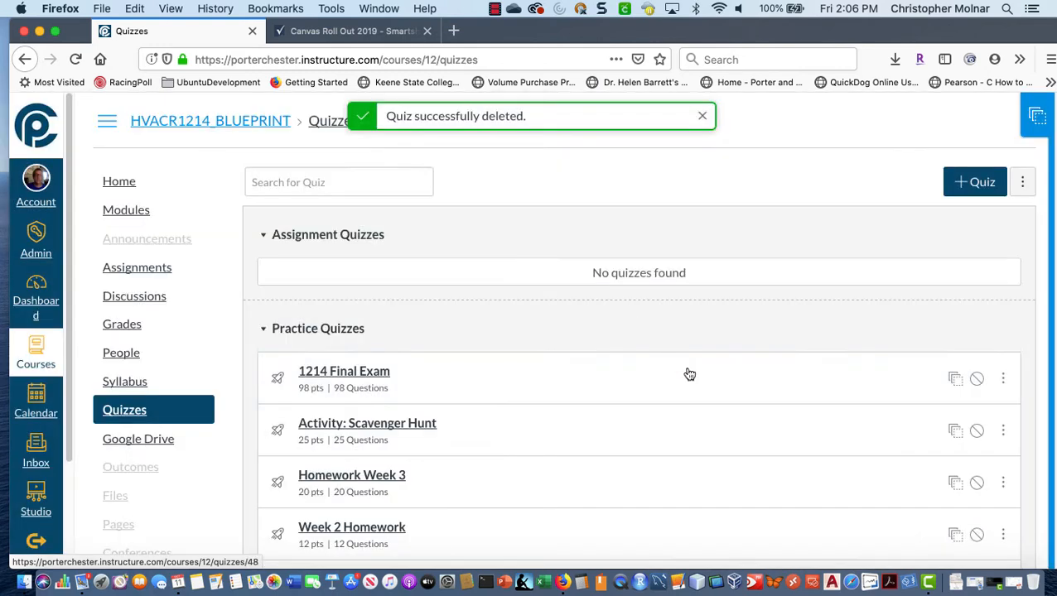
pyautogui.click(1003, 379)
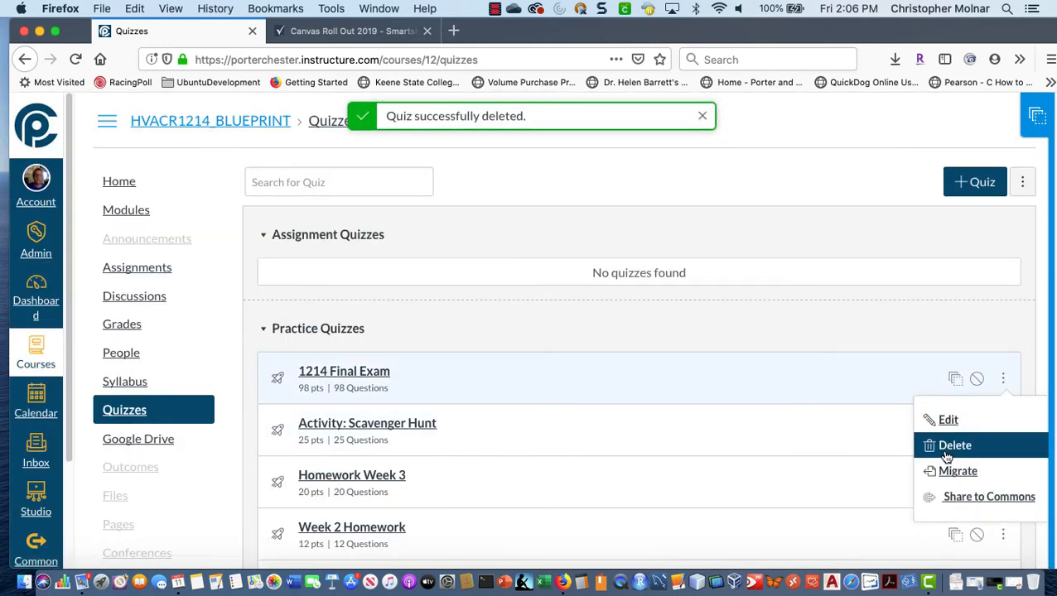
pyautogui.click(954, 445)
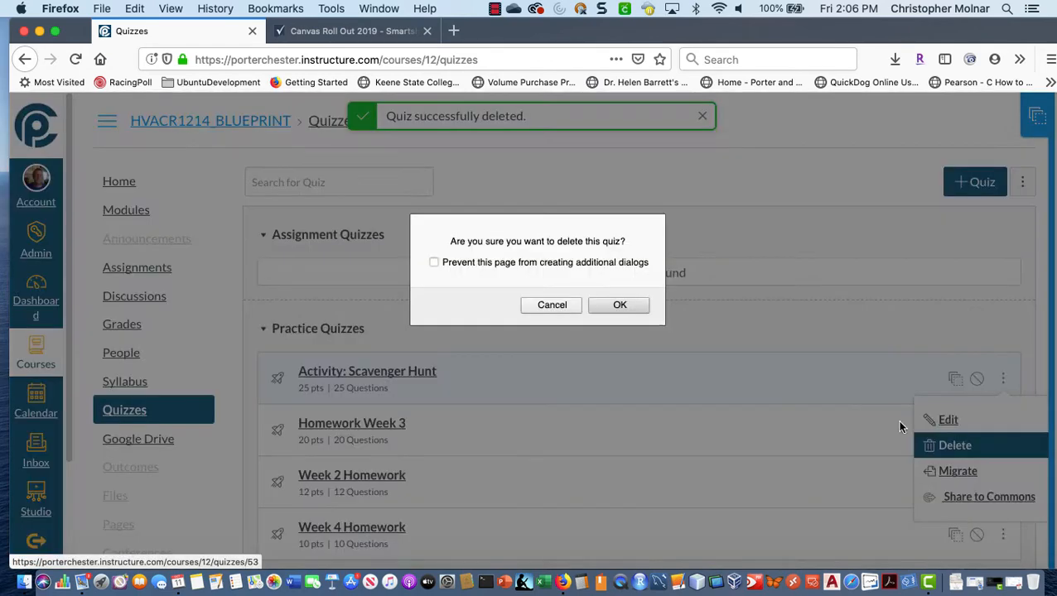
pyautogui.click(620, 304)
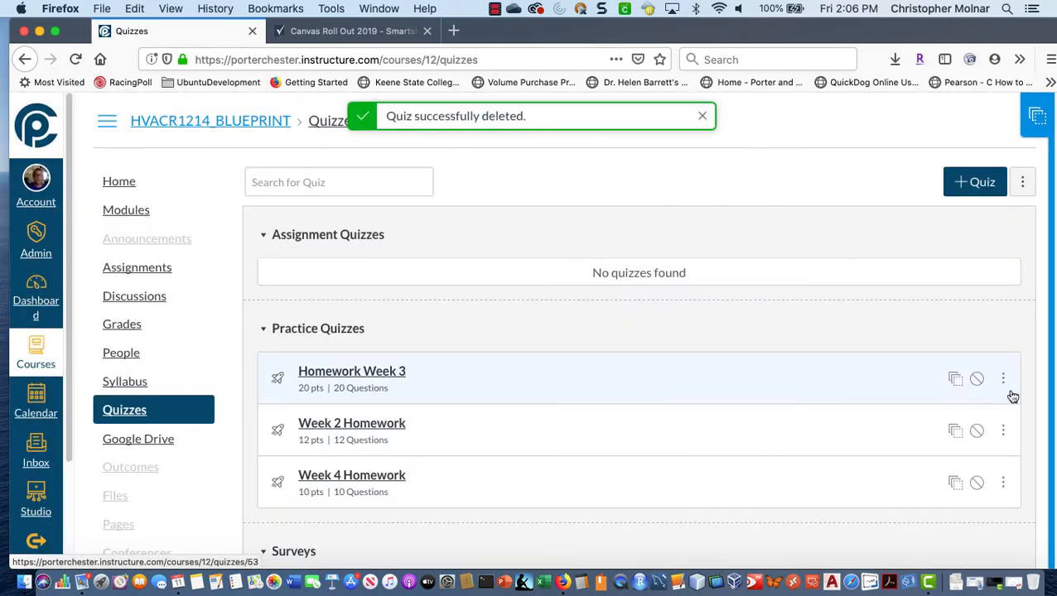
# Step: Delete Homework Week 3, Week 2 Homework and Week 4 Homework from the quizzes list
pyautogui.click(1003, 378)
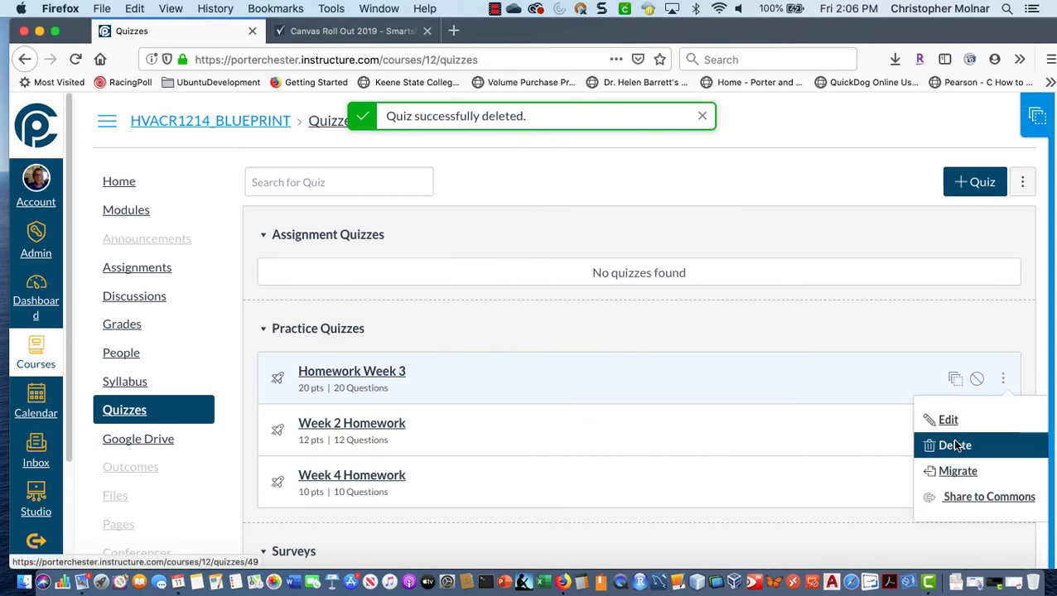
pyautogui.click(954, 445)
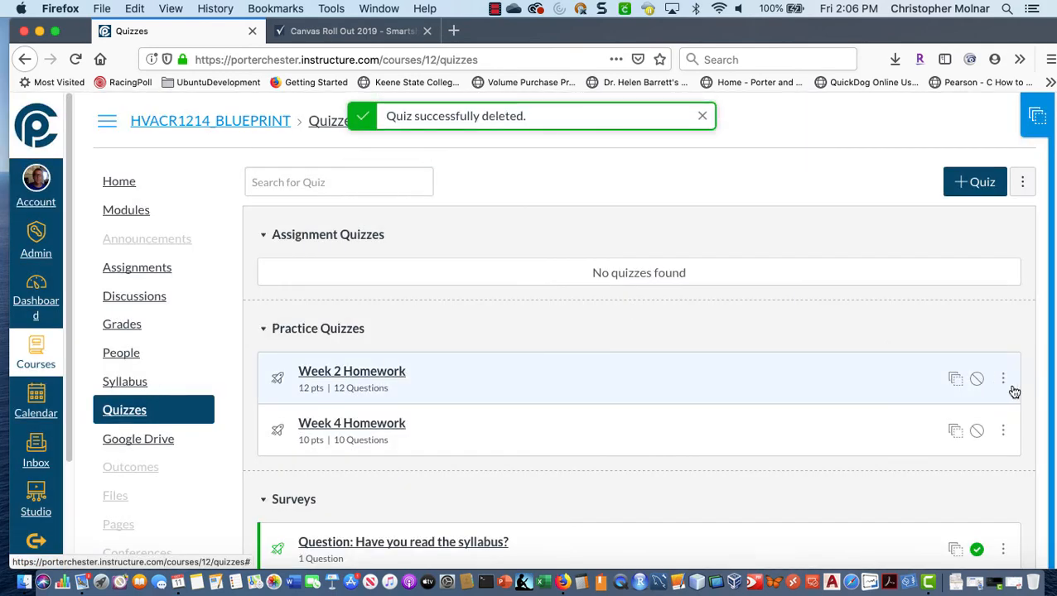
pyautogui.click(955, 445)
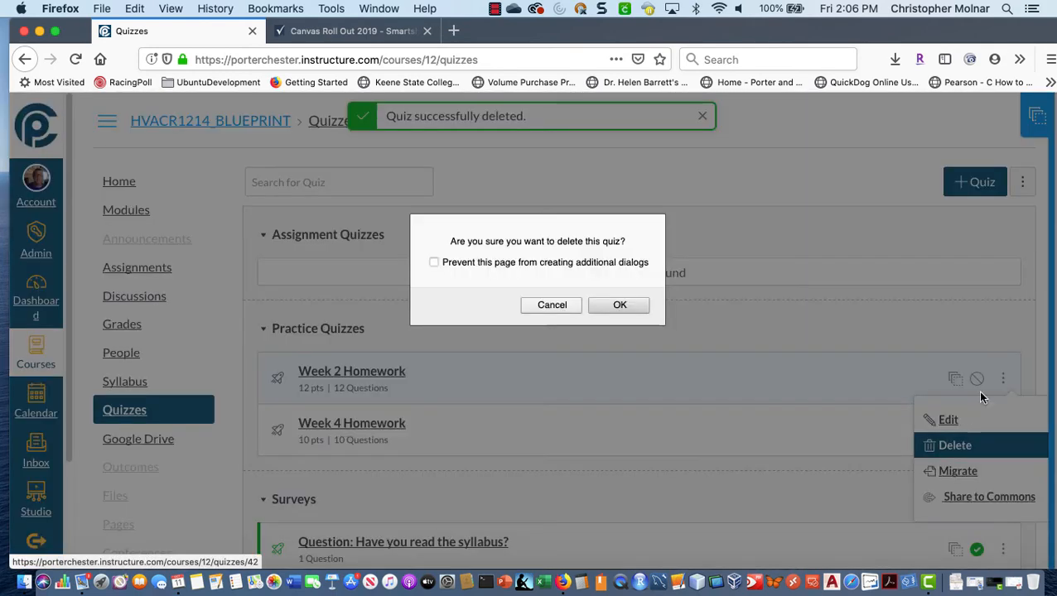
pyautogui.click(619, 305)
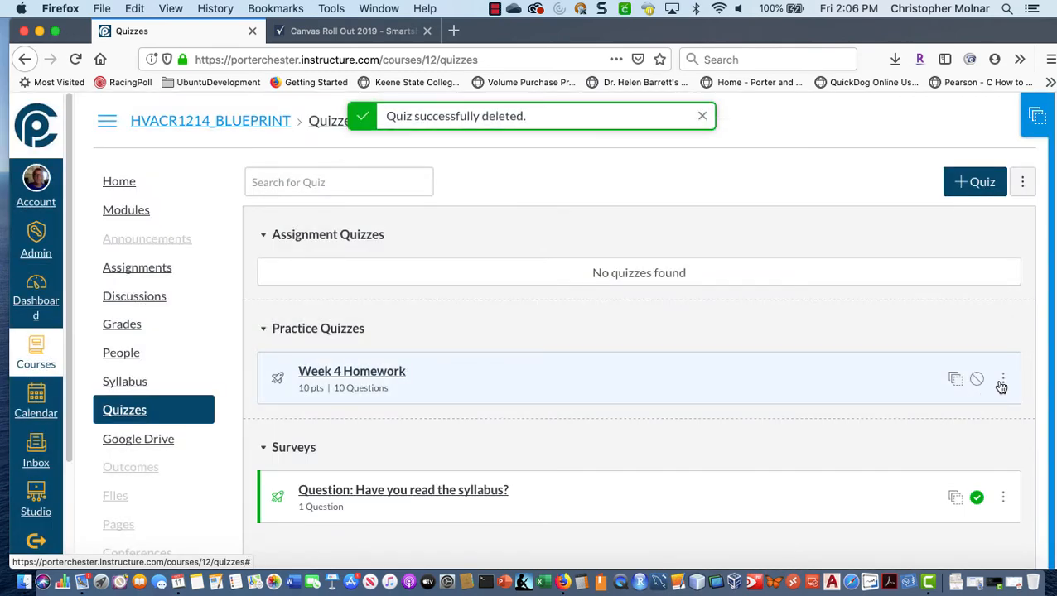
pyautogui.click(955, 445)
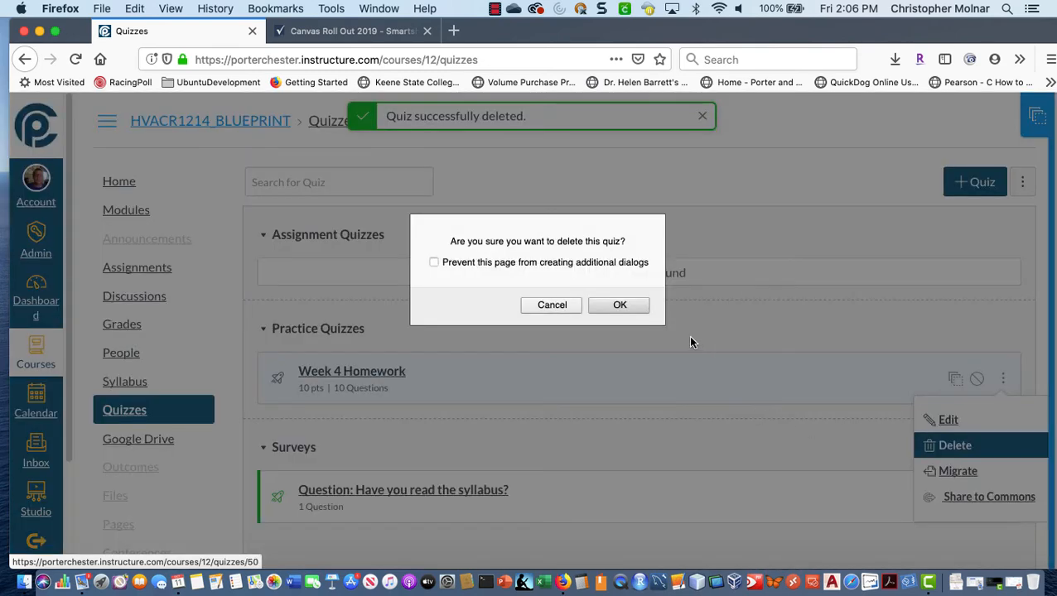
pyautogui.click(619, 305)
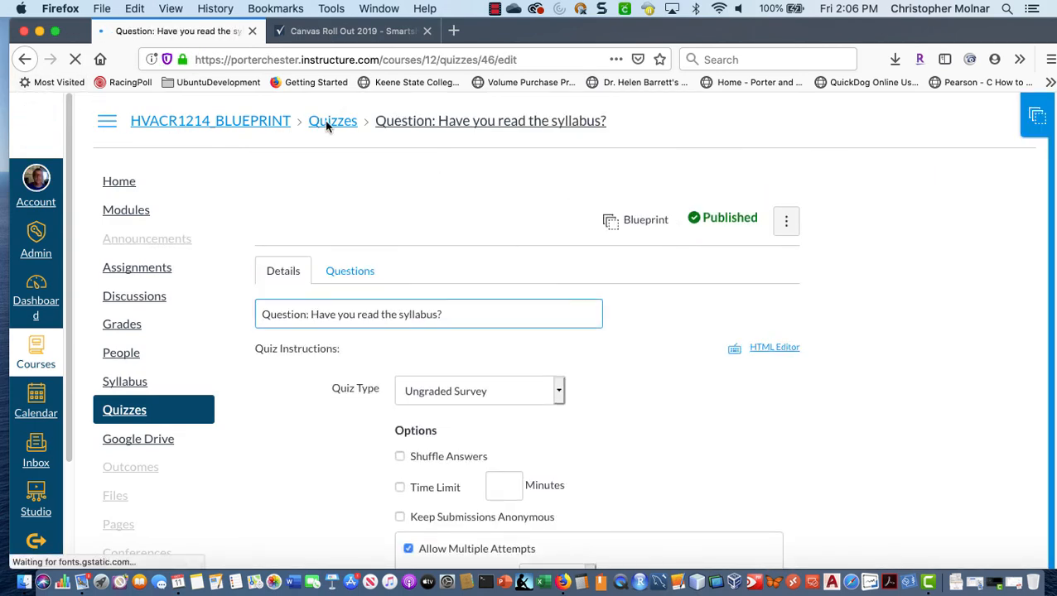
# Step: Delete the syllabus survey so the Quizzes page shows no quizzes or surveys
pyautogui.click(333, 120)
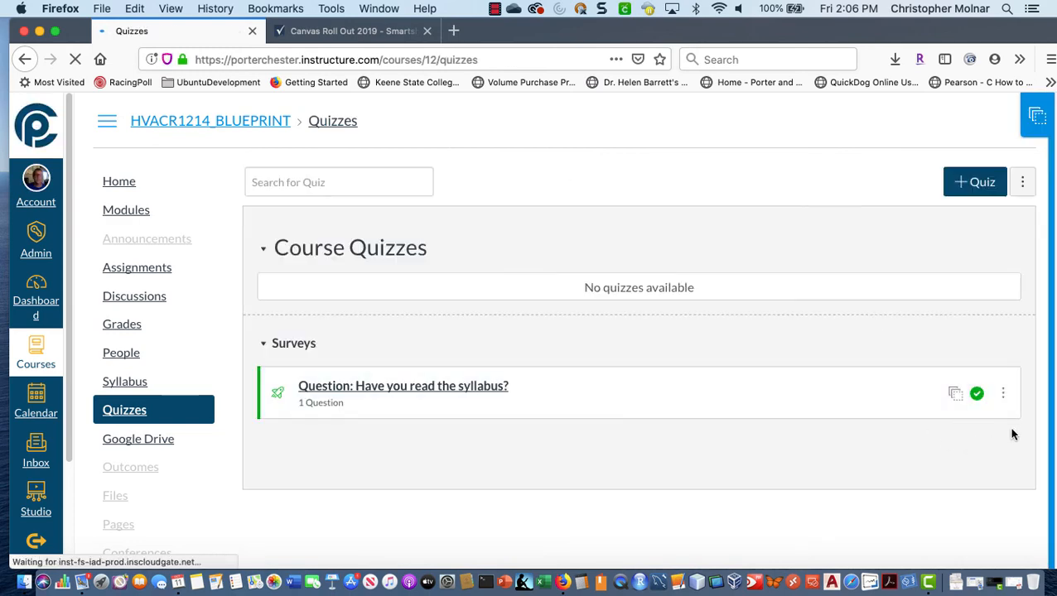
pyautogui.click(1003, 393)
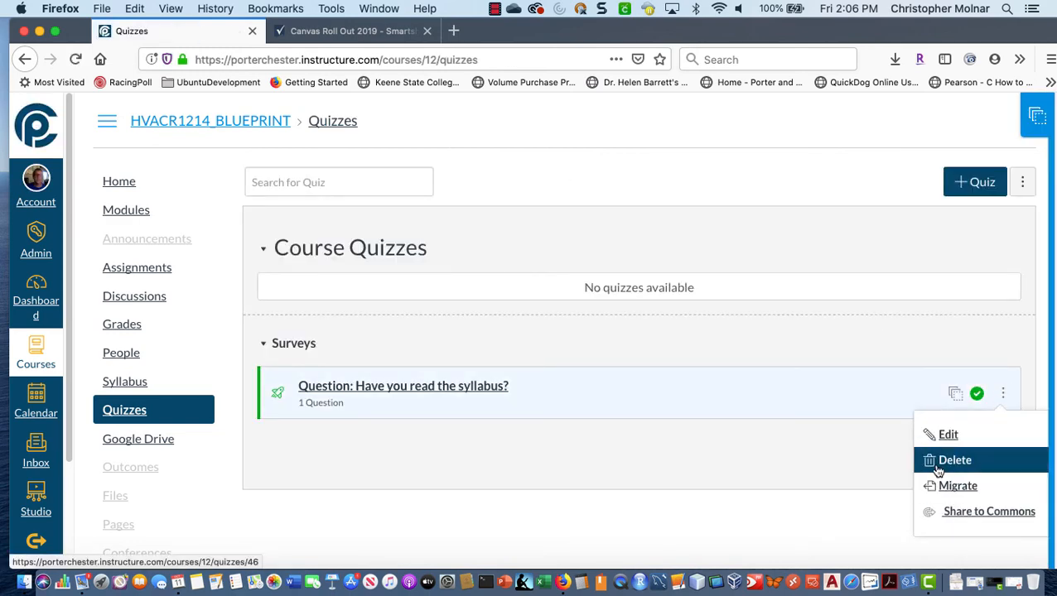
pyautogui.click(954, 460)
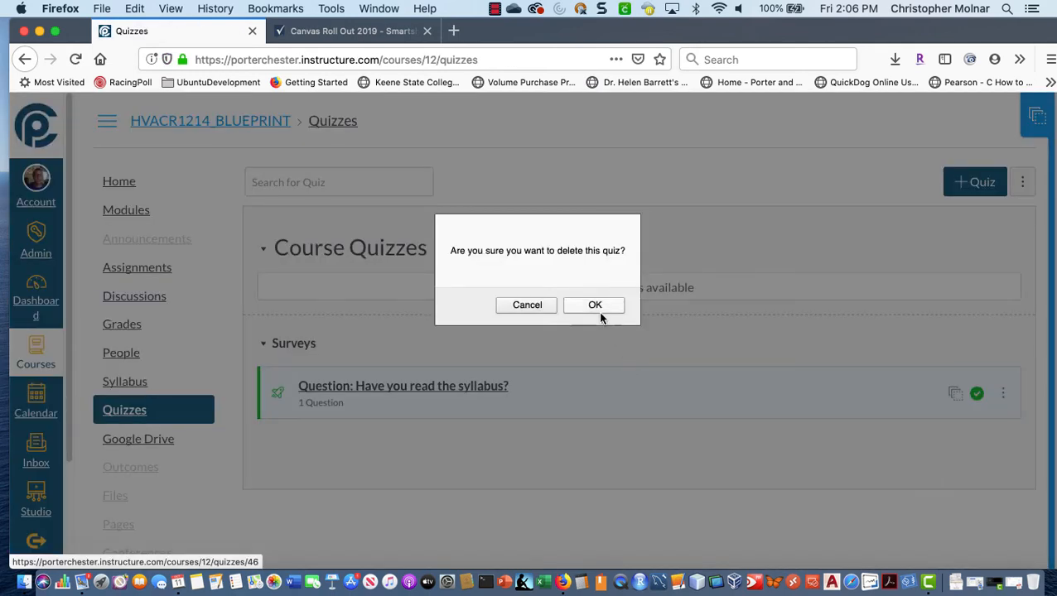
pyautogui.click(594, 304)
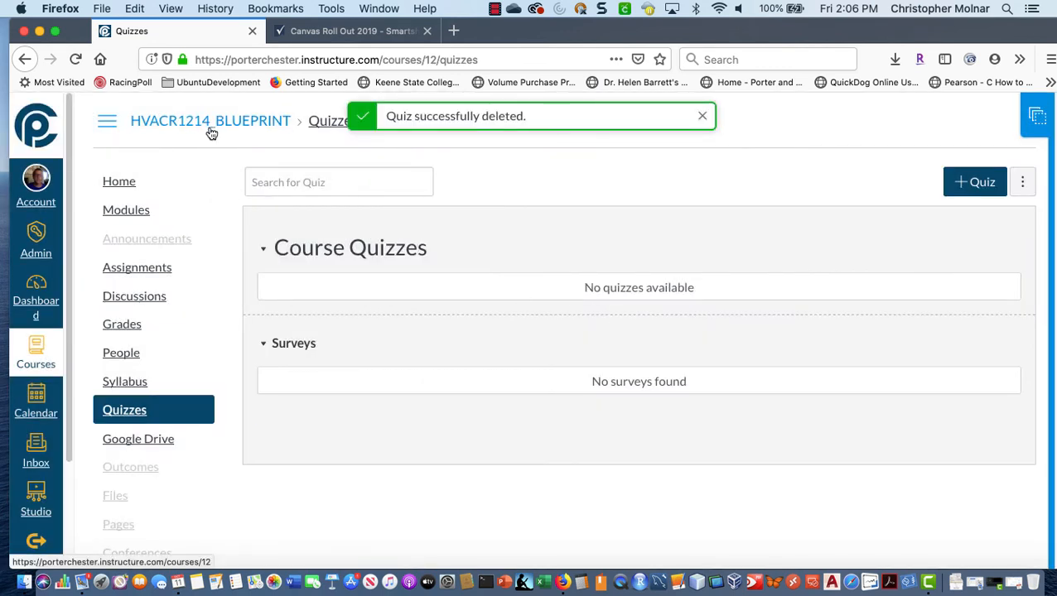
pyautogui.click(701, 116)
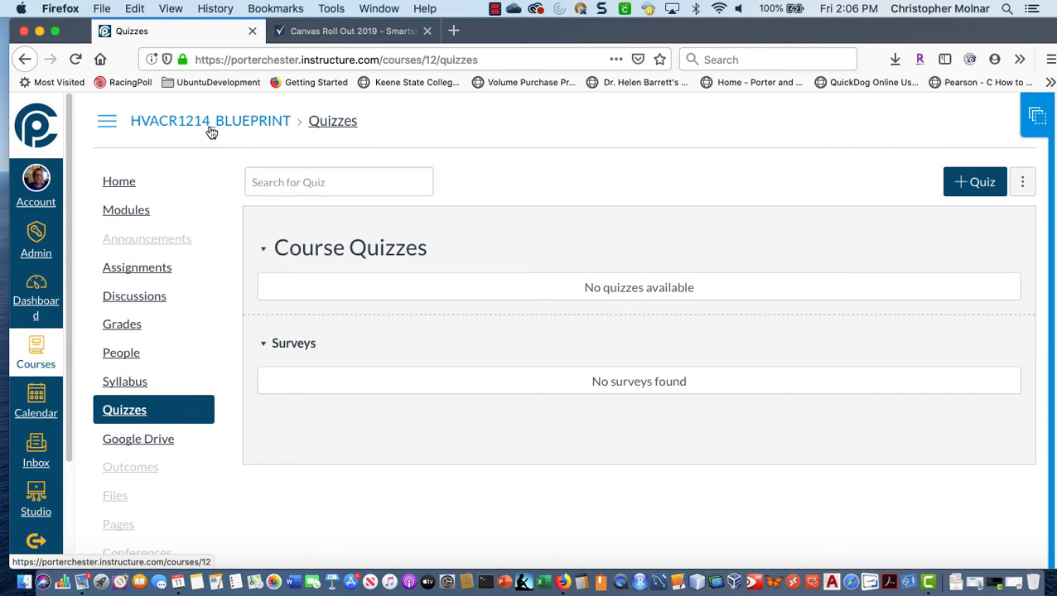
pyautogui.moveTo(118, 190)
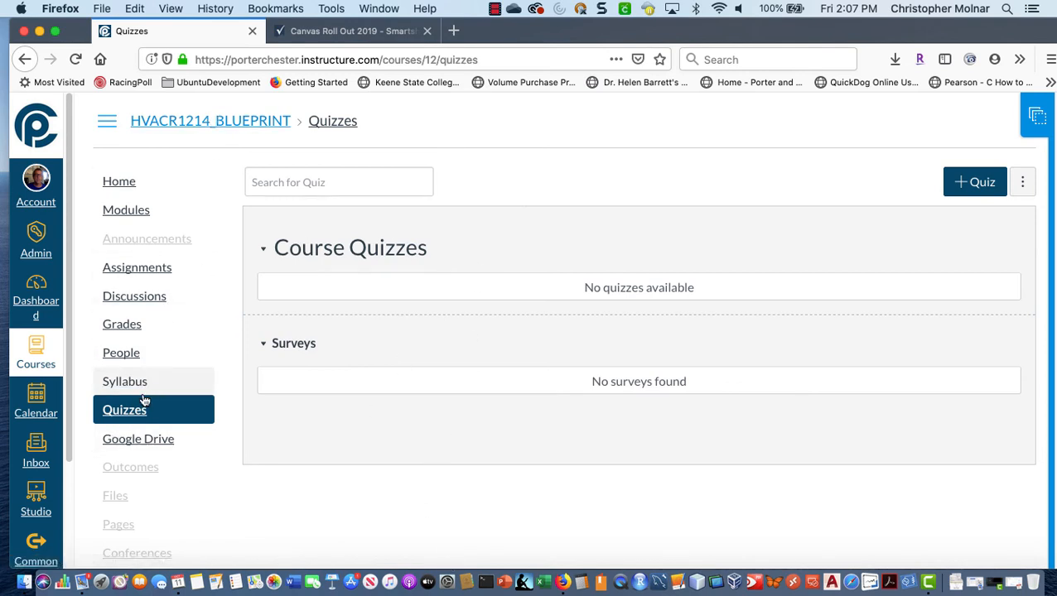
pyautogui.moveTo(137, 267)
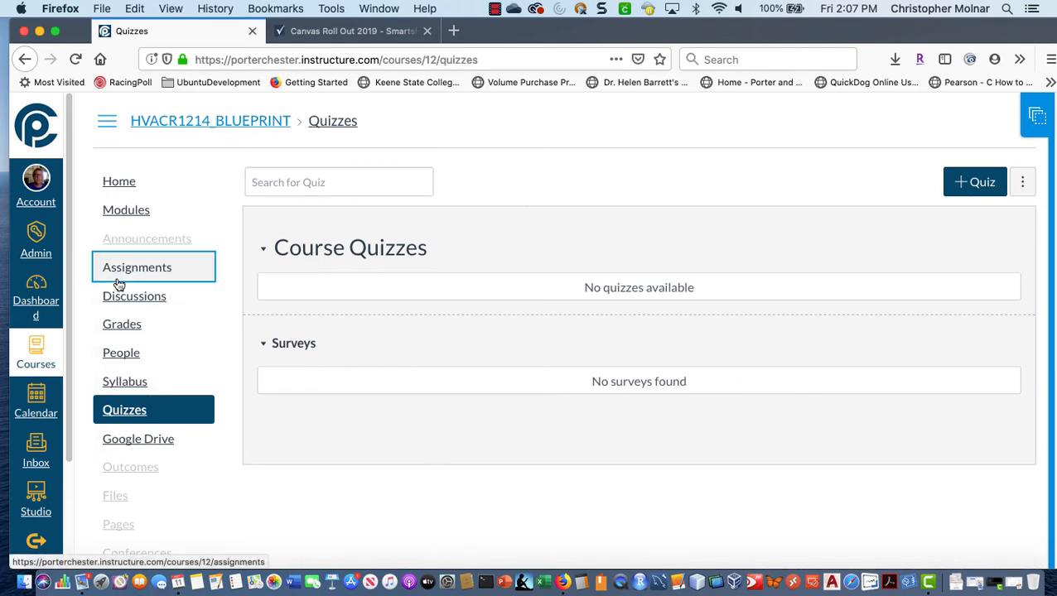
# Step: Go to the HVACR1214 Assignments page from the course sidebar
pyautogui.click(136, 266)
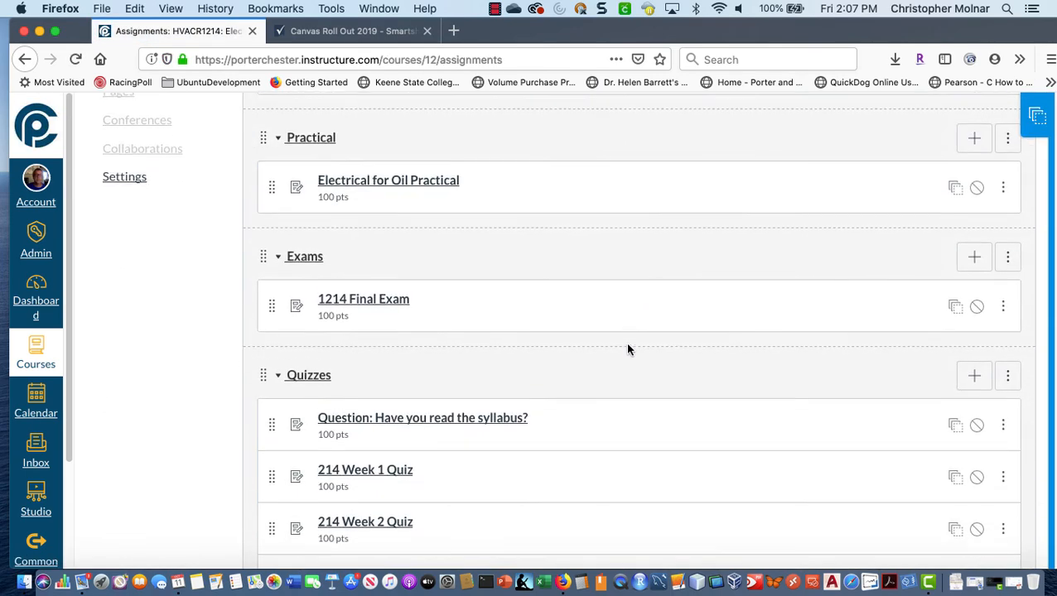
# Step: Delete the 21-point 214 Week 1 Quiz from the Migrated Quizzes assignment group
pyautogui.scroll(-3)
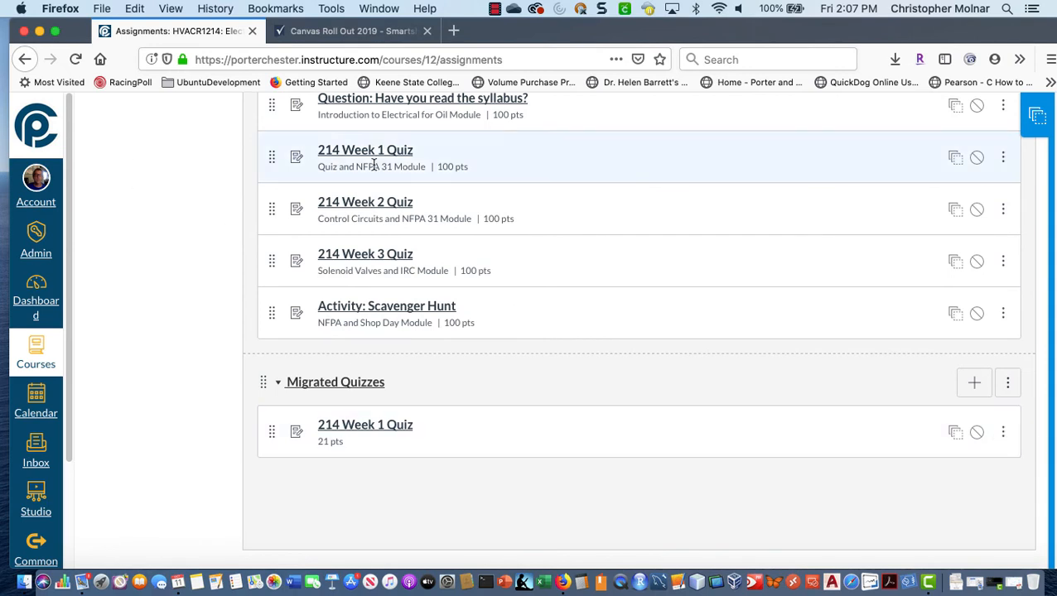
pyautogui.moveTo(431, 434)
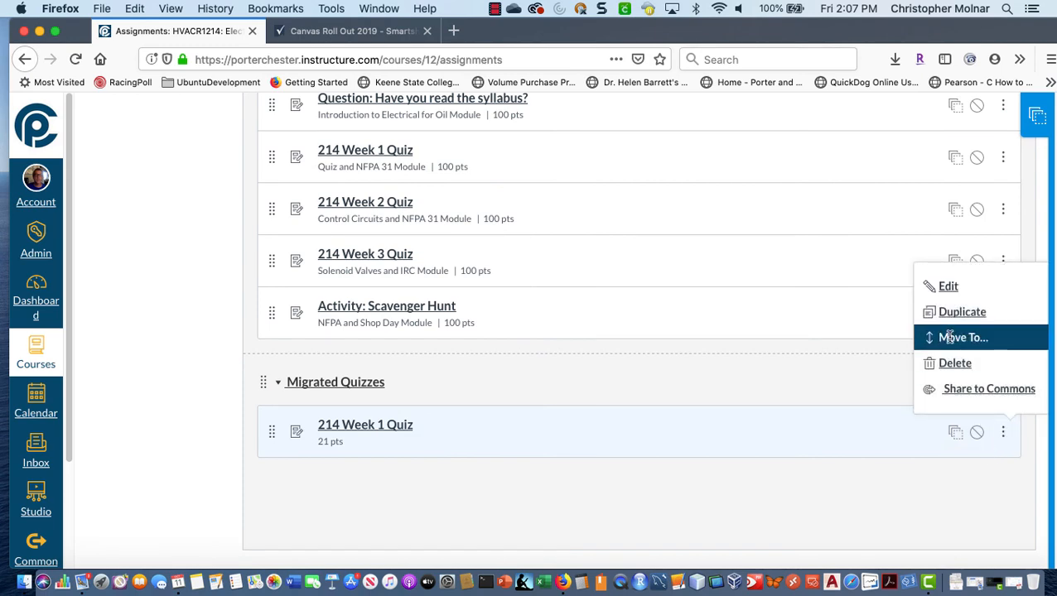
pyautogui.moveTo(955, 363)
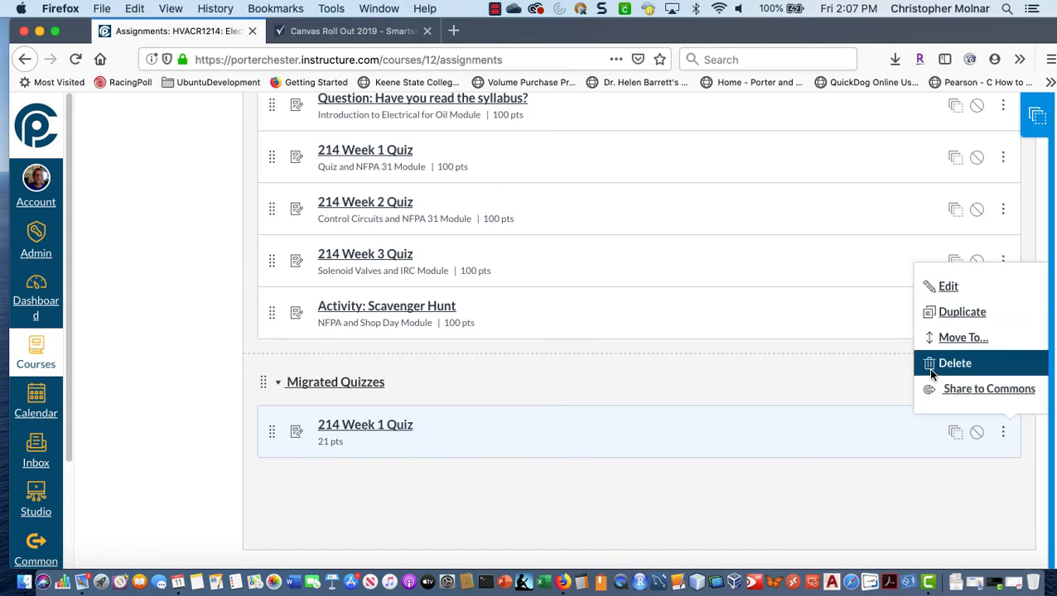
pyautogui.click(954, 362)
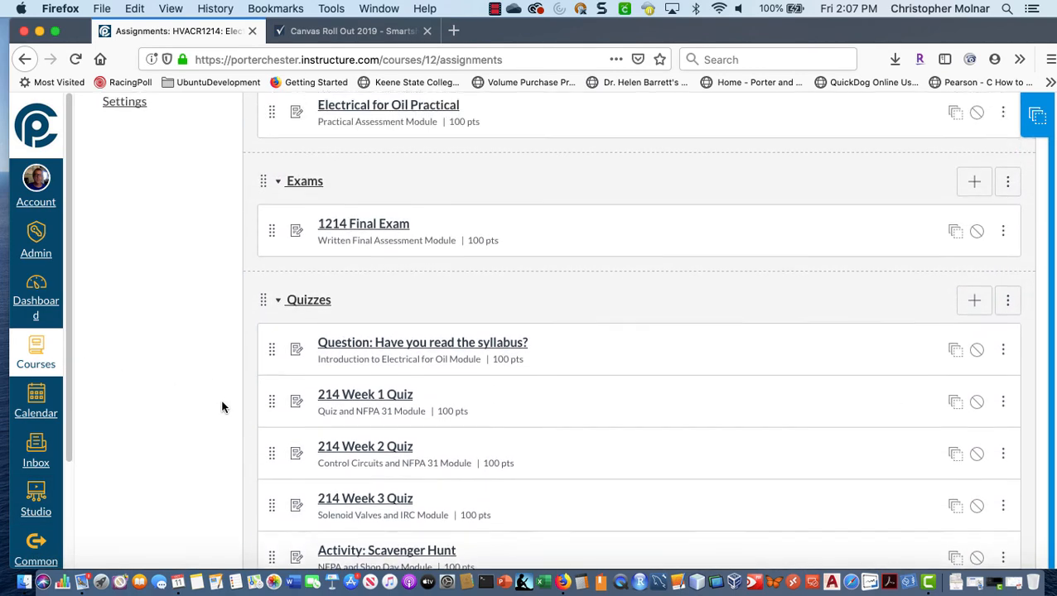
pyautogui.scroll(-3)
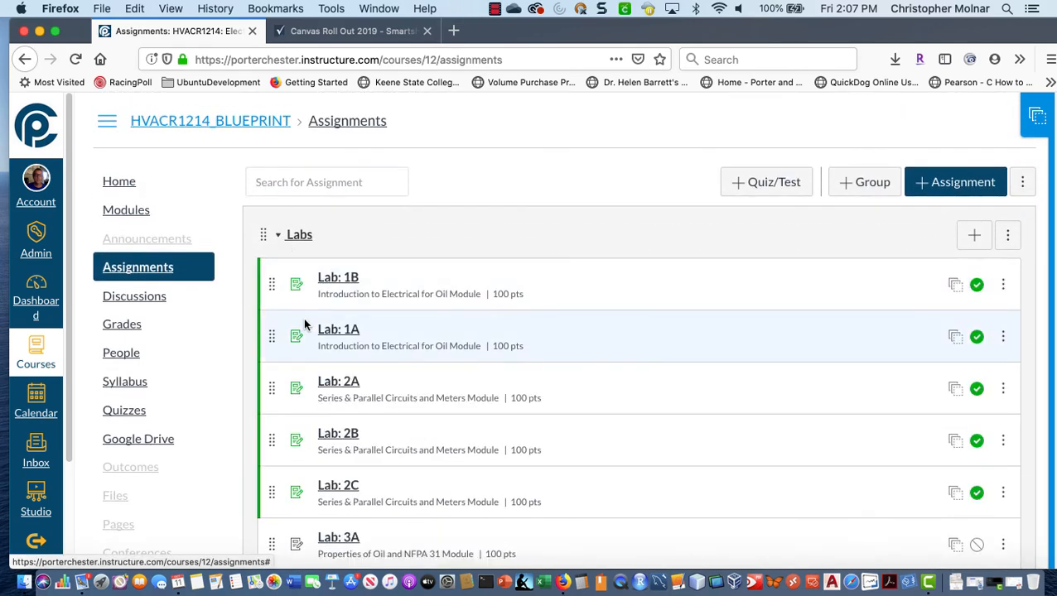
# Step: Move Activity: Scavenger Hunt into Labs and delete the empty Migrated Quizzes group
pyautogui.scroll(-3)
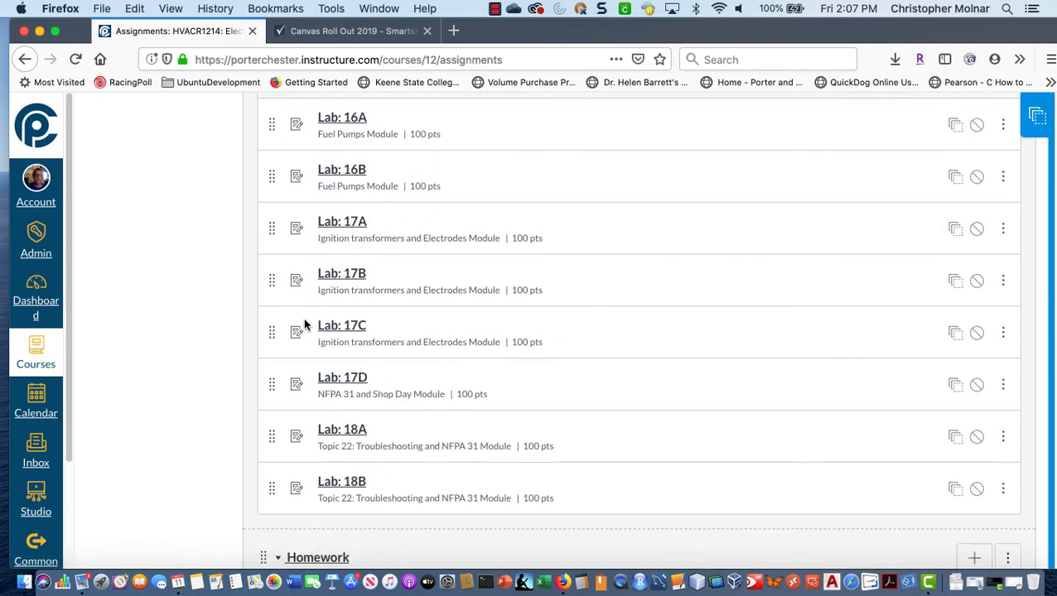
pyautogui.scroll(-3)
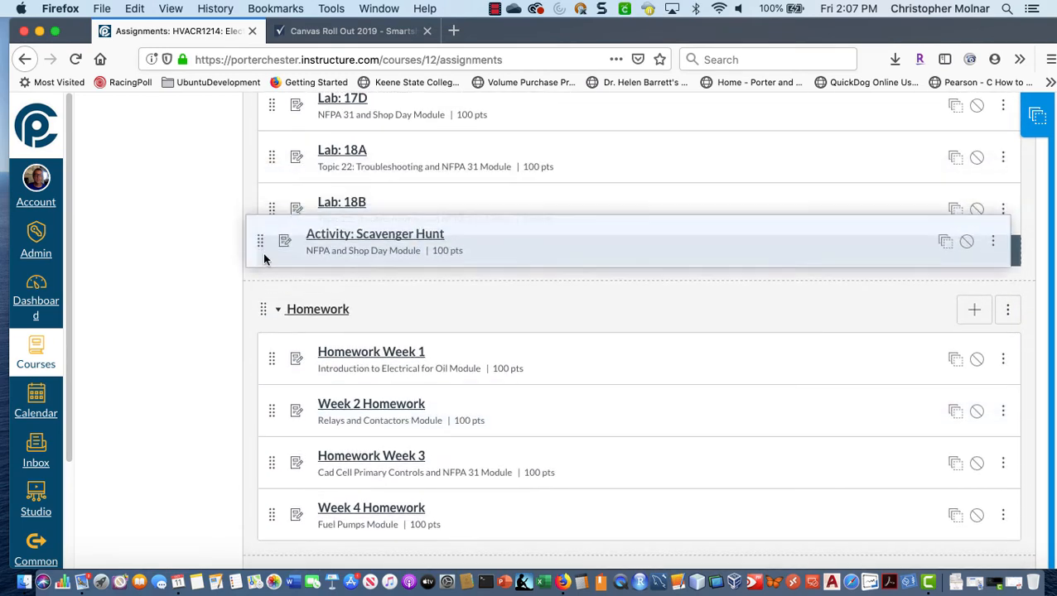
pyautogui.scroll(-3)
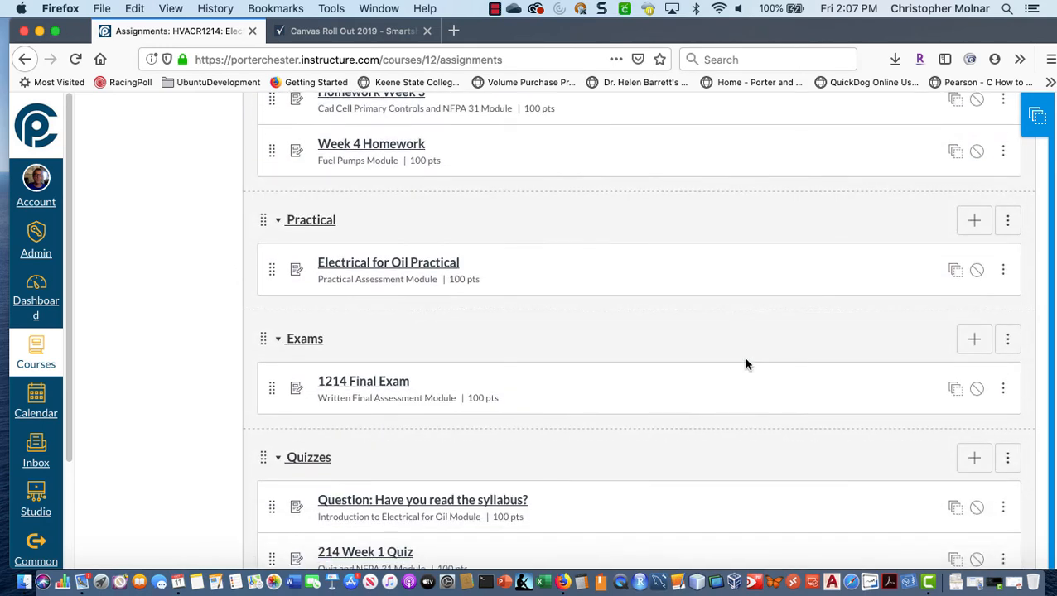
pyautogui.scroll(-3)
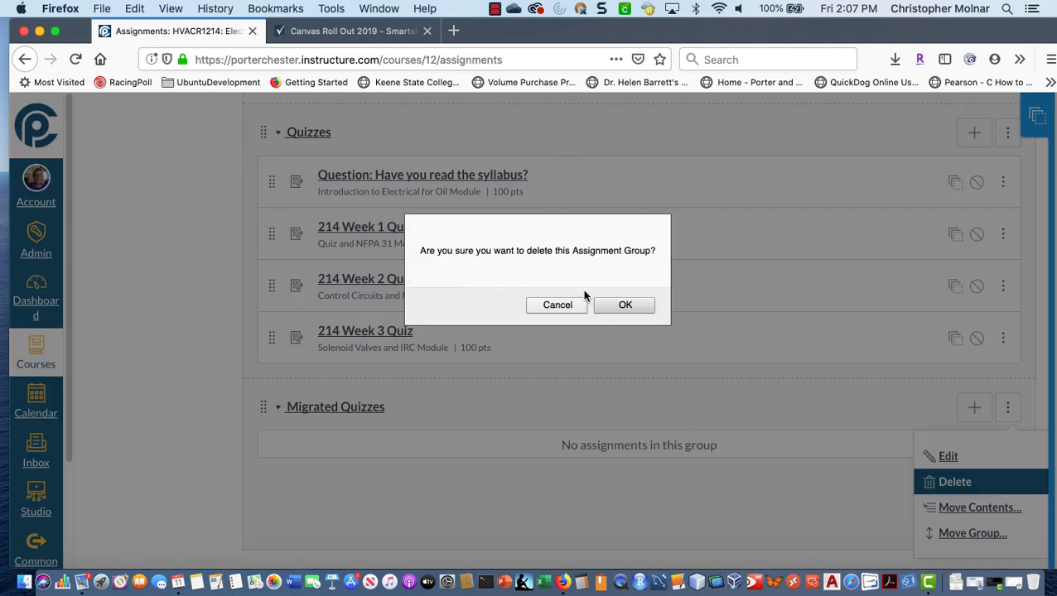
pyautogui.click(557, 305)
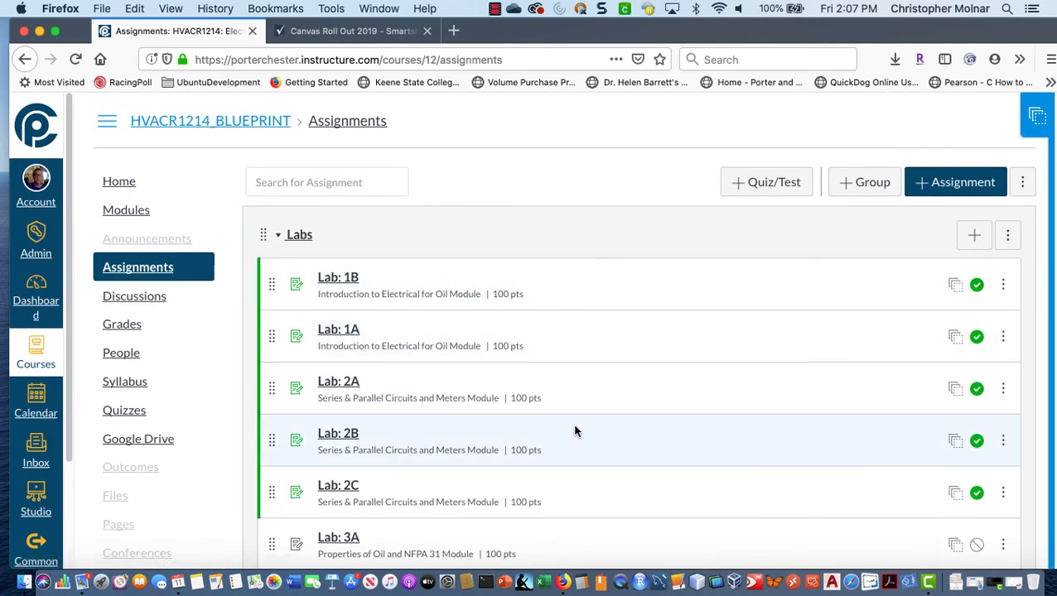
pyautogui.scroll(-3)
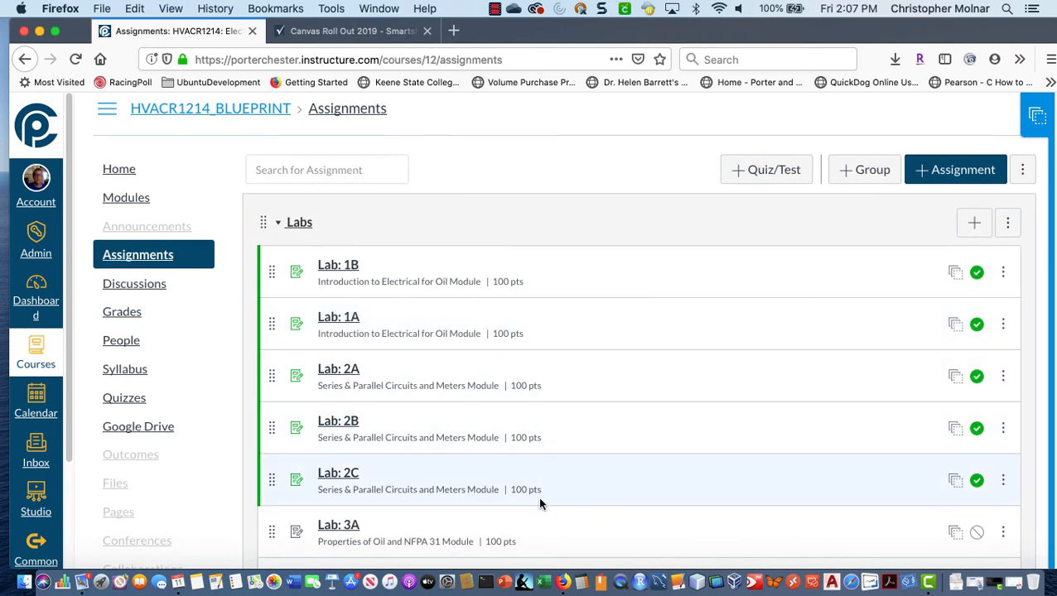
pyautogui.scroll(-3)
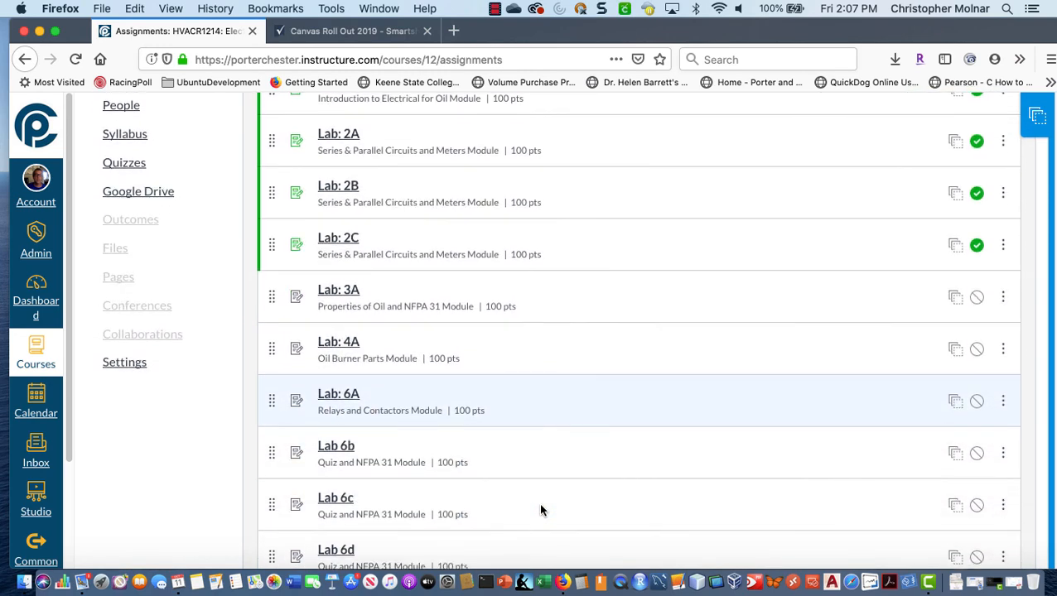
pyautogui.scroll(-3)
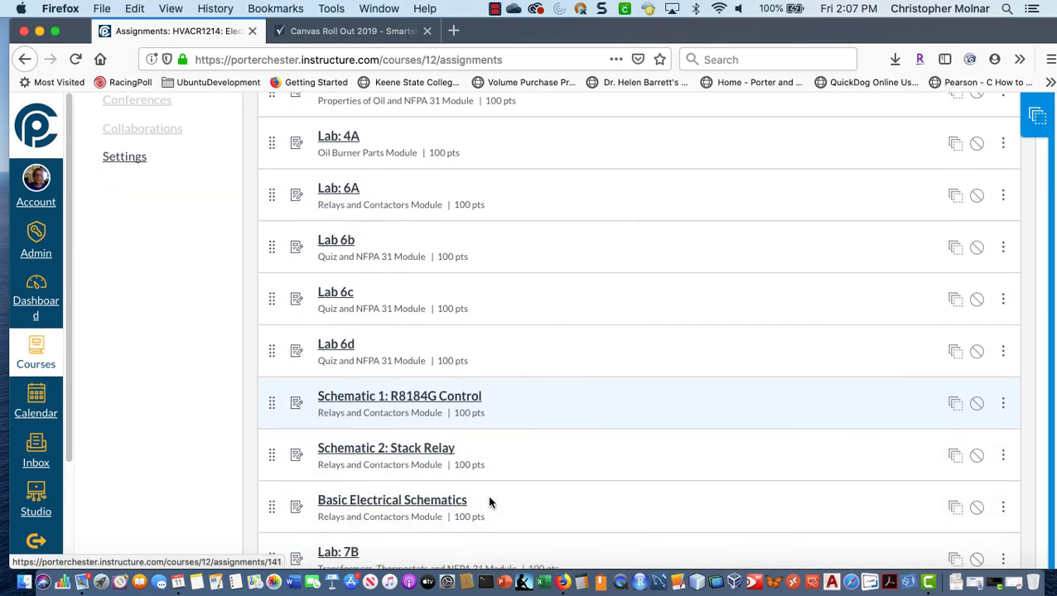
pyautogui.scroll(-3)
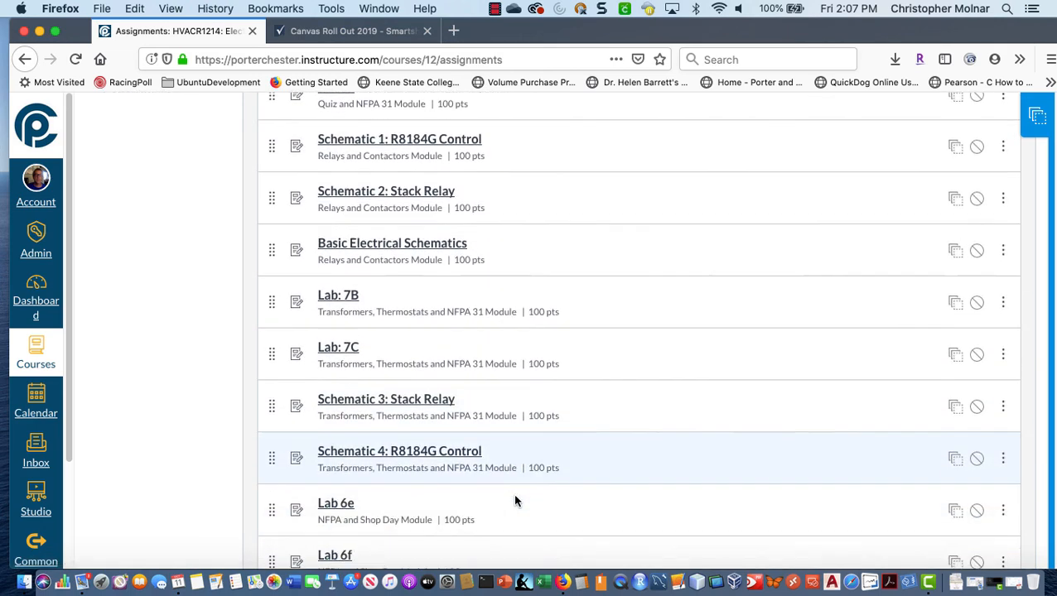
pyautogui.scroll(-3)
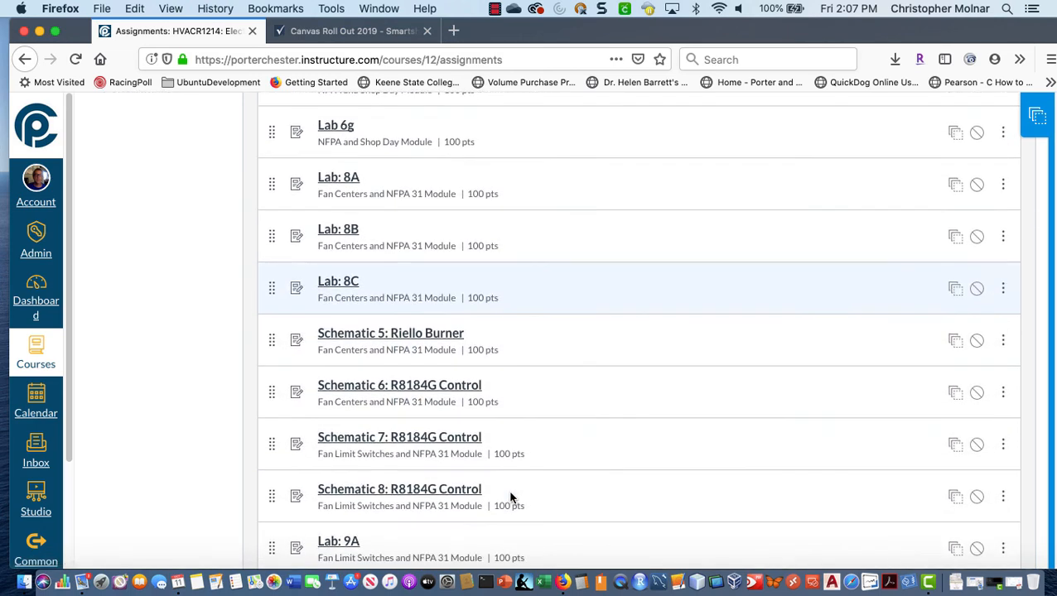
pyautogui.scroll(-3)
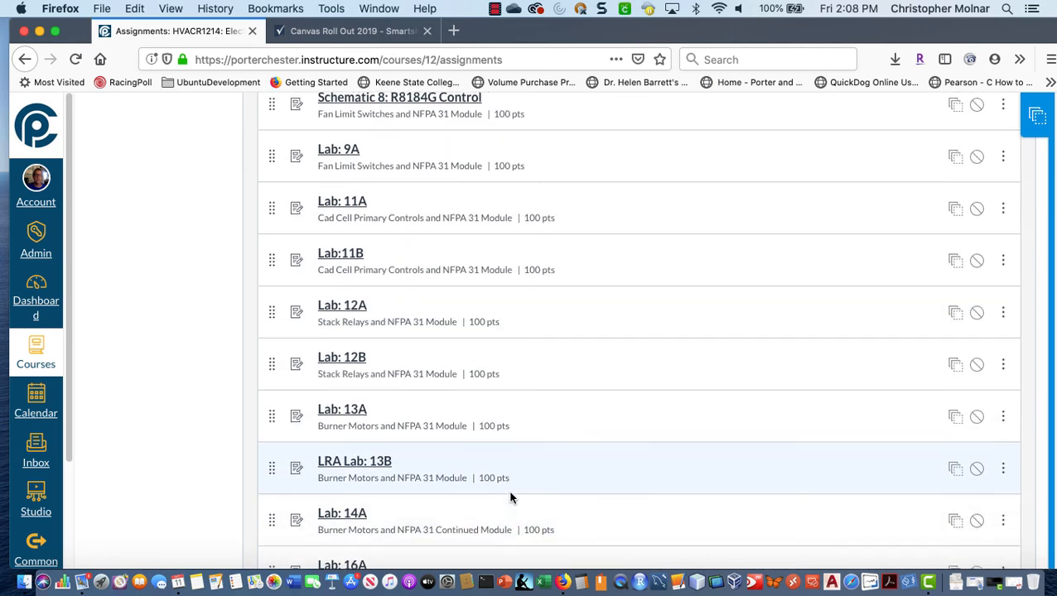
pyautogui.scroll(-3)
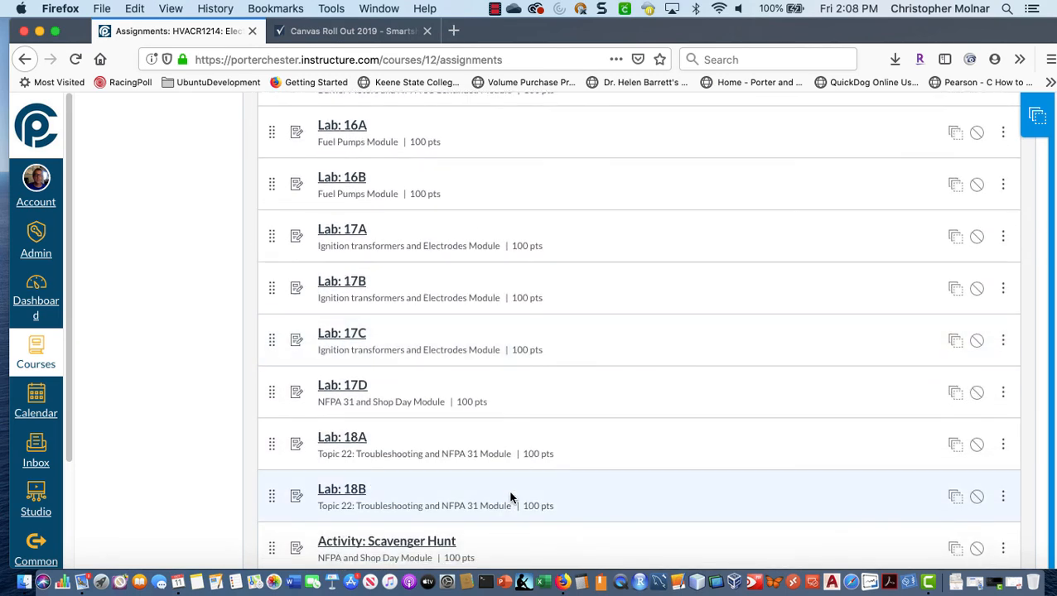
pyautogui.scroll(-3)
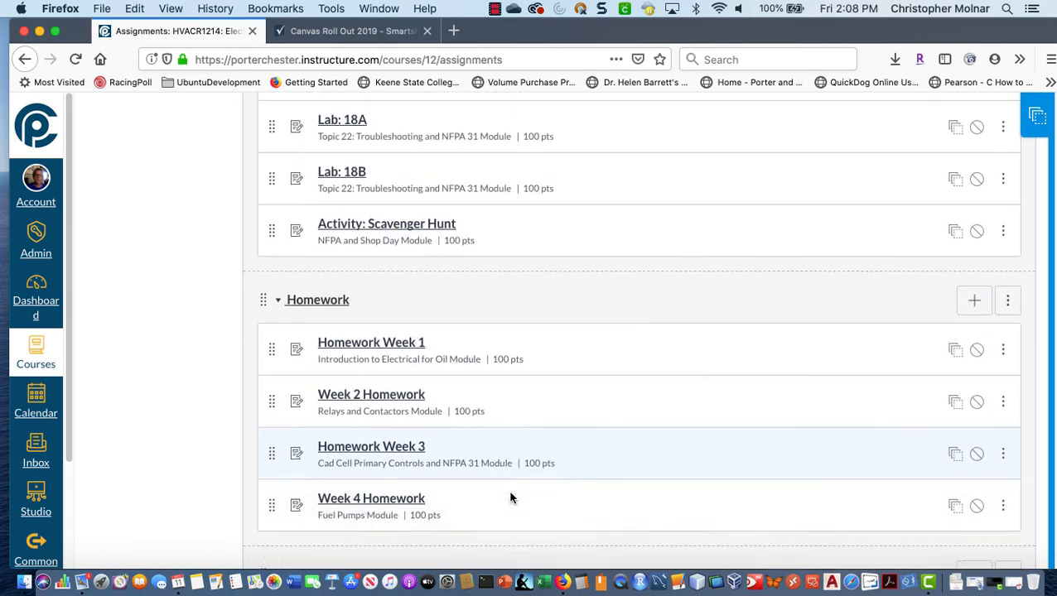
pyautogui.scroll(-3)
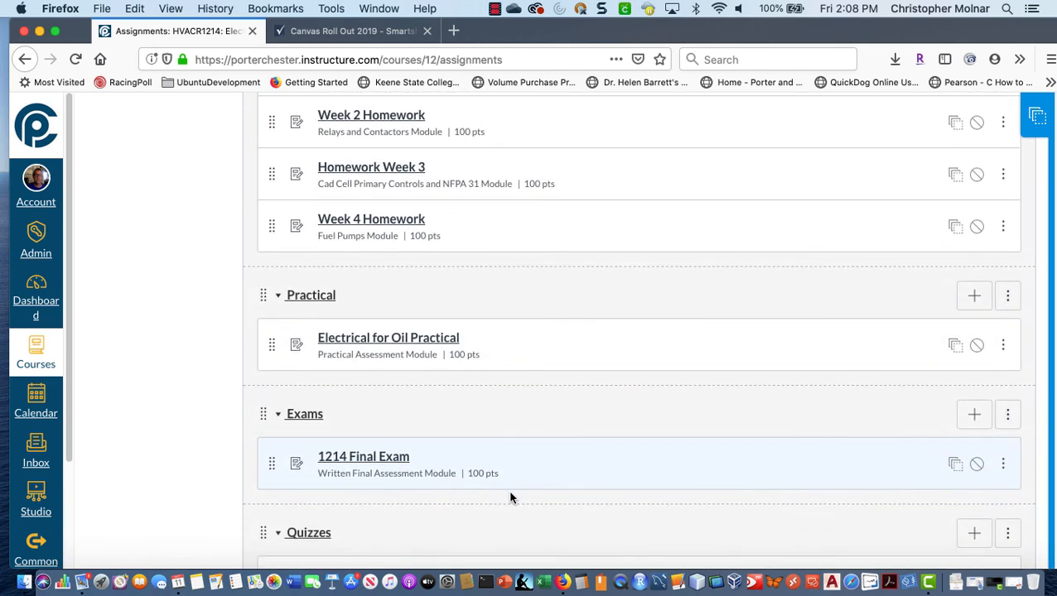
pyautogui.scroll(-3)
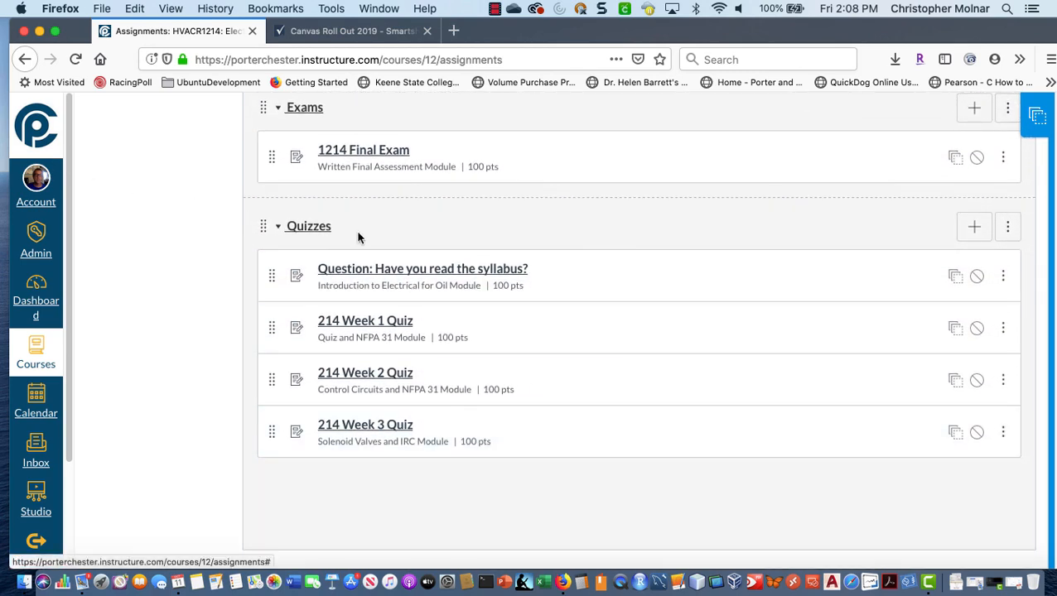
pyautogui.scroll(-3)
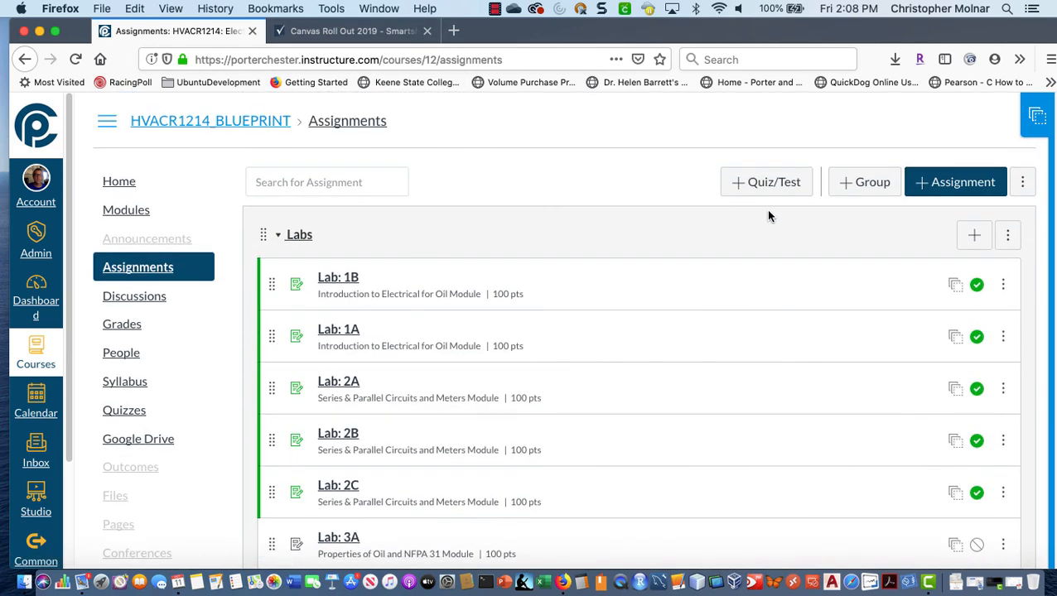
pyautogui.moveTo(257, 217)
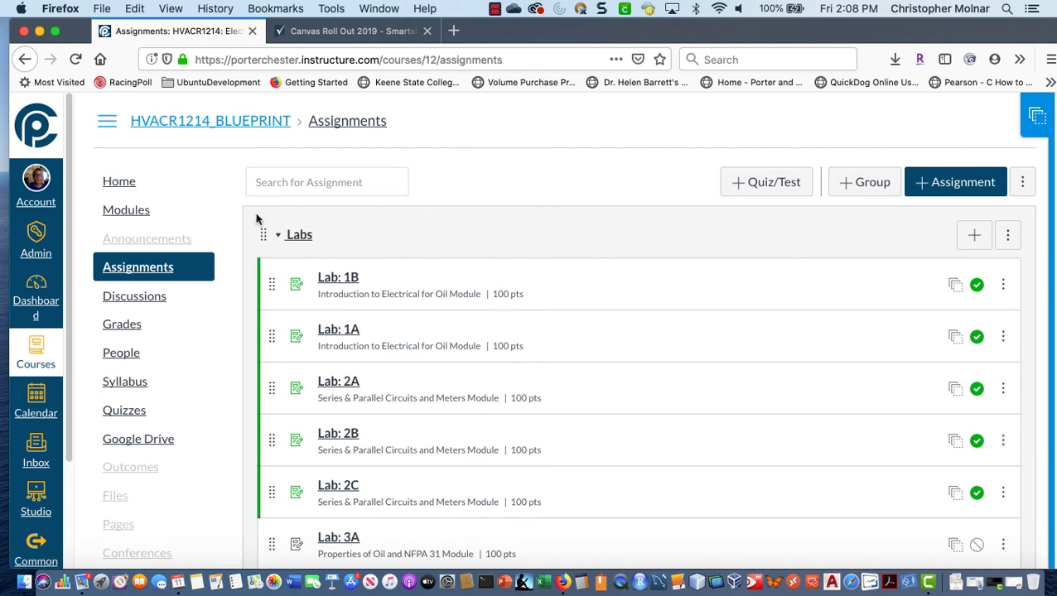
pyautogui.moveTo(126, 210)
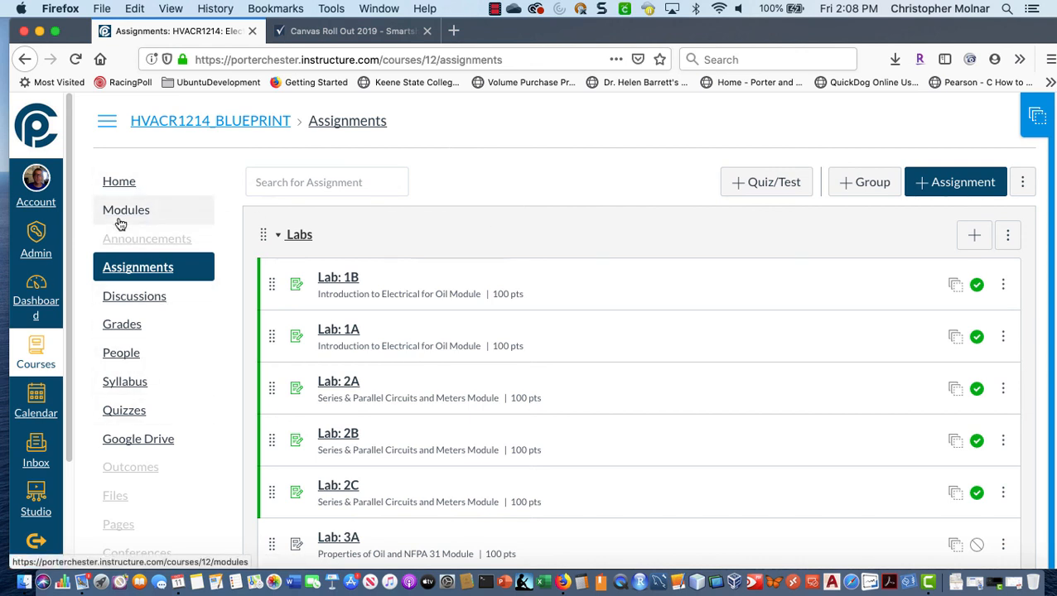
pyautogui.click(118, 180)
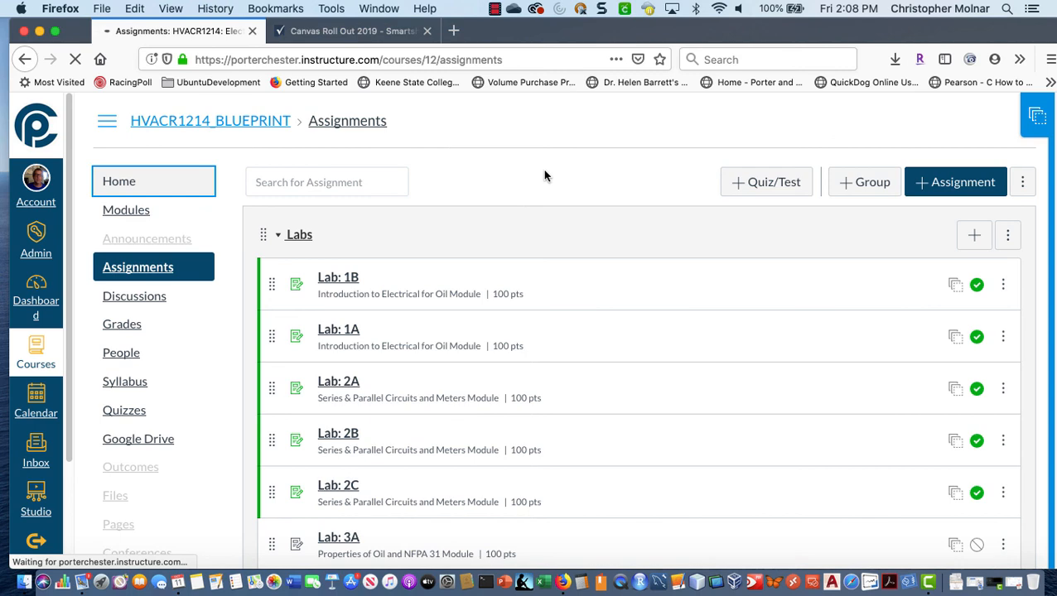
# Step: Go to the HVACR1214 course Home page from the sidebar
pyautogui.click(119, 180)
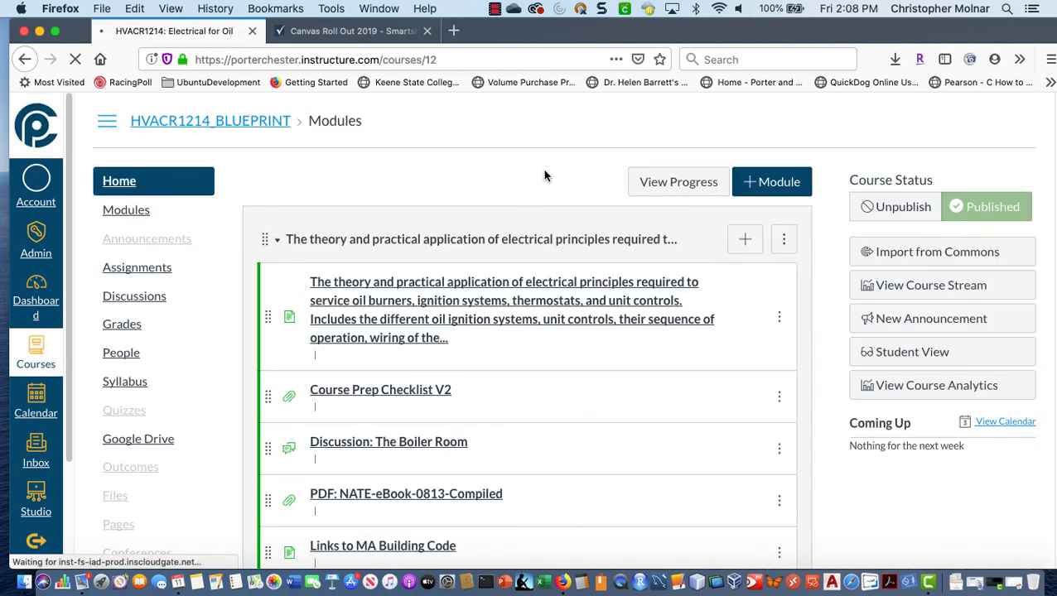